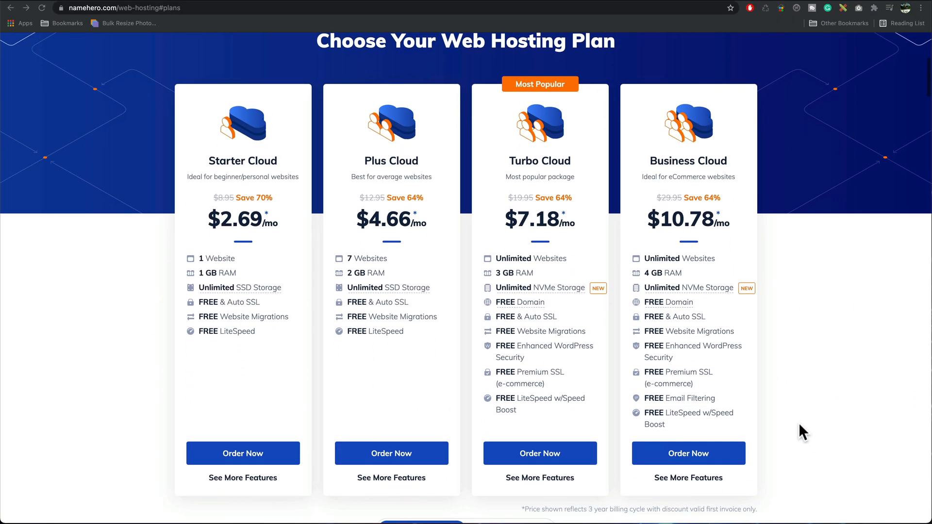
- Compare NameHero's cloud plan cards and head to krystal.uk
{"action": "type", "text": "krystal.uk"}
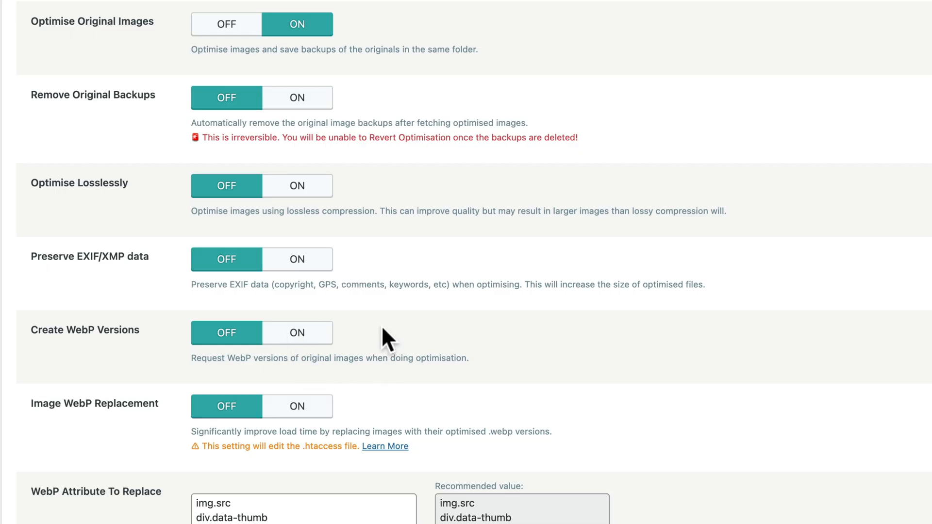
{"action": "left_click", "coordinate": [297, 332]}
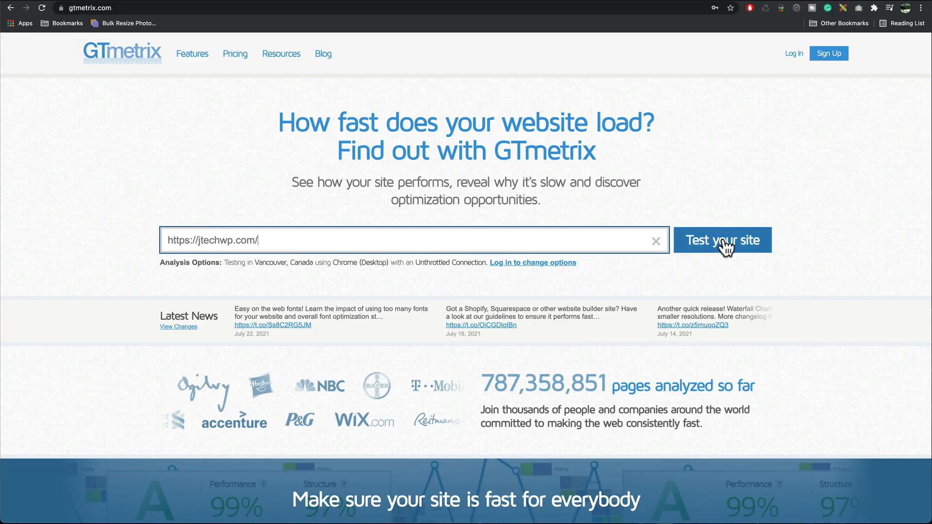
{"action": "left_click", "coordinate": [722, 240]}
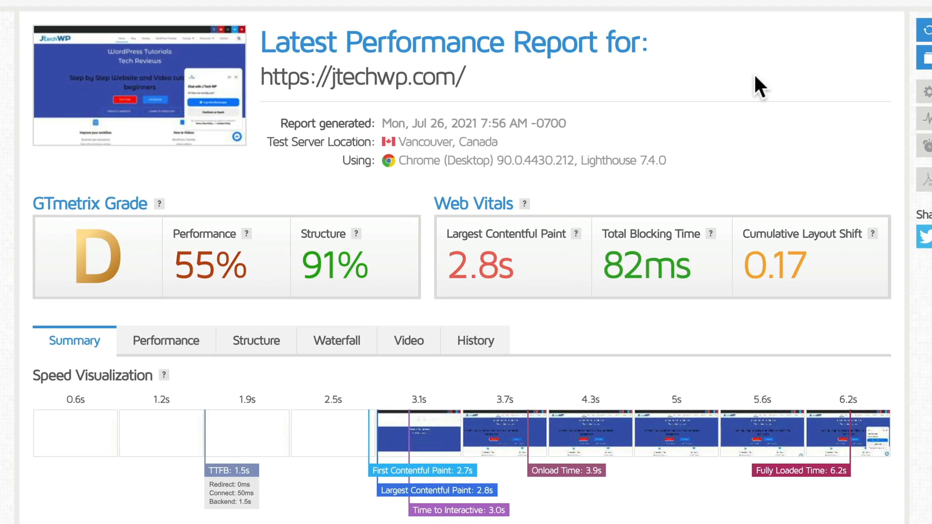
{"action": "mouse_move", "coordinate": [600, 107]}
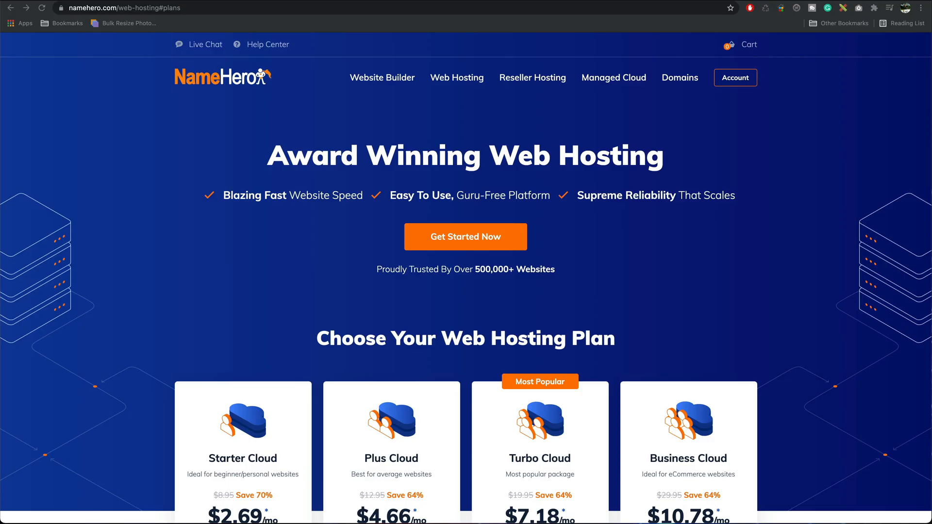
{"action": "scroll", "scroll_direction": "down", "scroll_amount": 3}
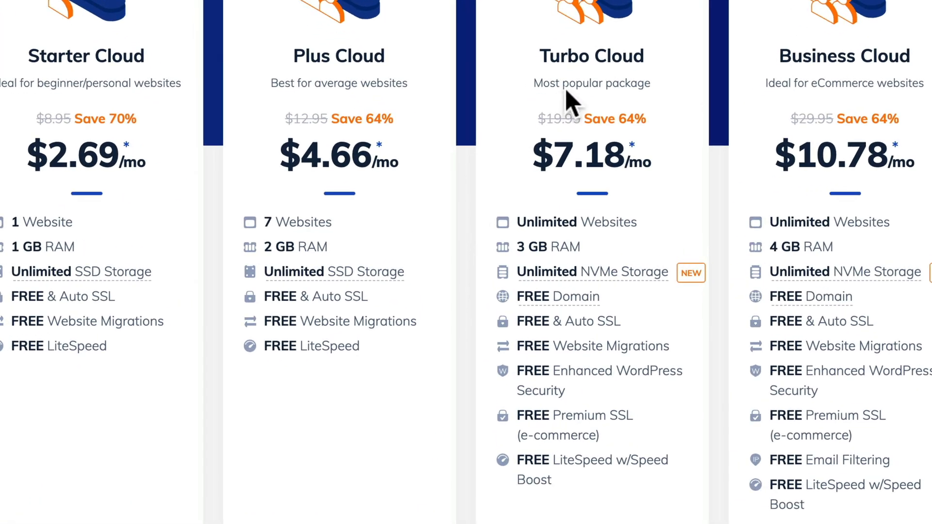
{"action": "mouse_move", "coordinate": [640, 387]}
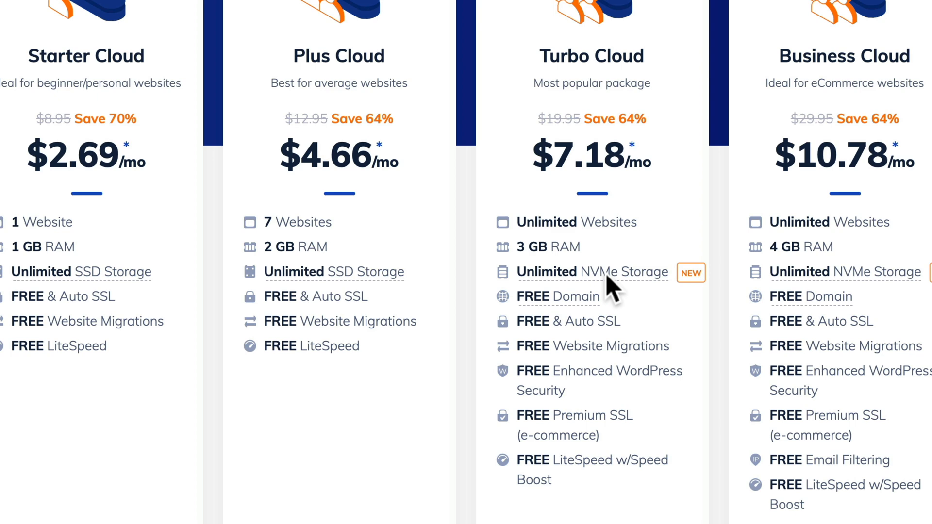
{"action": "mouse_move", "coordinate": [798, 287]}
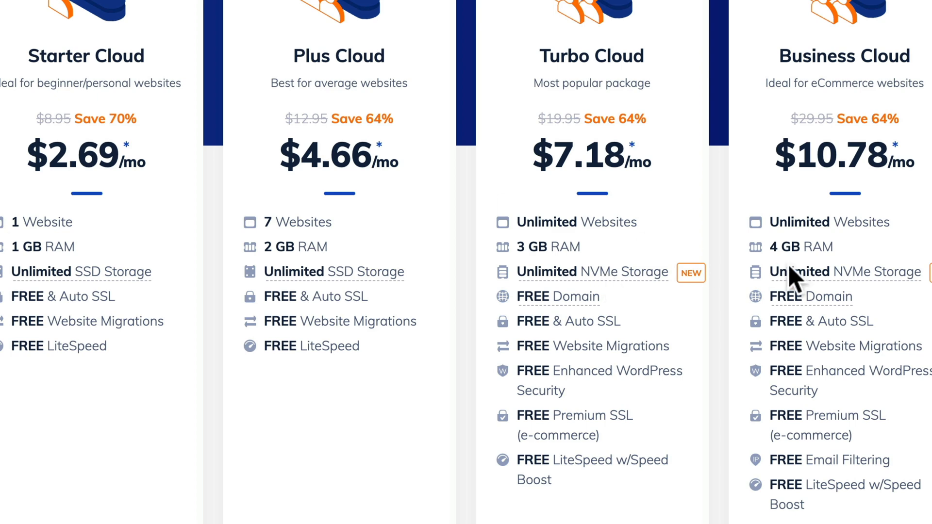
{"action": "mouse_move", "coordinate": [639, 286]}
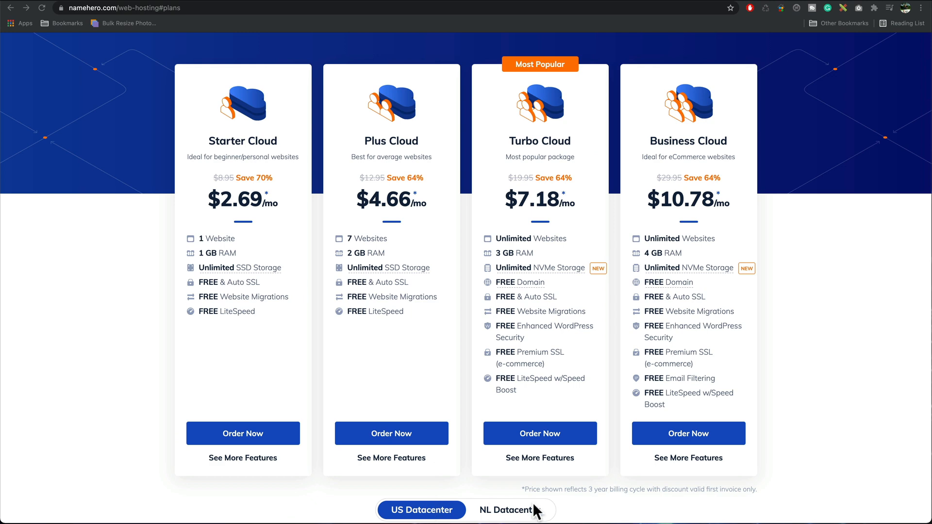
{"action": "mouse_move", "coordinate": [532, 517]}
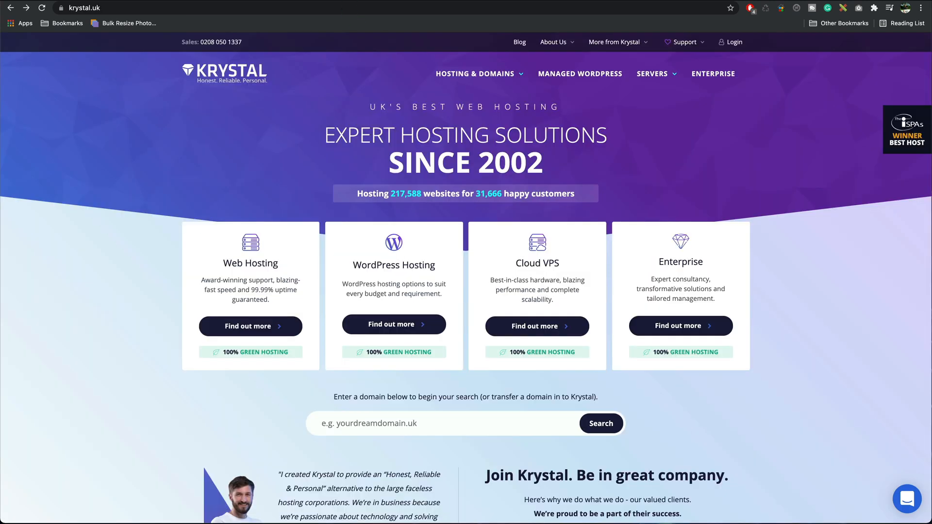
{"action": "mouse_move", "coordinate": [148, 174]}
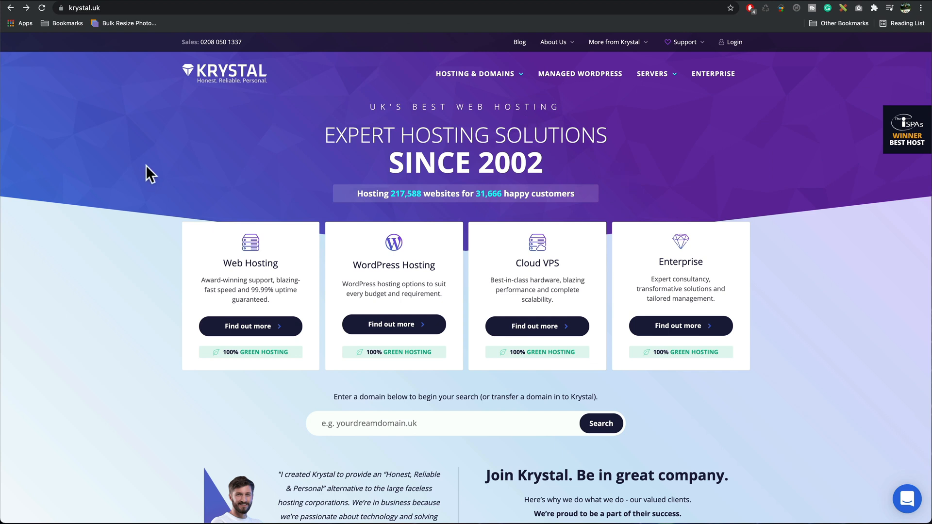
{"action": "mouse_move", "coordinate": [122, 219]}
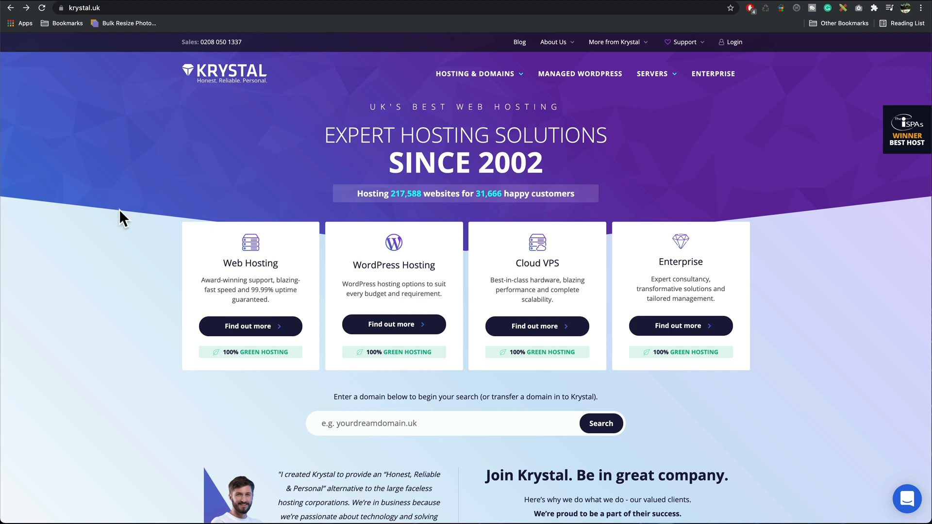
{"action": "mouse_move", "coordinate": [265, 222]}
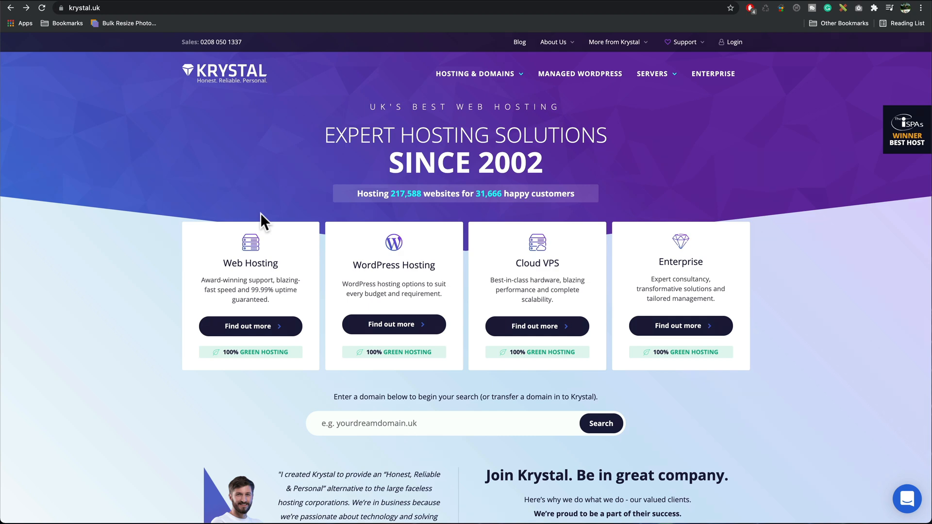
- Run a GTmetrix test on jtechwp.com, which scores grade D with 55% performance
{"action": "type", "text": "jtechwp.com/"}
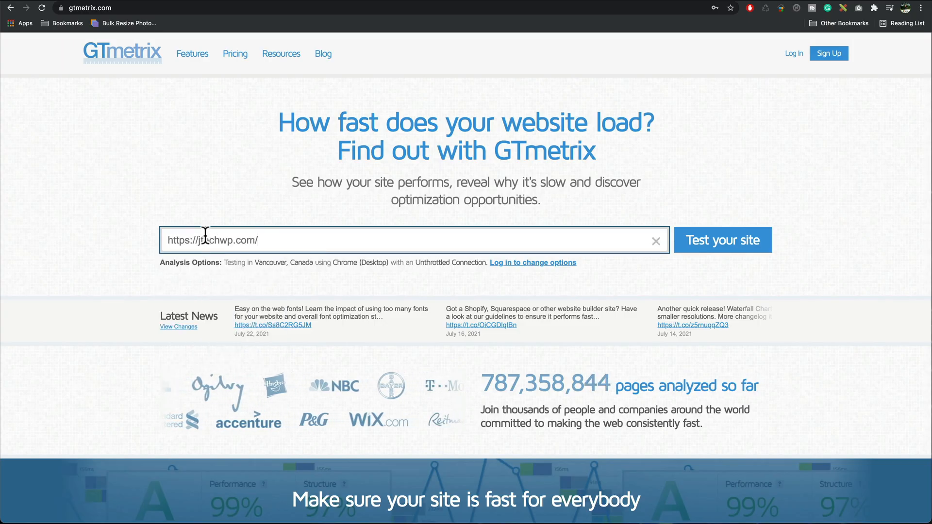
{"action": "left_click", "coordinate": [723, 241]}
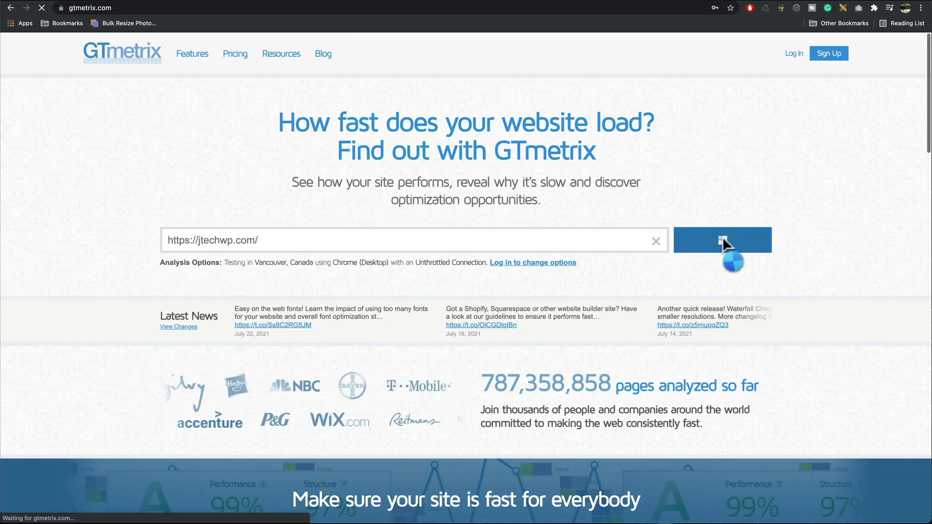
{"action": "left_click", "coordinate": [723, 240]}
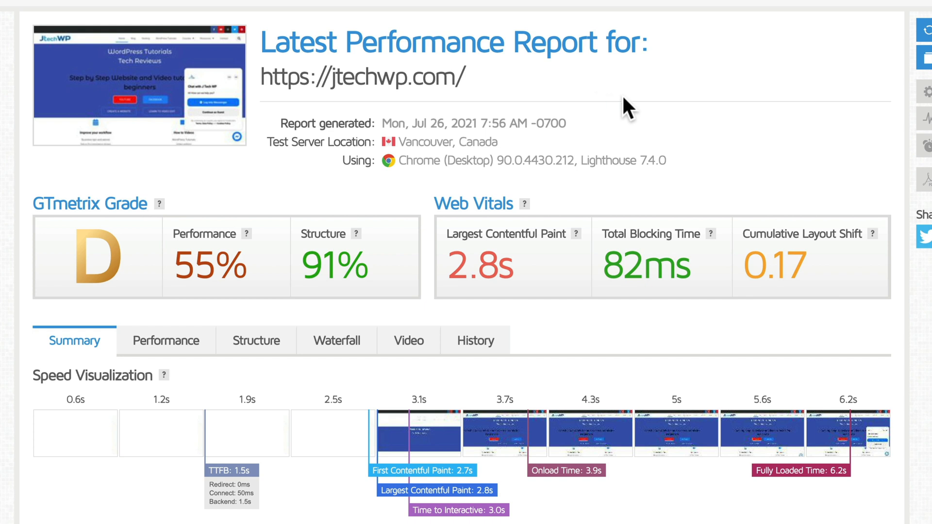
{"action": "mouse_move", "coordinate": [652, 115]}
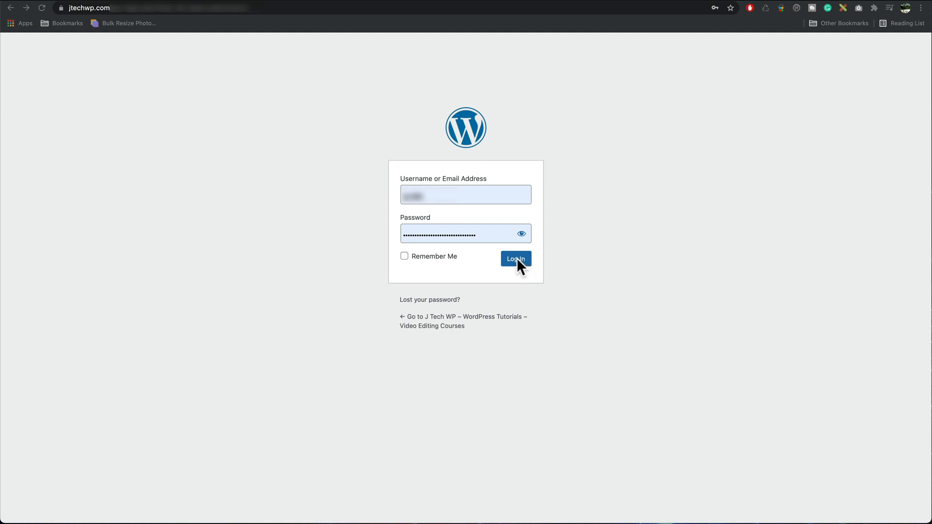
- Log in to WordPress admin and search the plugin directory for 'litespeed'
{"action": "left_click", "coordinate": [515, 258]}
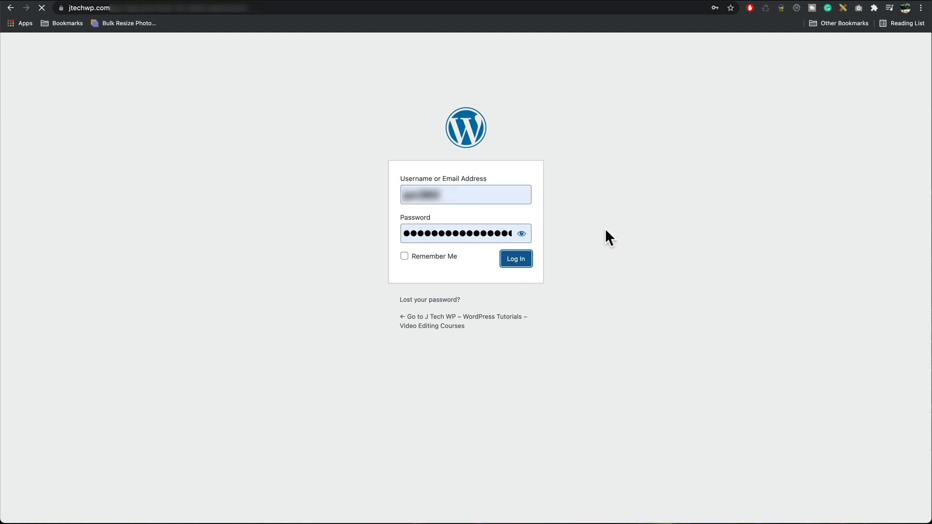
{"action": "left_click", "coordinate": [517, 258]}
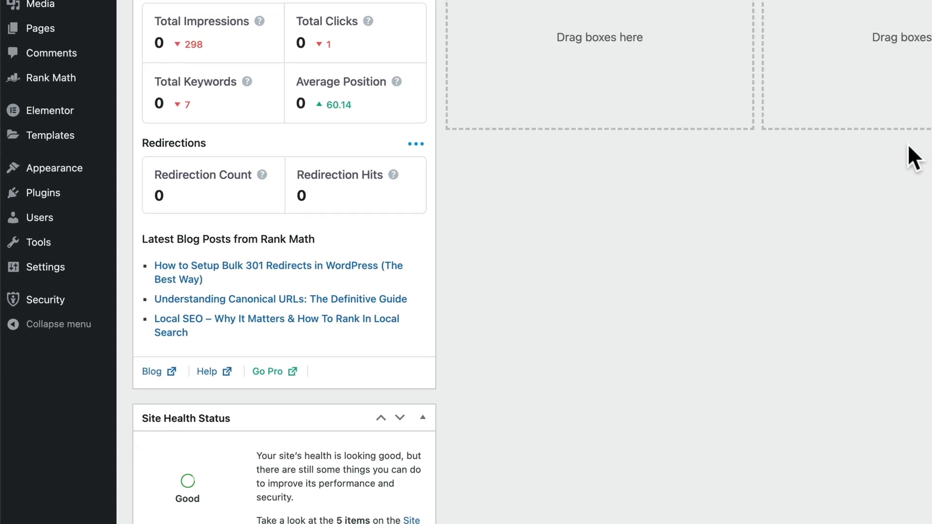
{"action": "mouse_move", "coordinate": [42, 192]}
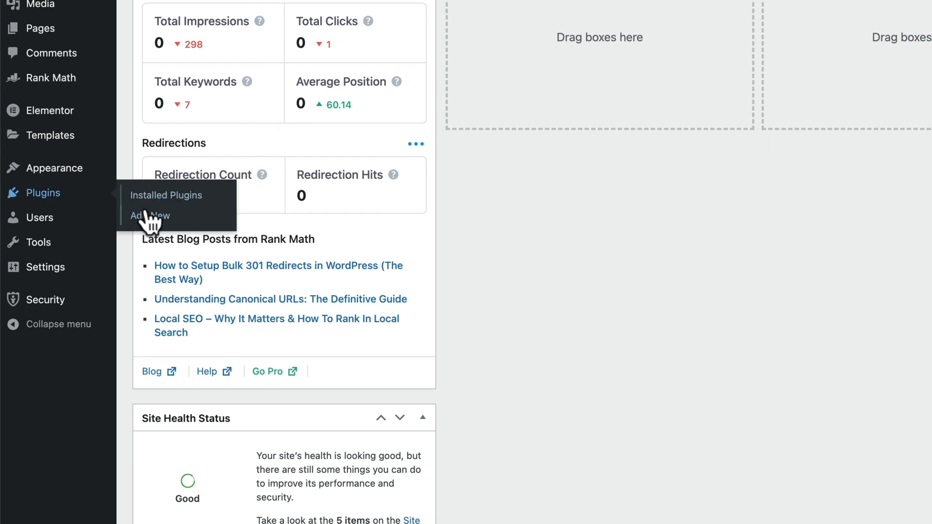
{"action": "left_click", "coordinate": [145, 215]}
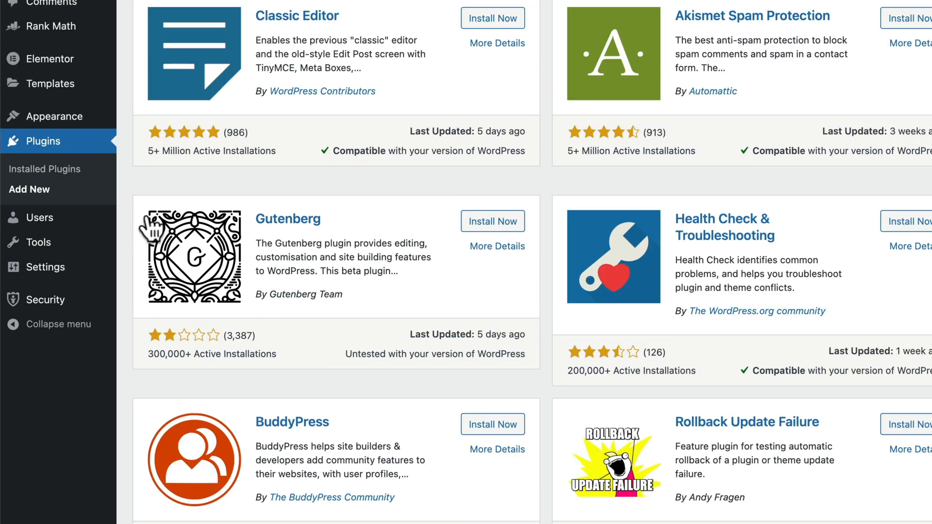
{"action": "type", "text": "litespeed"}
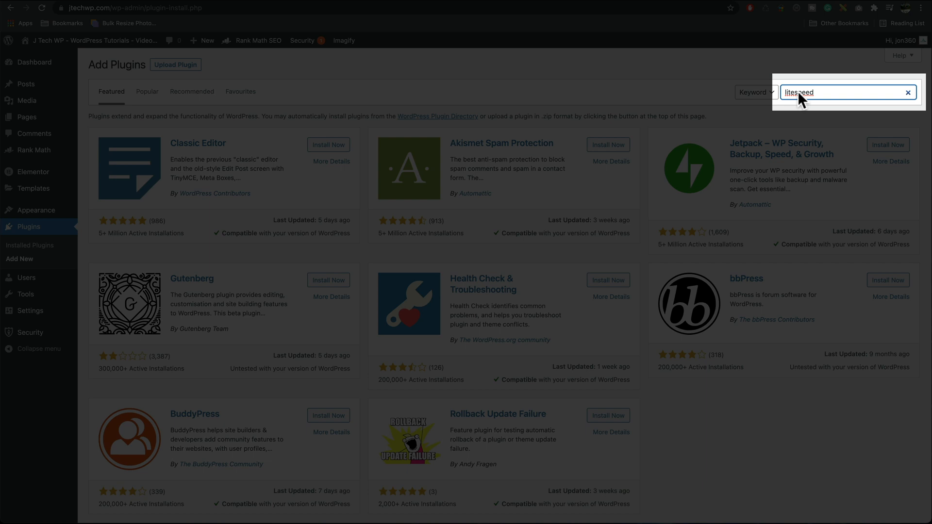
{"action": "key", "text": "Enter"}
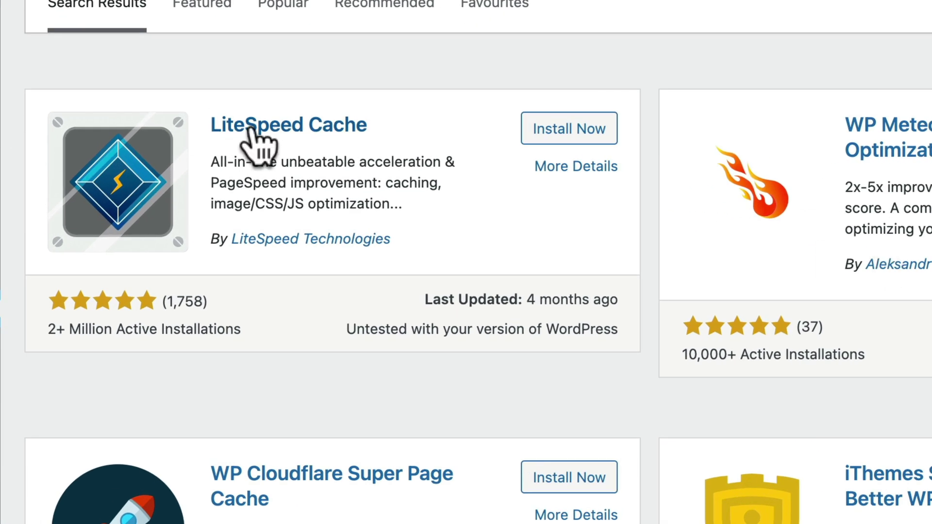
{"action": "mouse_move", "coordinate": [293, 262]}
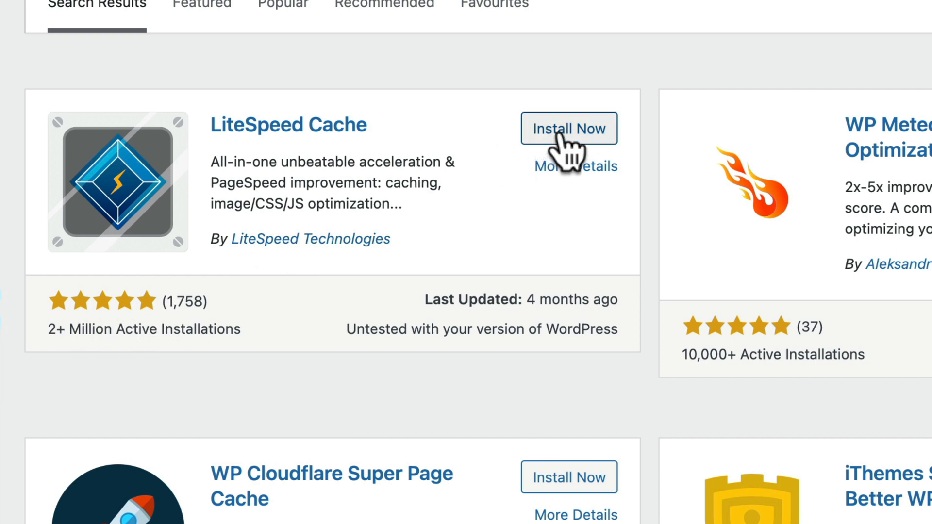
- Install and activate the LiteSpeed Cache plugin
{"action": "left_click", "coordinate": [569, 129]}
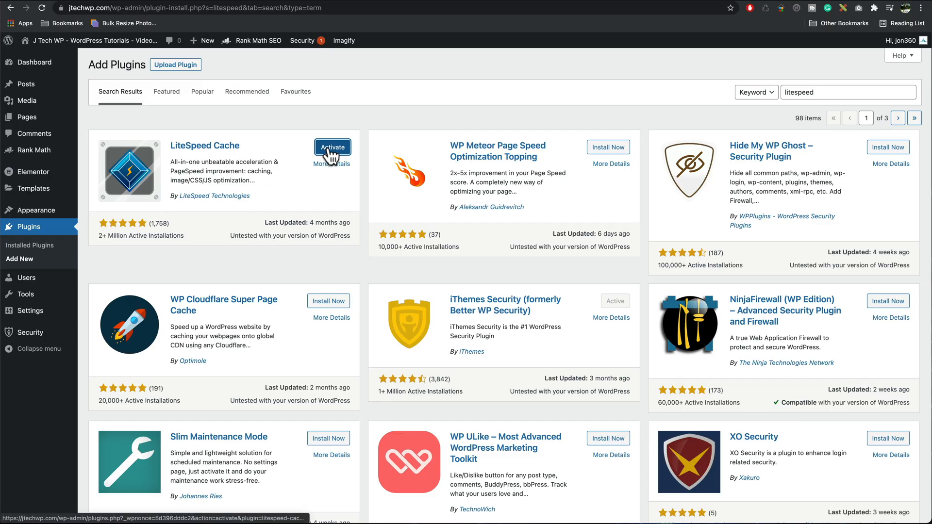
{"action": "left_click", "coordinate": [332, 148]}
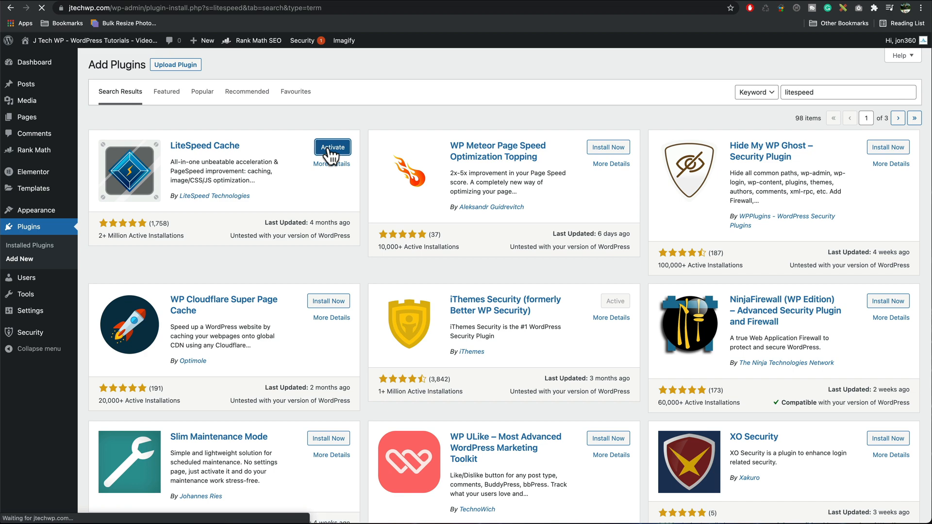
{"action": "left_click", "coordinate": [332, 147]}
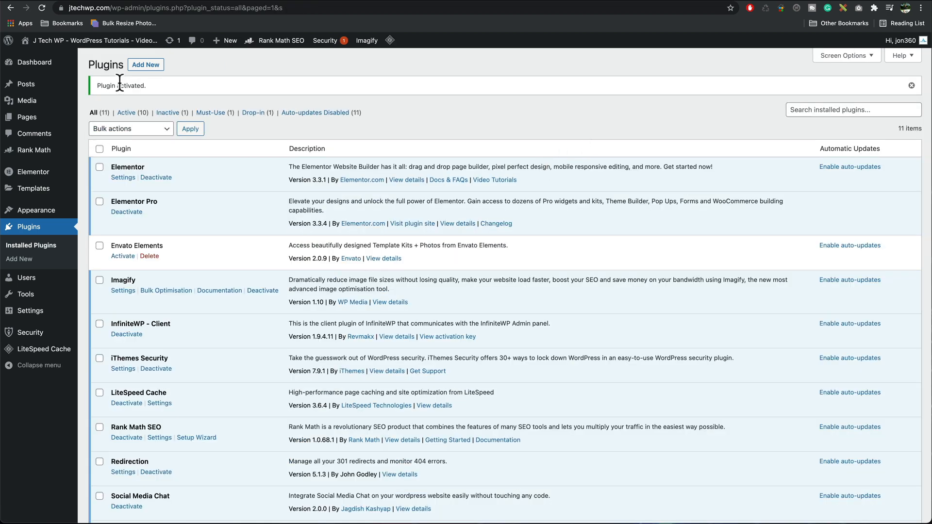
{"action": "mouse_move", "coordinate": [320, 92]}
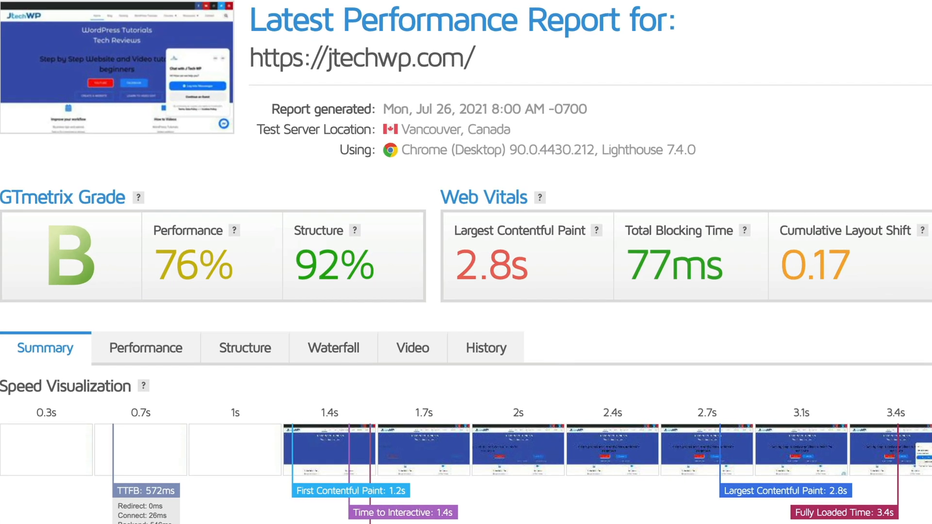
{"action": "mouse_move", "coordinate": [36, 316]}
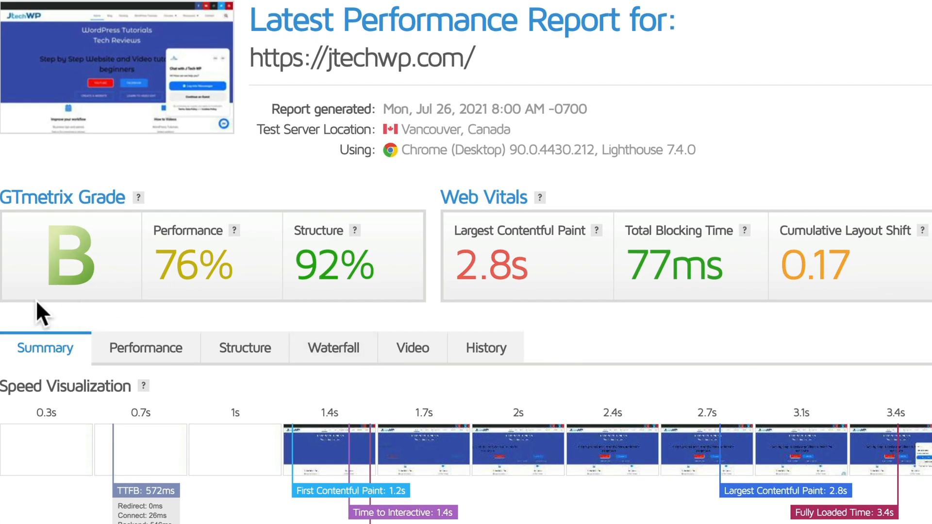
{"action": "mouse_move", "coordinate": [866, 241]}
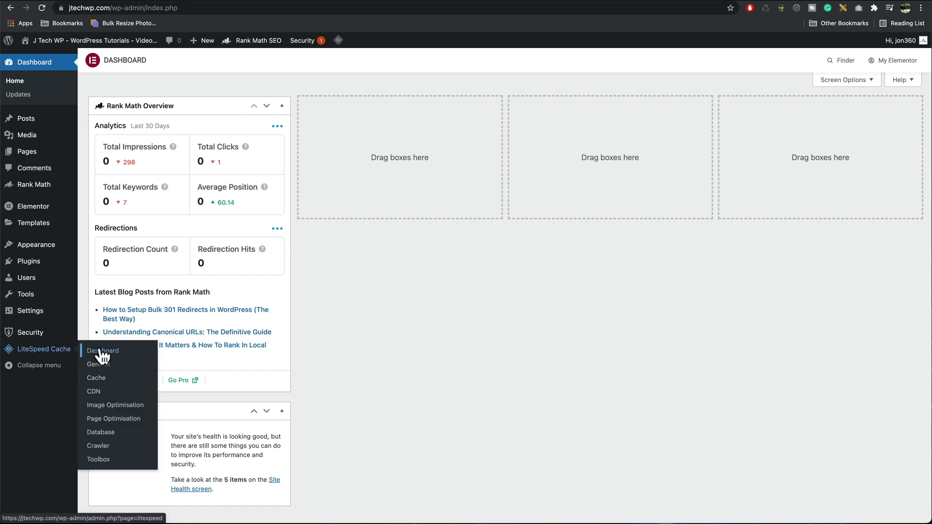
- Request a LiteSpeed domain key from the General settings
{"action": "left_click", "coordinate": [103, 351]}
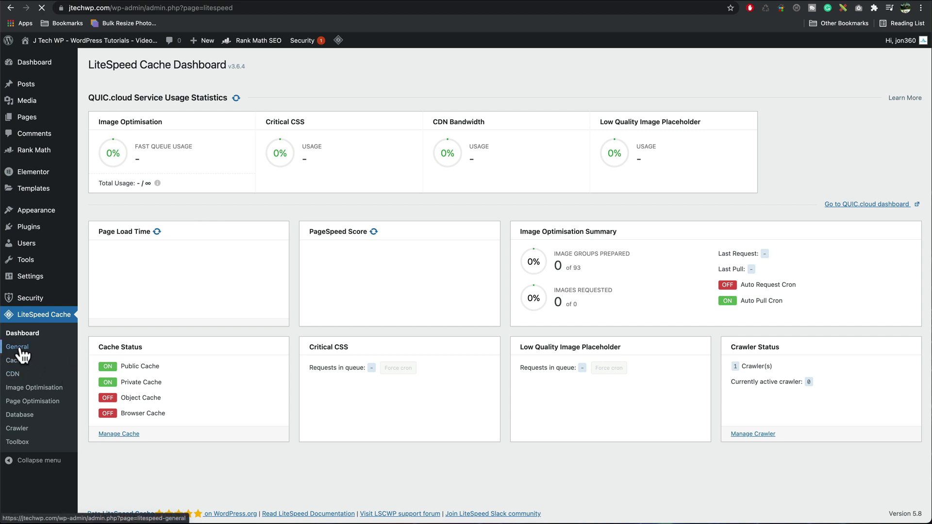
{"action": "left_click", "coordinate": [17, 346]}
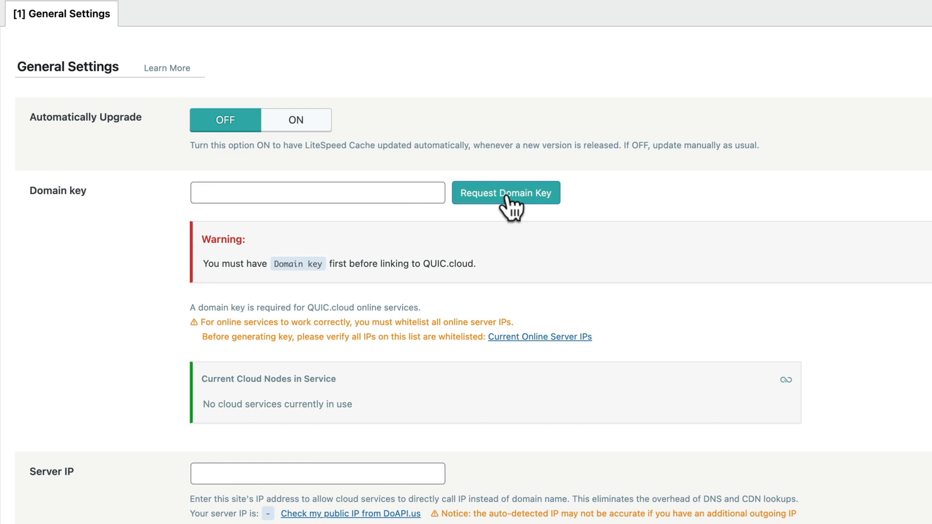
{"action": "left_click", "coordinate": [506, 192]}
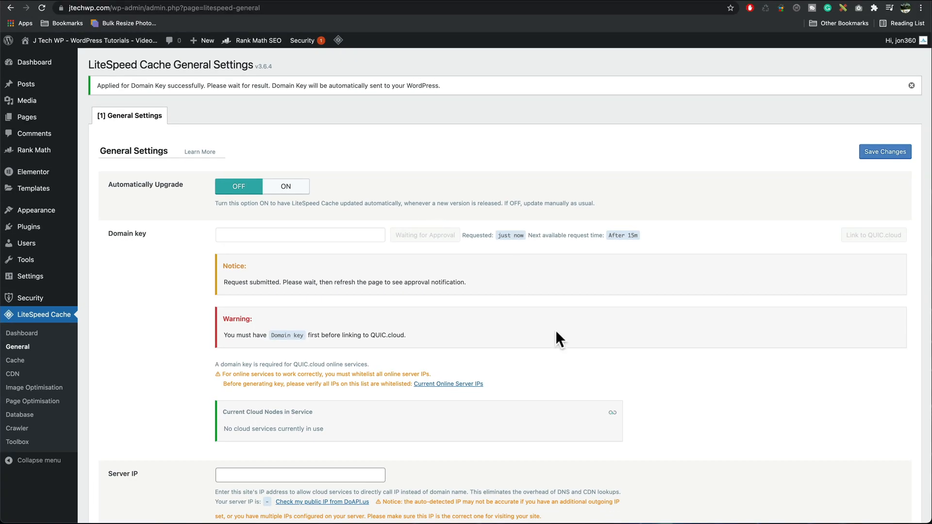
- Look up the public IP 185.199.220.31, enter it as Server IP and save
{"action": "scroll", "scroll_direction": "down", "scroll_amount": 3}
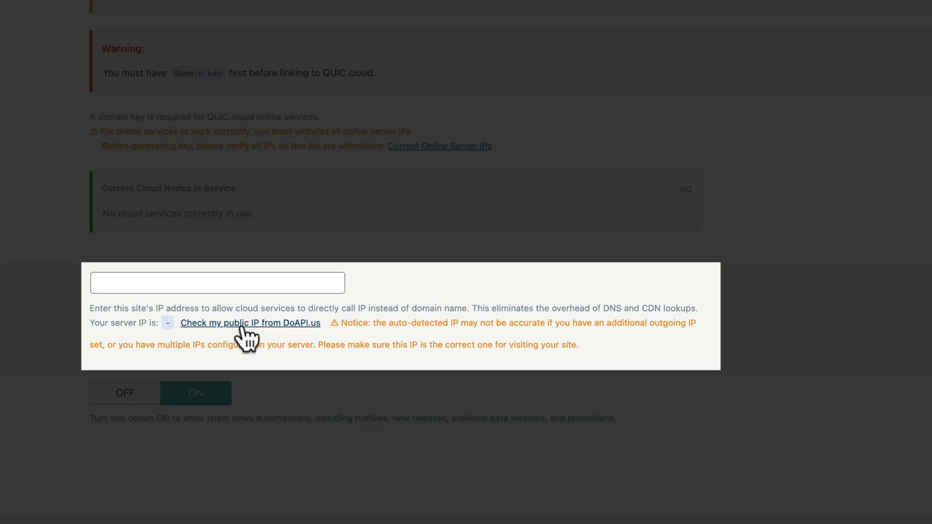
{"action": "left_click", "coordinate": [250, 323]}
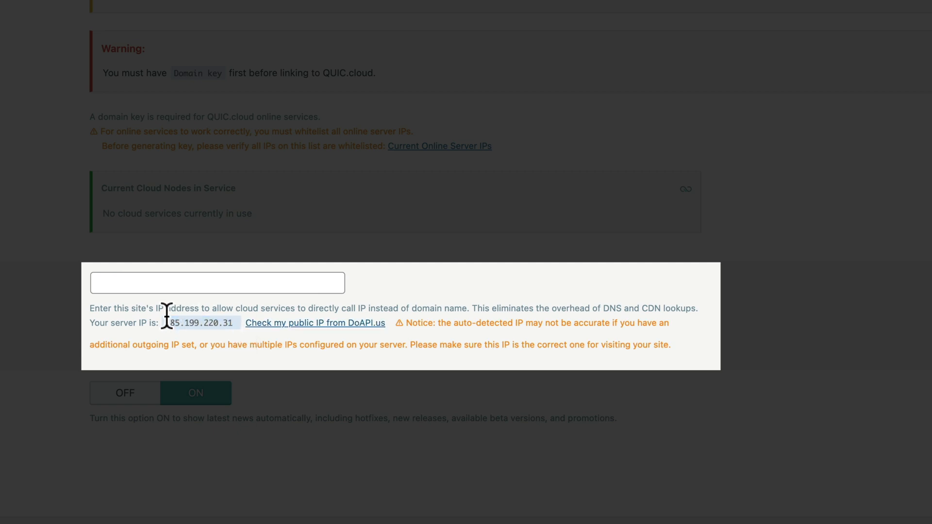
{"action": "double_click", "coordinate": [198, 324]}
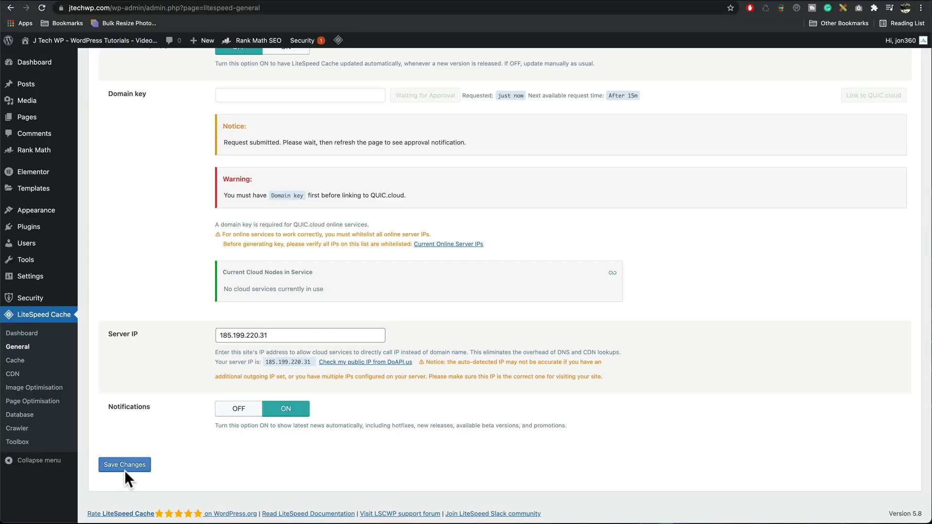
{"action": "left_click", "coordinate": [124, 464]}
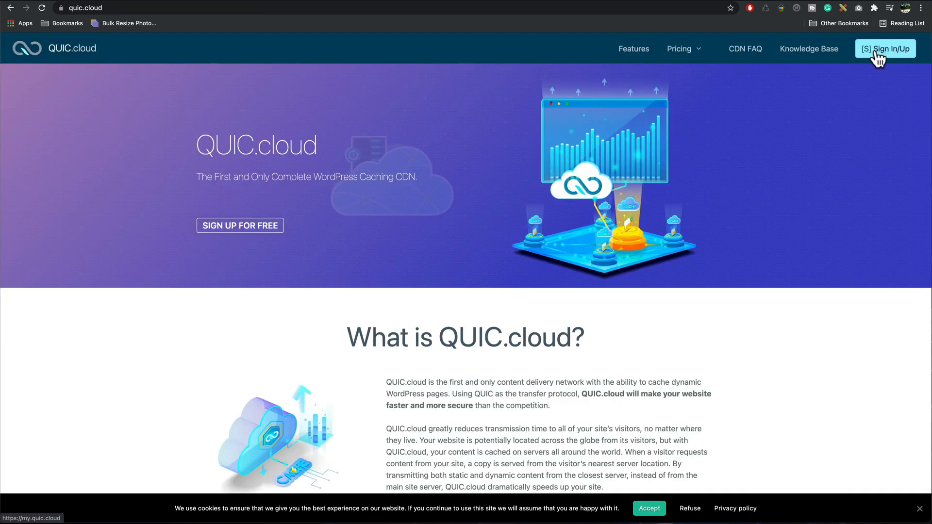
{"action": "mouse_move", "coordinate": [878, 58]}
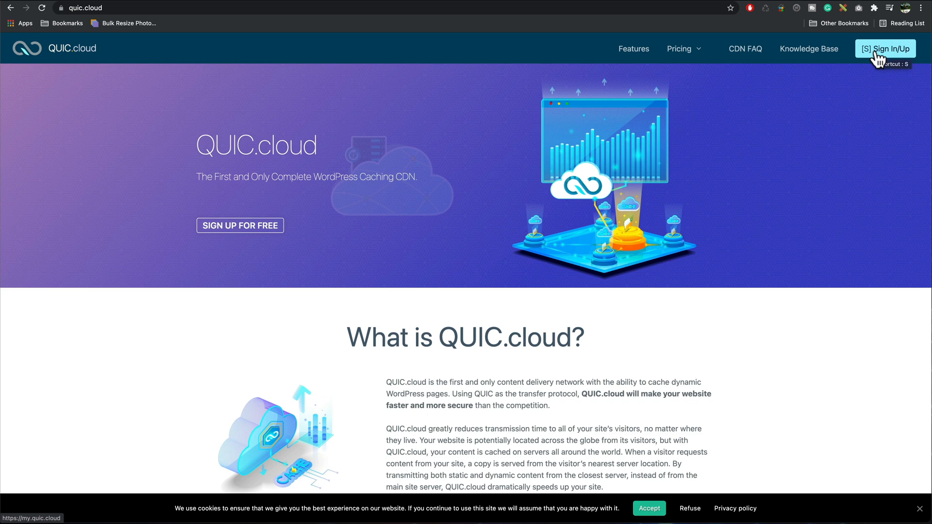
{"action": "mouse_move", "coordinate": [862, 74]}
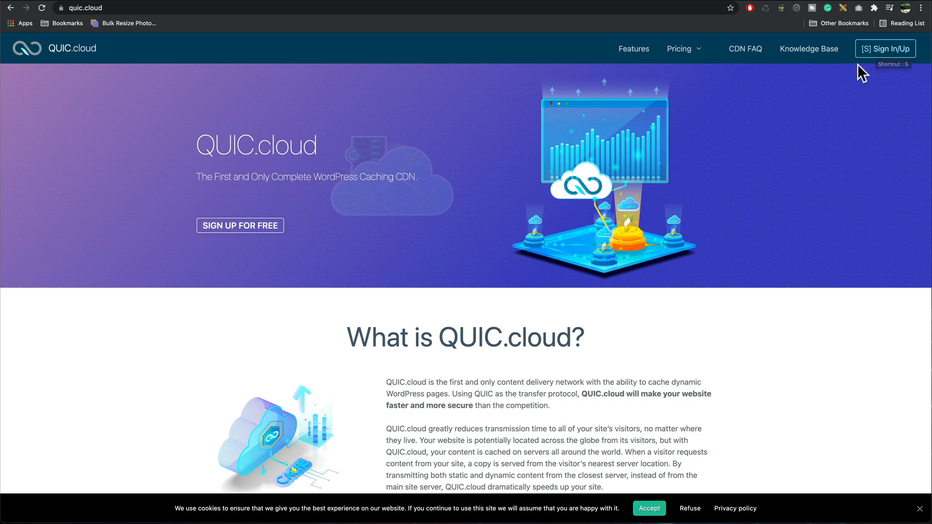
- Bring up the QUIC.cloud sign-in page
{"action": "left_click", "coordinate": [886, 49]}
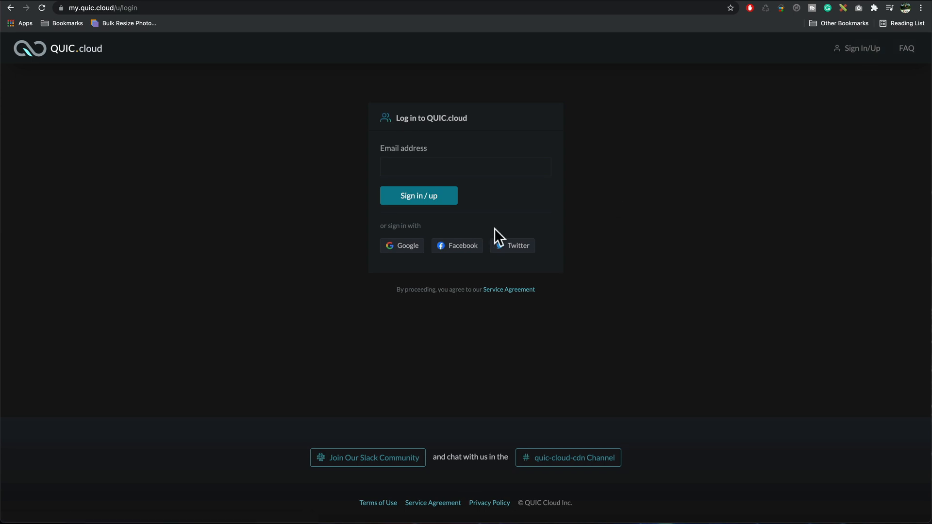
{"action": "mouse_move", "coordinate": [406, 256]}
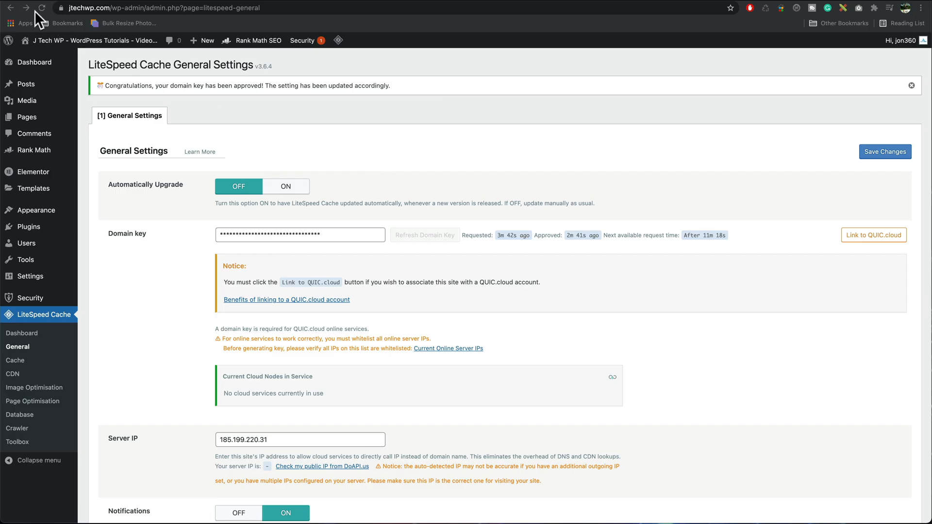
{"action": "mouse_move", "coordinate": [361, 297]}
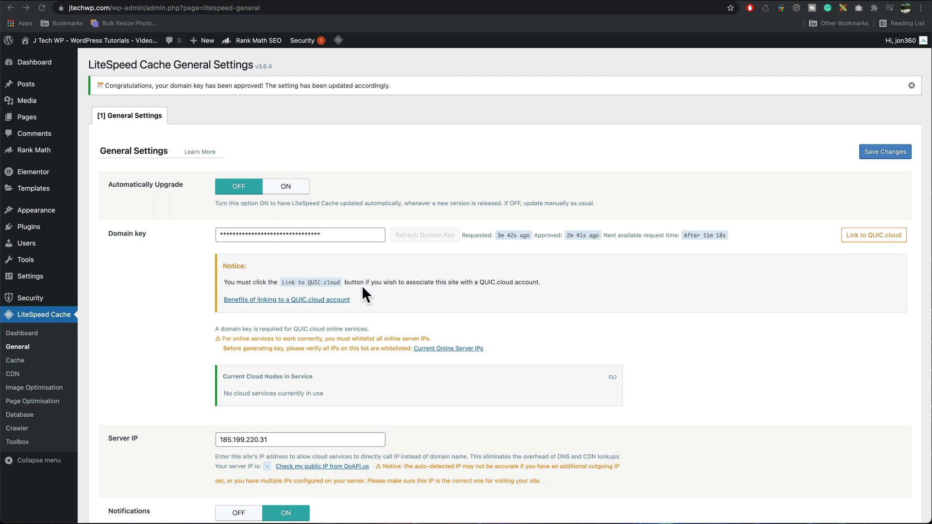
{"action": "mouse_move", "coordinate": [674, 248]}
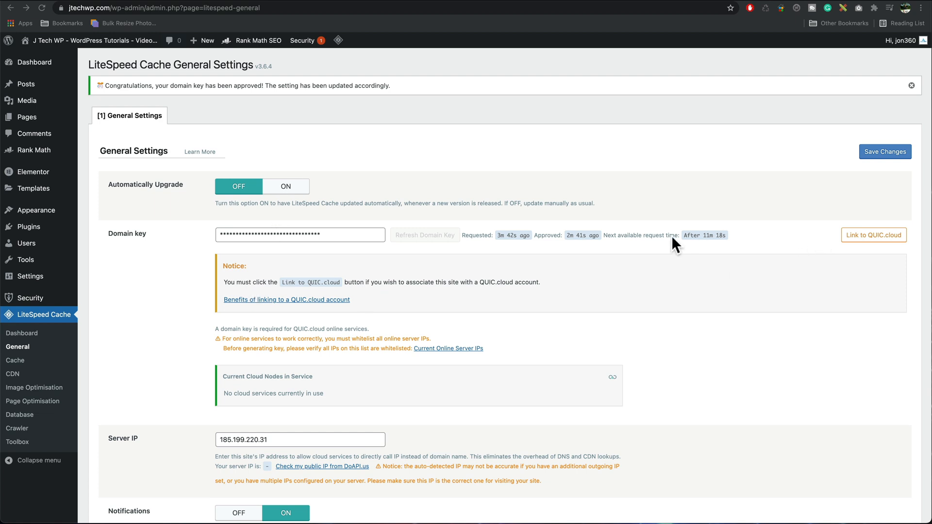
{"action": "mouse_move", "coordinate": [897, 226]}
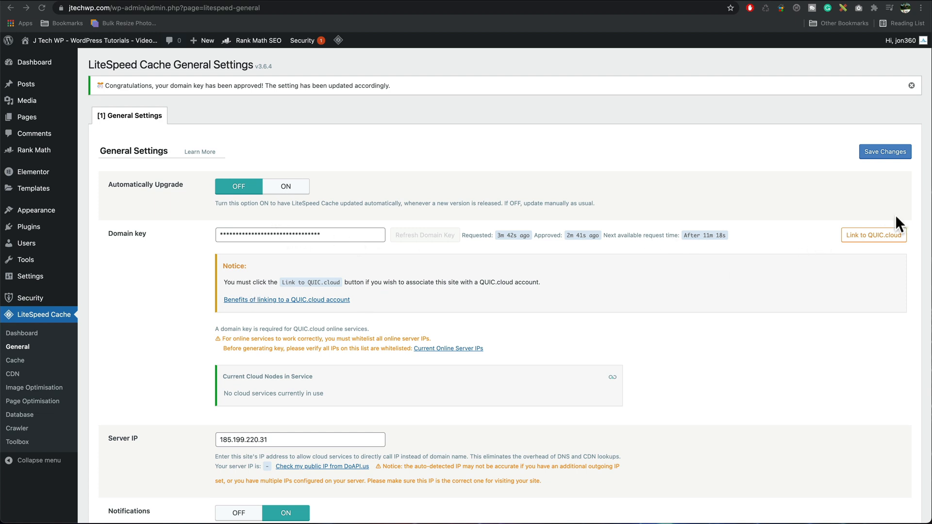
- Link the site to QUIC.cloud, signing in with a Google account
{"action": "left_click", "coordinate": [875, 235]}
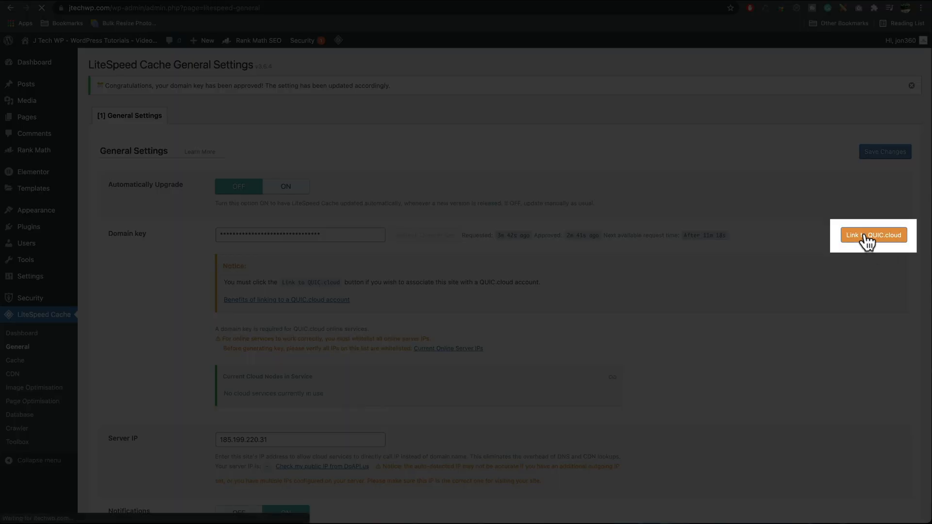
{"action": "left_click", "coordinate": [874, 235]}
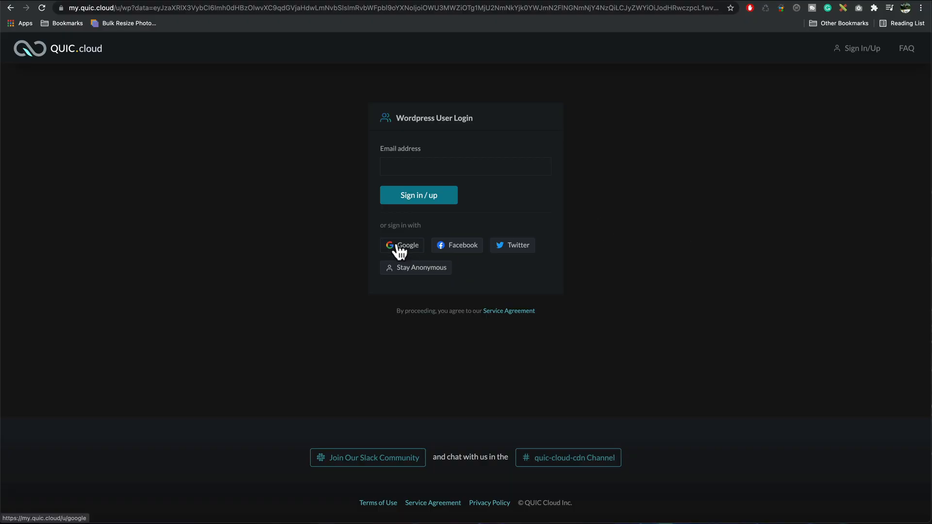
{"action": "left_click", "coordinate": [402, 244]}
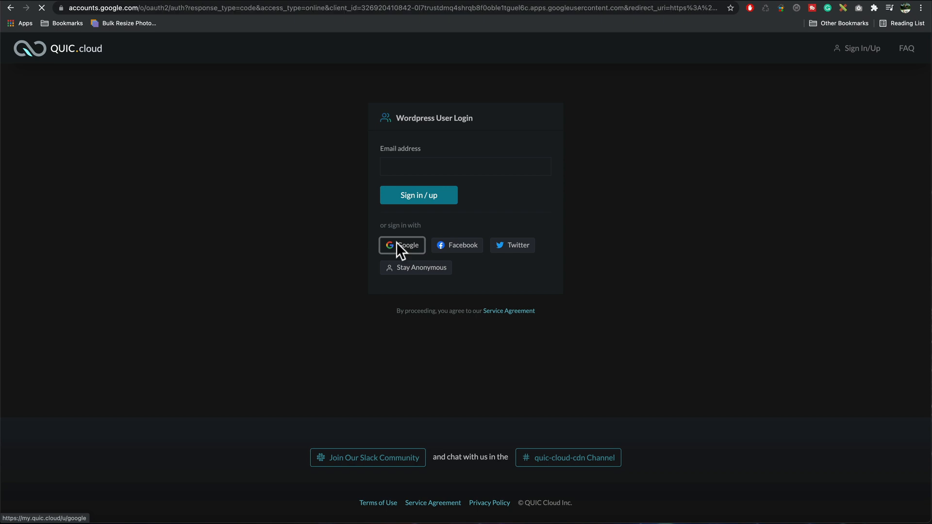
{"action": "left_click", "coordinate": [402, 245]}
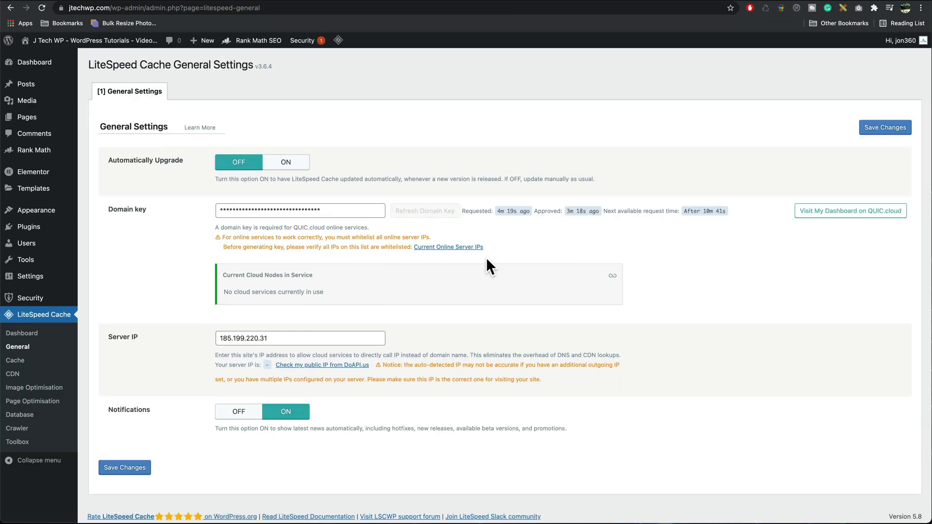
{"action": "mouse_move", "coordinate": [810, 302]}
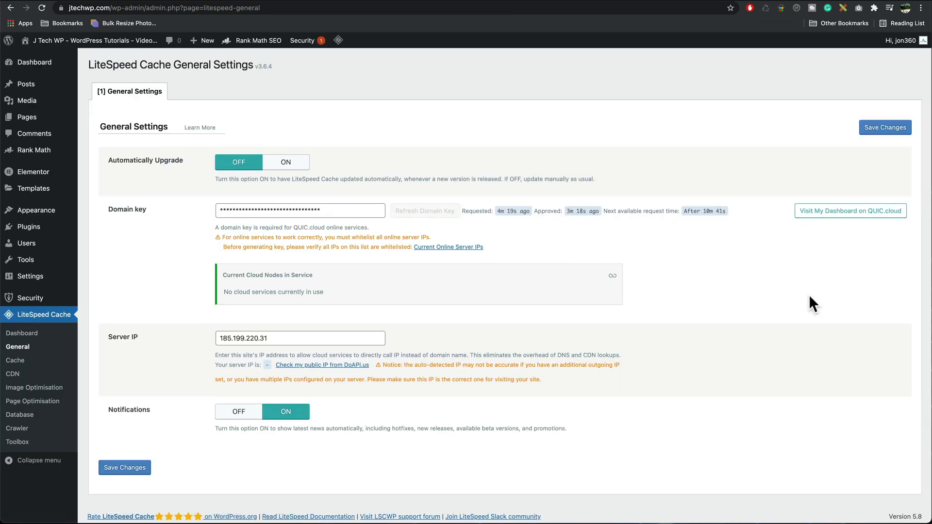
- Confirm the QUIC.cloud link on the refreshed General settings and move to Cache settings
{"action": "left_click", "coordinate": [886, 127]}
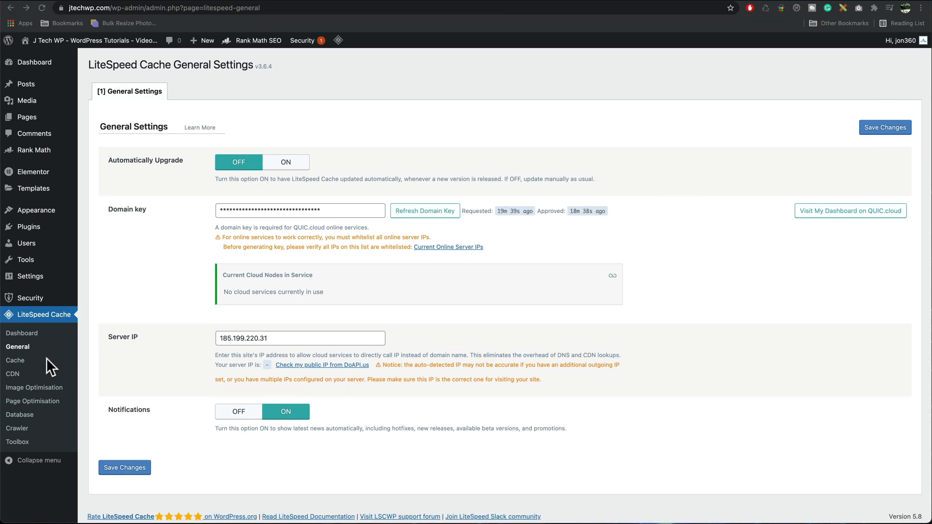
{"action": "left_click", "coordinate": [15, 360]}
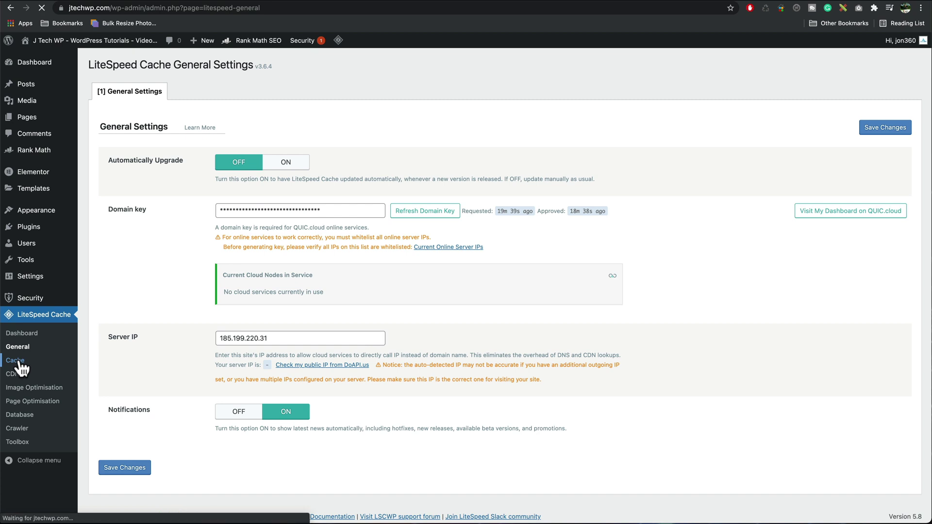
- Review the Cache tab with mobile caching off and read the .htaccess Learn More docs
{"action": "left_click", "coordinate": [13, 360]}
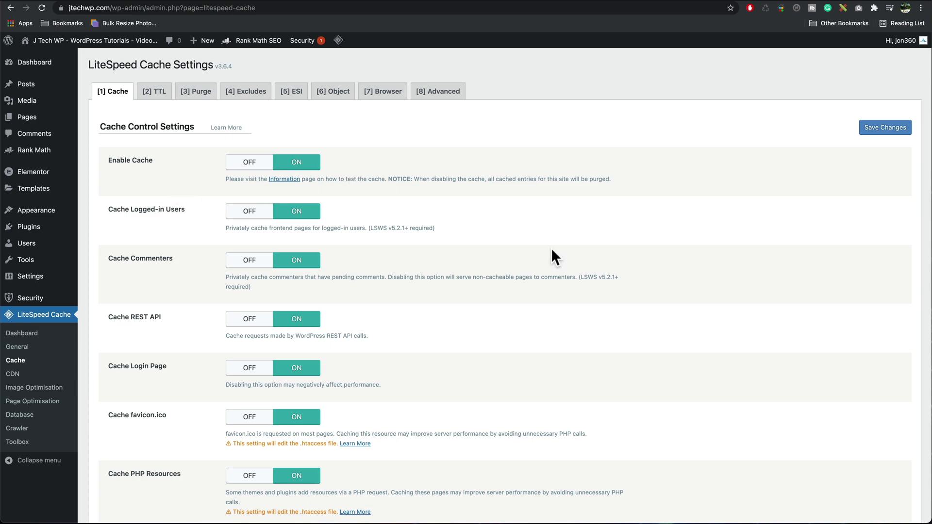
{"action": "scroll", "scroll_direction": "down", "scroll_amount": 3}
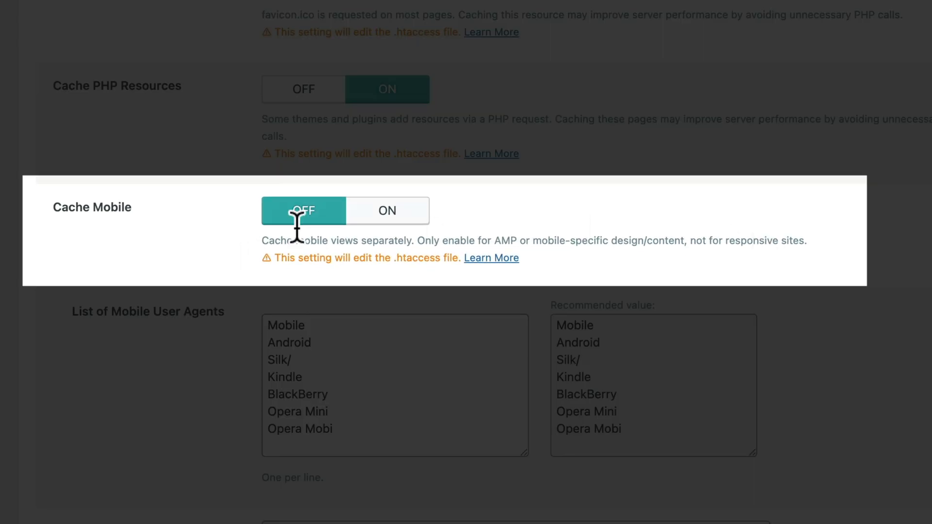
{"action": "mouse_move", "coordinate": [496, 241]}
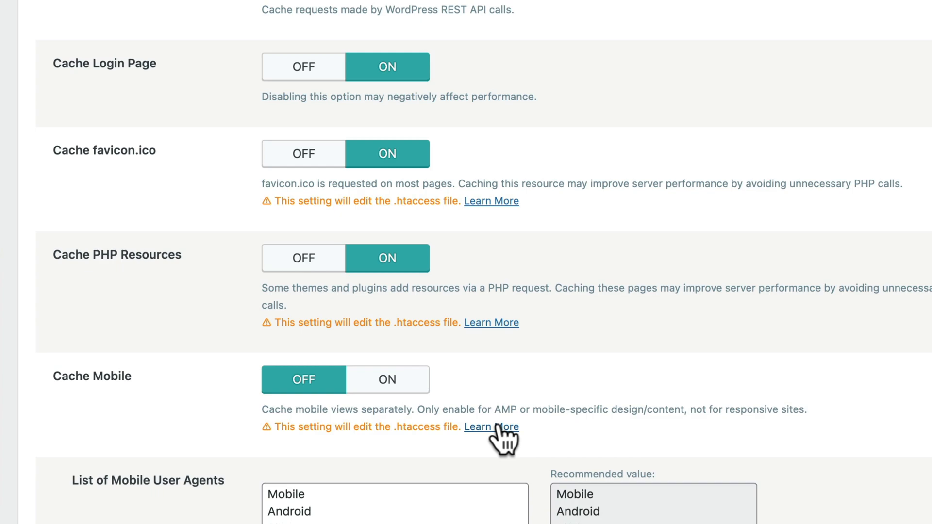
{"action": "left_click", "coordinate": [491, 427]}
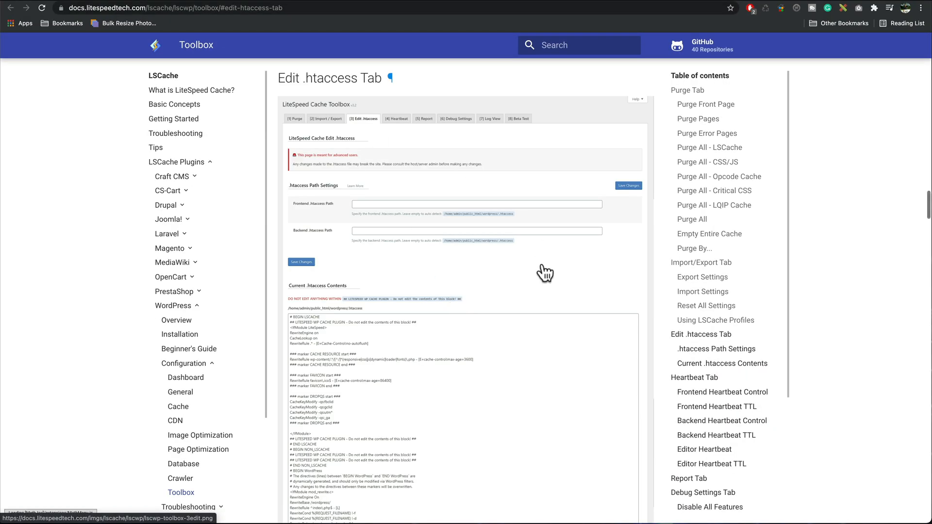
{"action": "mouse_move", "coordinate": [684, 91]}
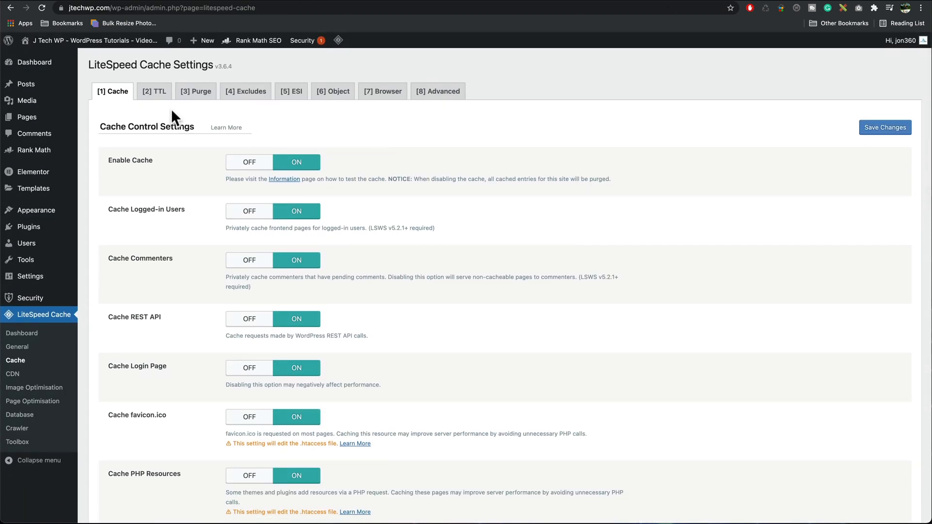
- Review TTL and Purge defaults unchanged, then leave the Excludes Do Not Cache URIs list empty
{"action": "left_click", "coordinate": [154, 92]}
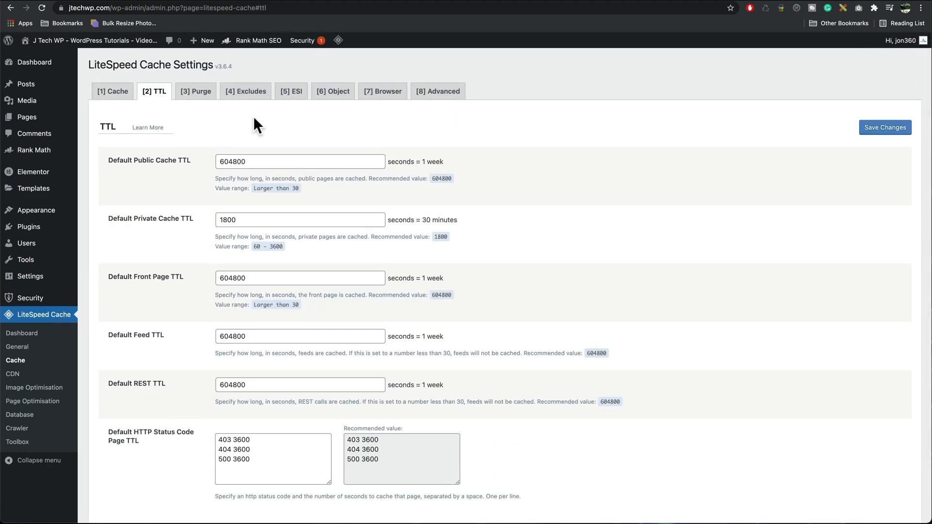
{"action": "left_click", "coordinate": [196, 92]}
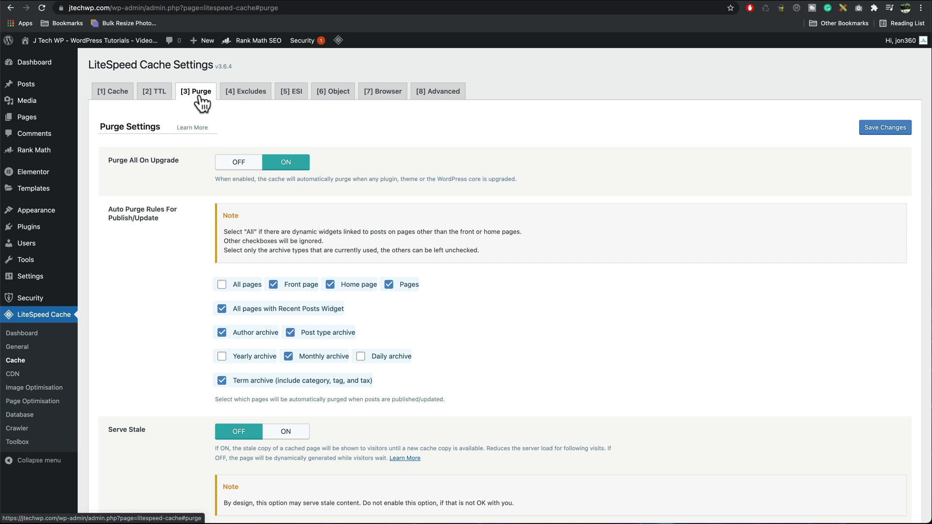
{"action": "mouse_move", "coordinate": [314, 179]}
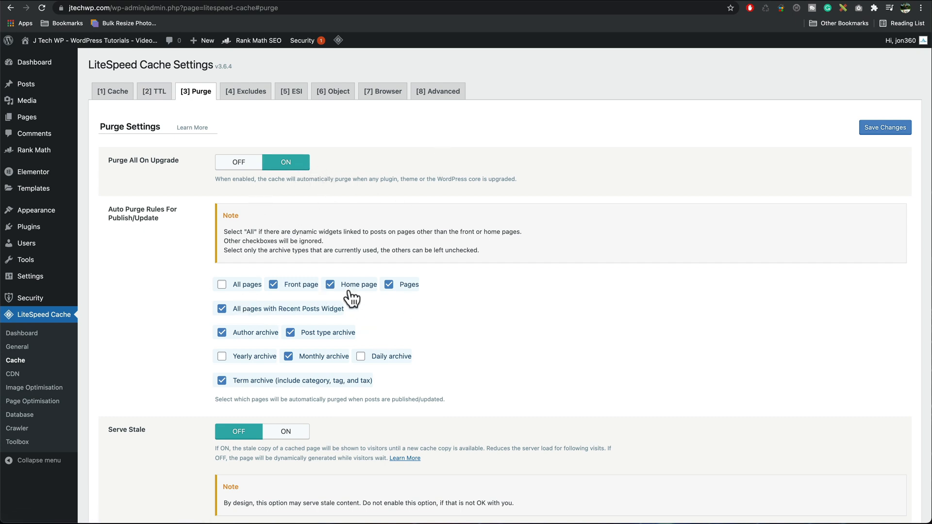
{"action": "scroll", "scroll_direction": "down", "scroll_amount": 3}
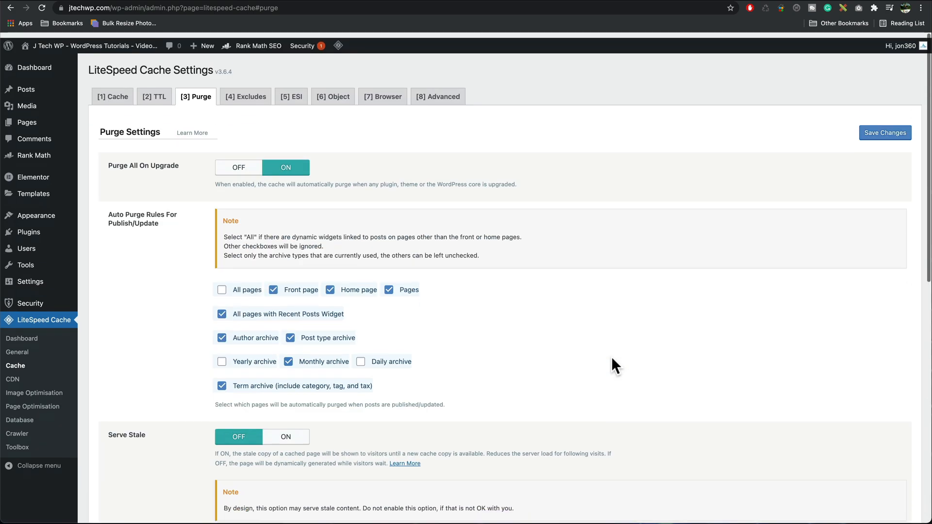
{"action": "left_click", "coordinate": [246, 96]}
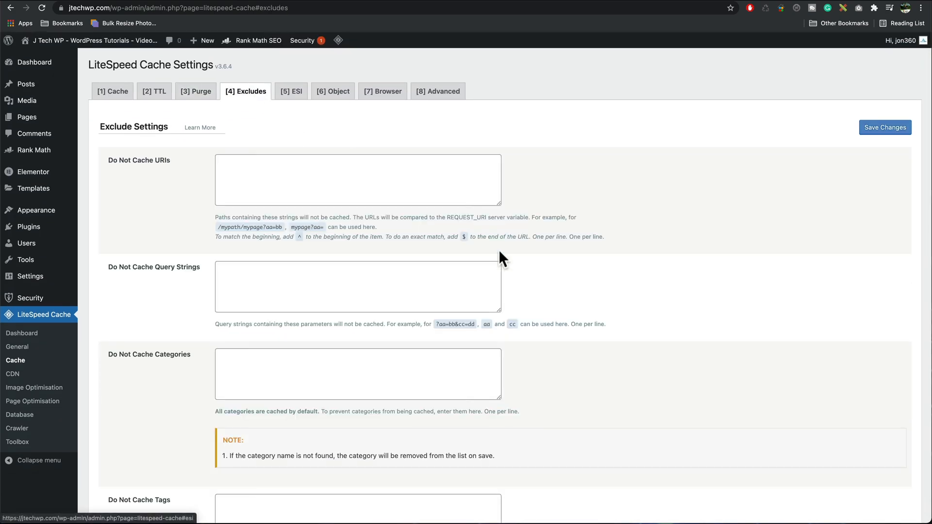
{"action": "left_click", "coordinate": [357, 181]}
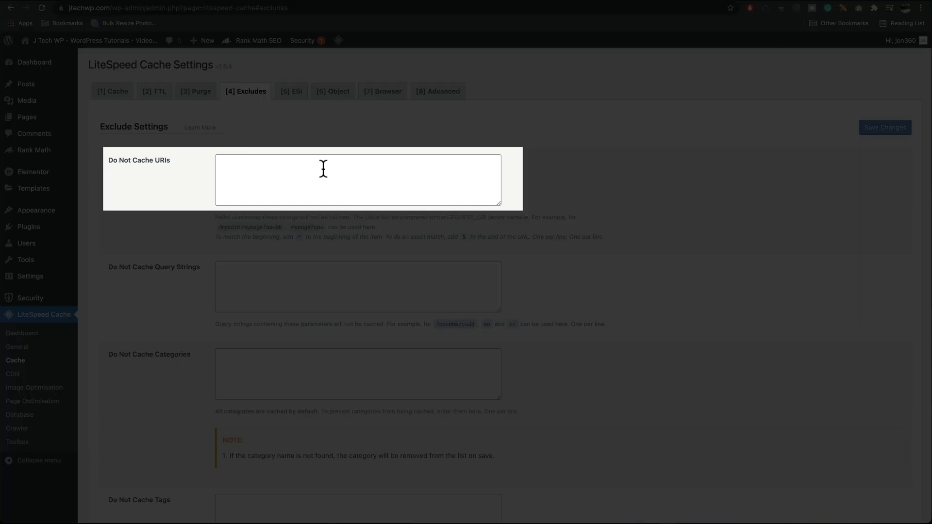
{"action": "mouse_move", "coordinate": [396, 177]}
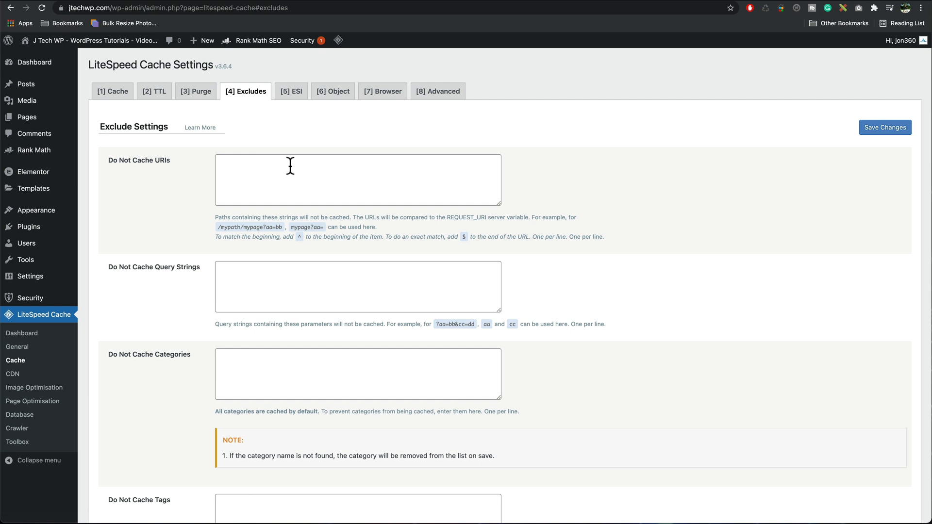
{"action": "mouse_move", "coordinate": [237, 191]}
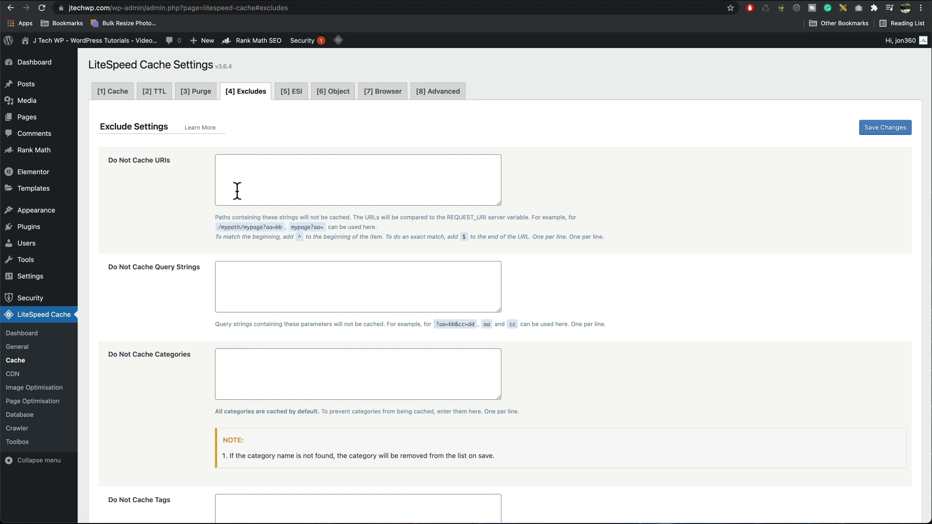
{"action": "mouse_move", "coordinate": [46, 387]}
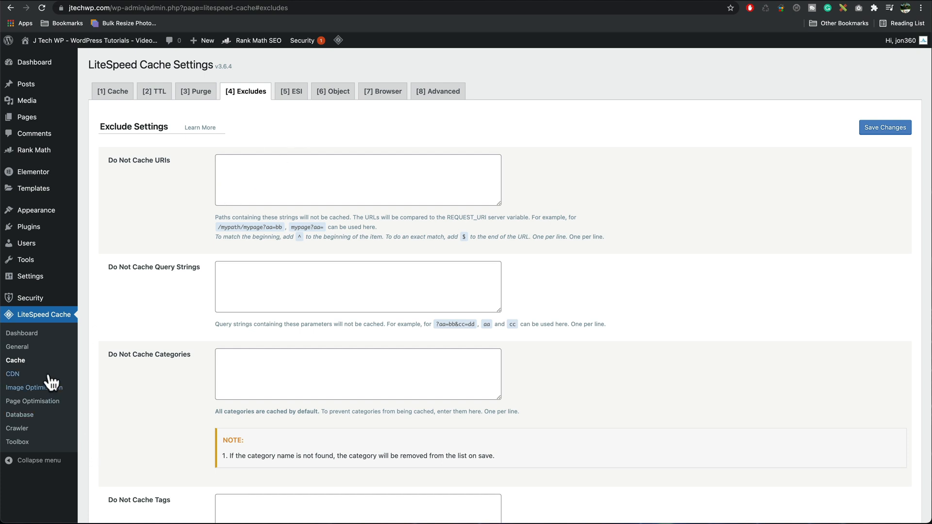
{"action": "mouse_move", "coordinate": [293, 98]}
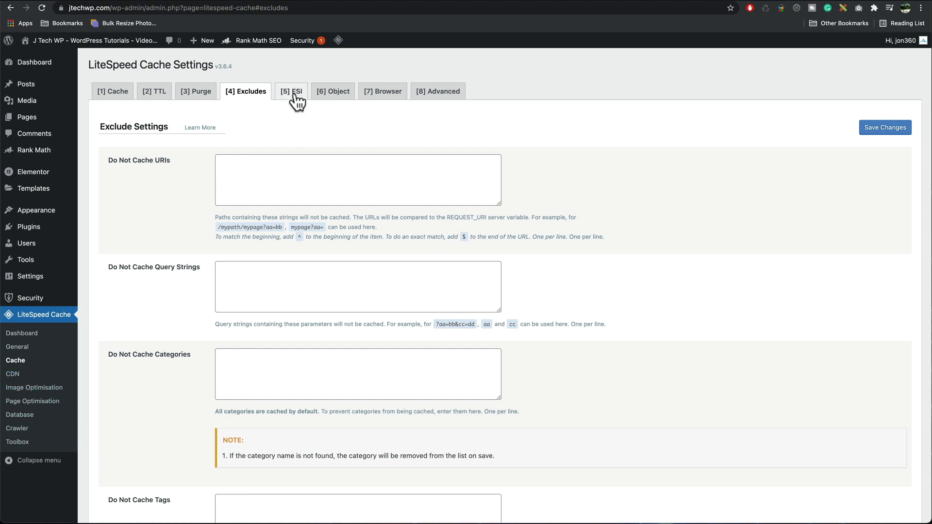
- Leave ESI disabled and move to the Object cache settings
{"action": "left_click", "coordinate": [291, 91]}
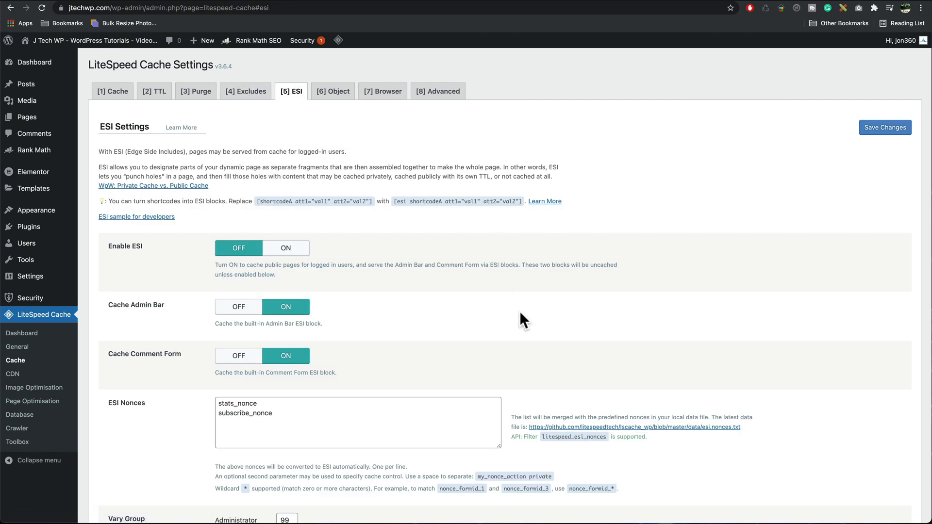
{"action": "mouse_move", "coordinate": [330, 97]}
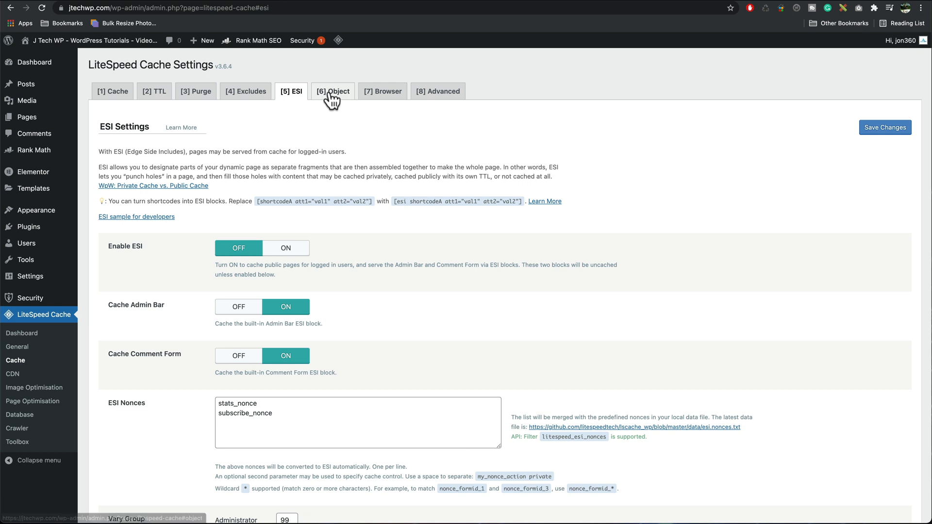
{"action": "left_click", "coordinate": [332, 91]}
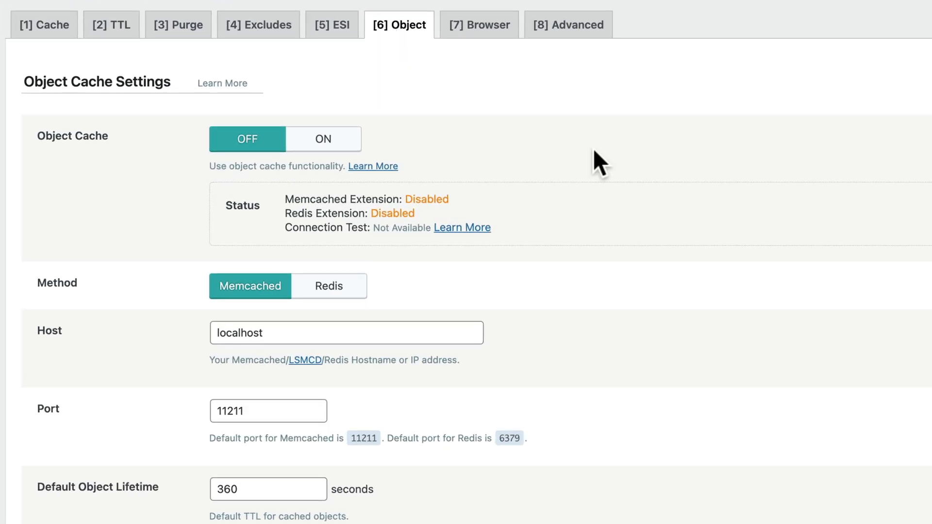
{"action": "mouse_move", "coordinate": [417, 121]}
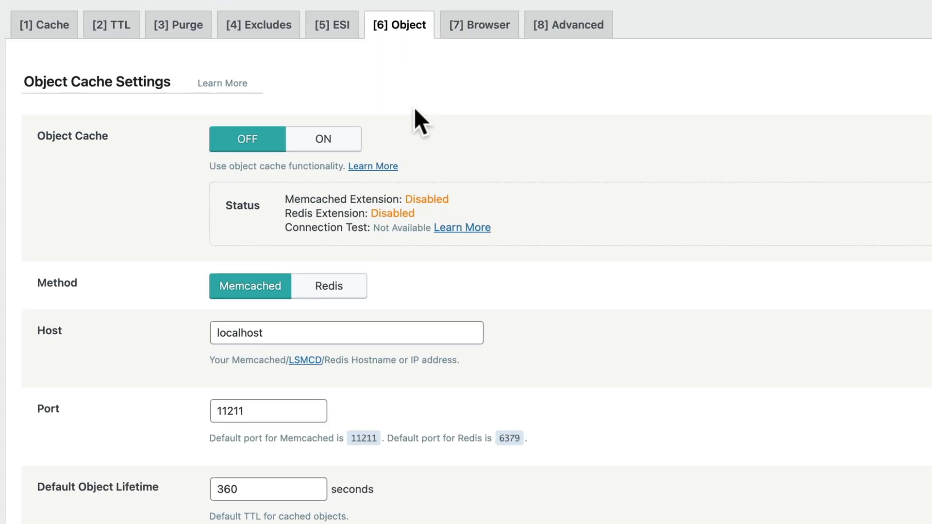
{"action": "mouse_move", "coordinate": [377, 212]}
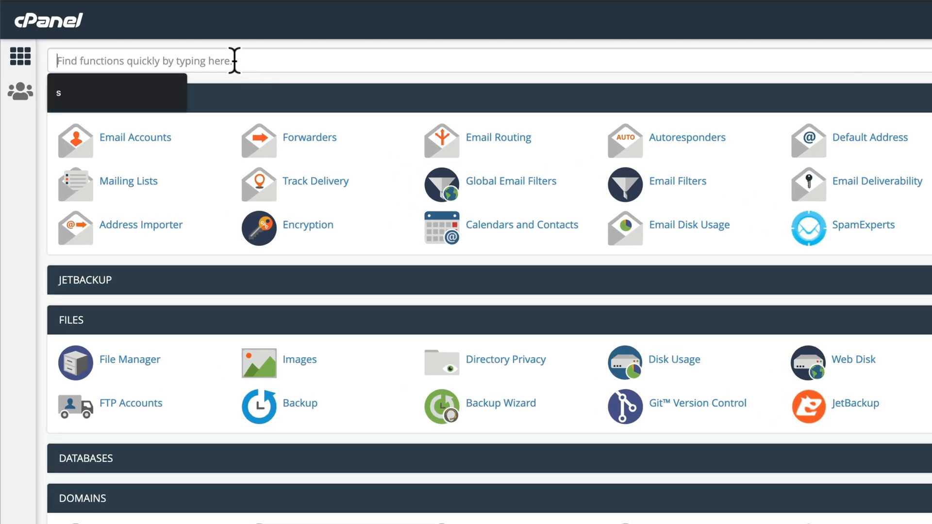
- Find the PHP Selector in cPanel and tick the redis extension for PHP 7.4
{"action": "type", "text": "php"}
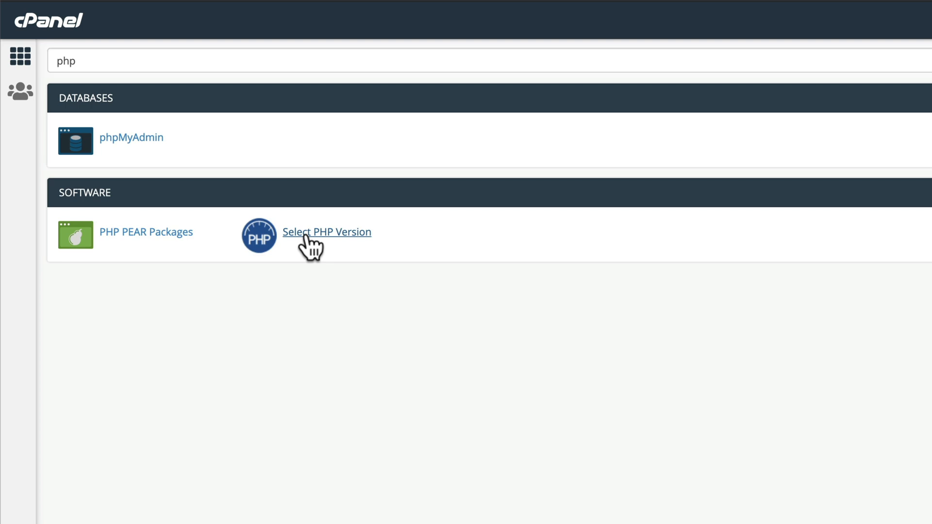
{"action": "left_click", "coordinate": [328, 232]}
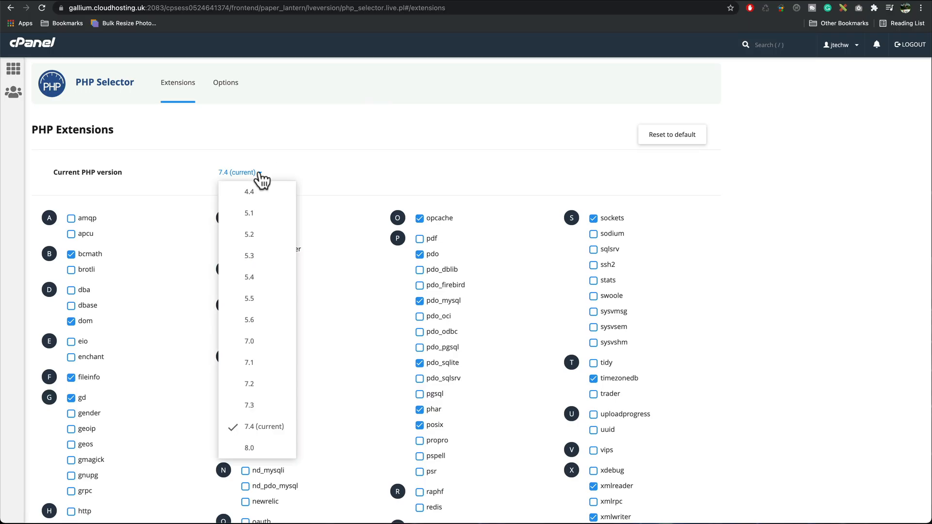
{"action": "mouse_move", "coordinate": [445, 136]}
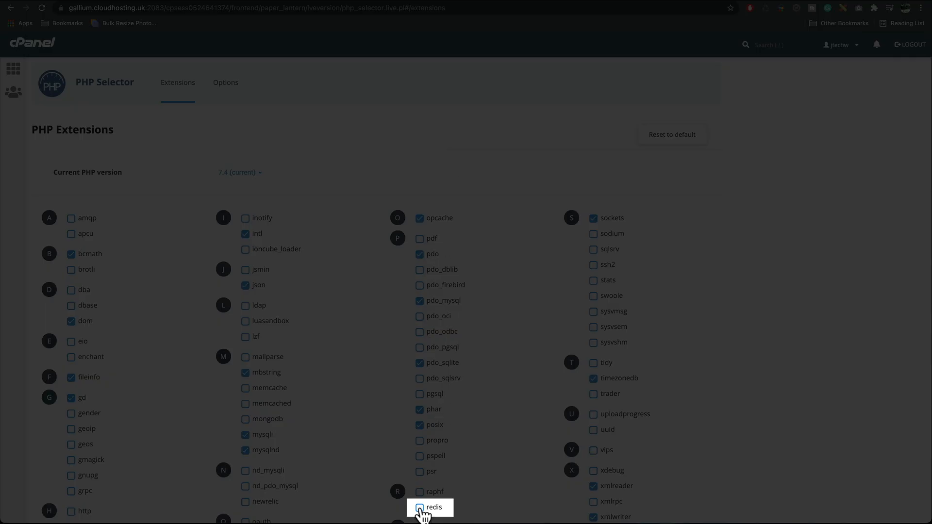
{"action": "left_click", "coordinate": [419, 507]}
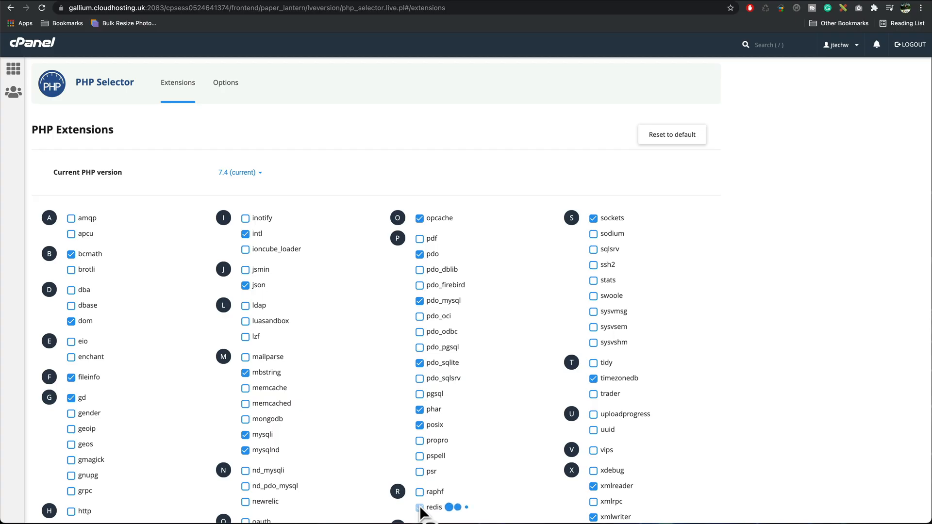
{"action": "left_click", "coordinate": [420, 507]}
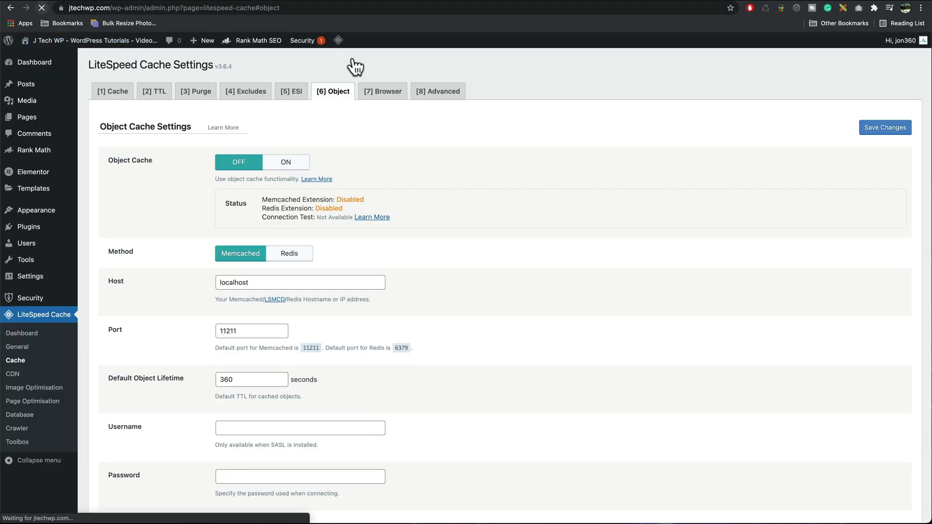
{"action": "mouse_move", "coordinate": [531, 165]}
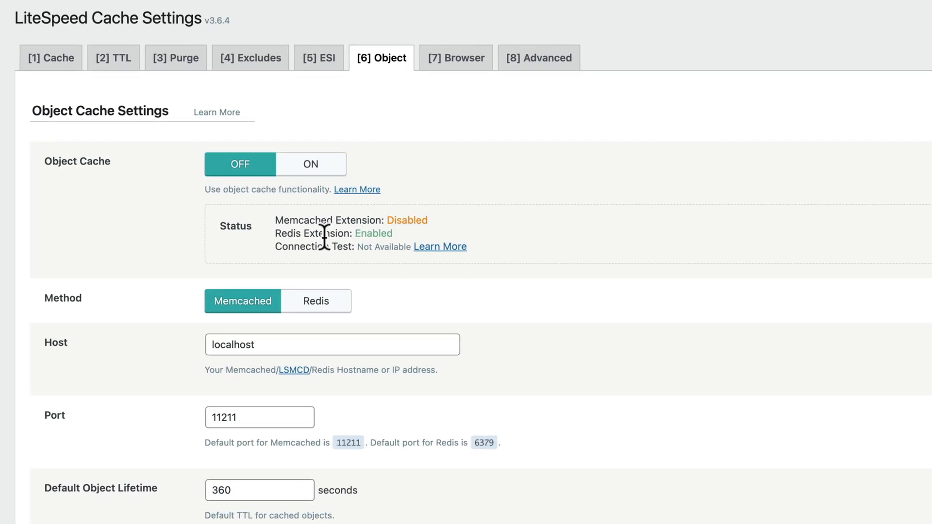
{"action": "mouse_move", "coordinate": [379, 239]}
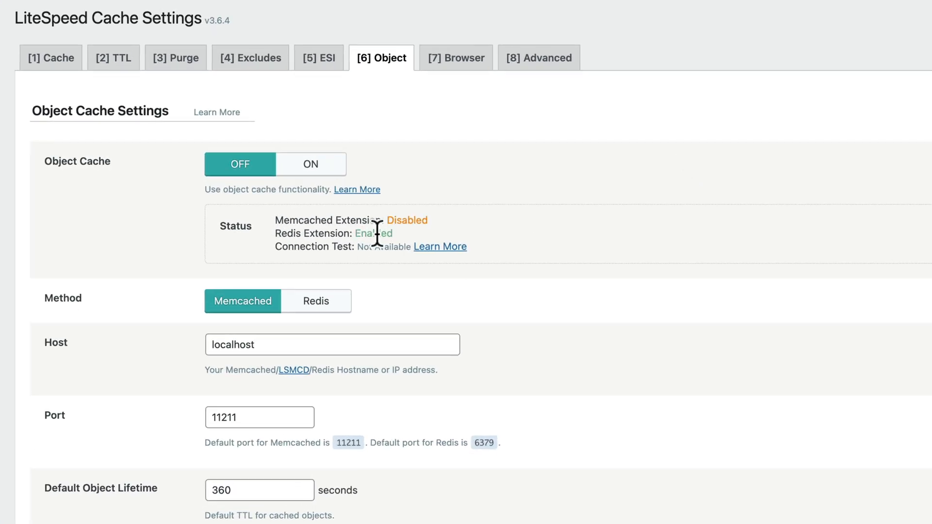
{"action": "mouse_move", "coordinate": [317, 307]}
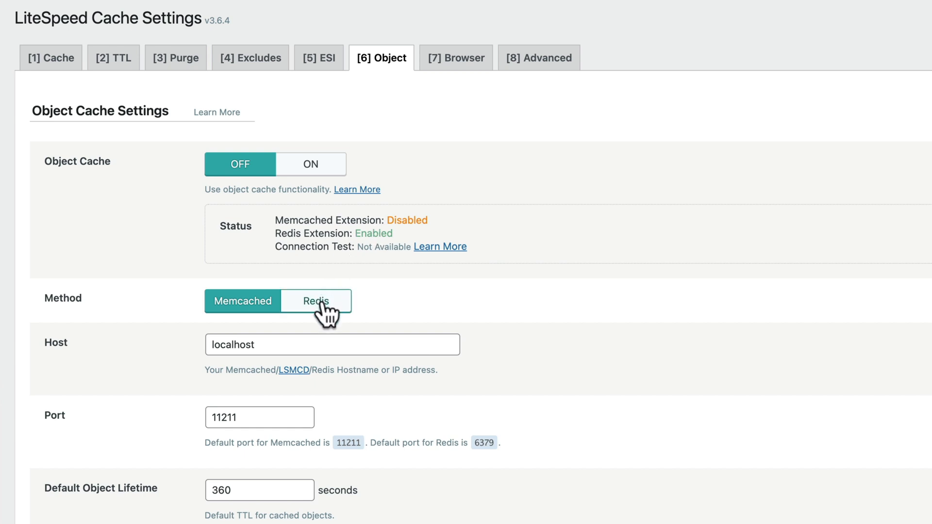
- Select Redis as the object cache method on port 6379, leaving object caching off
{"action": "left_click", "coordinate": [317, 301]}
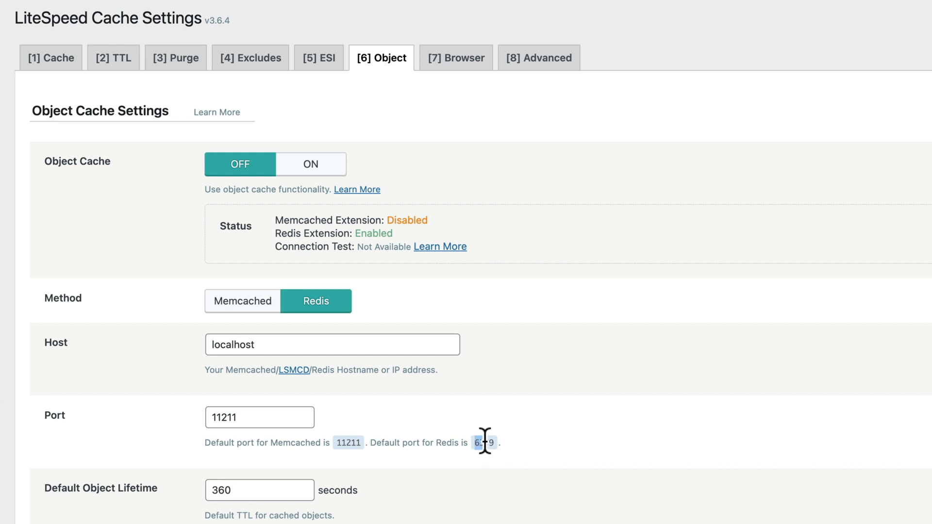
{"action": "mouse_move", "coordinate": [289, 422]}
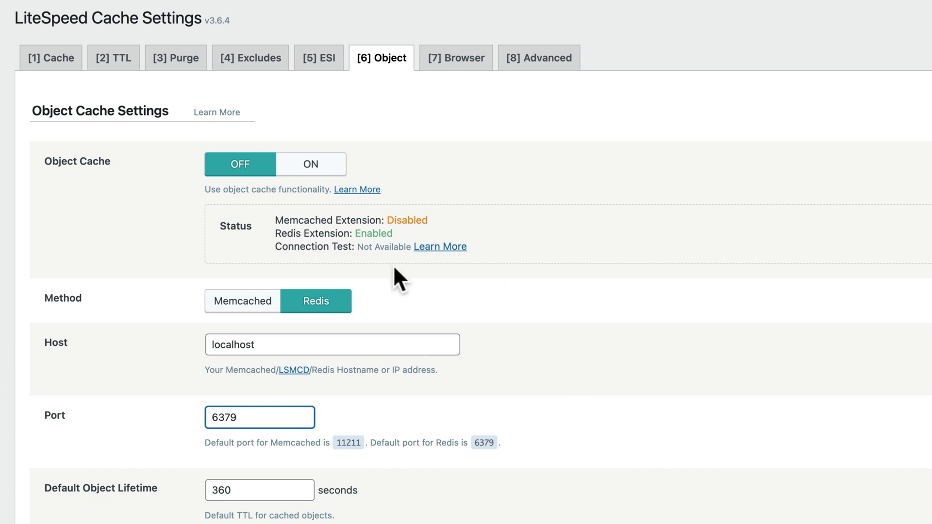
{"action": "mouse_move", "coordinate": [353, 239]}
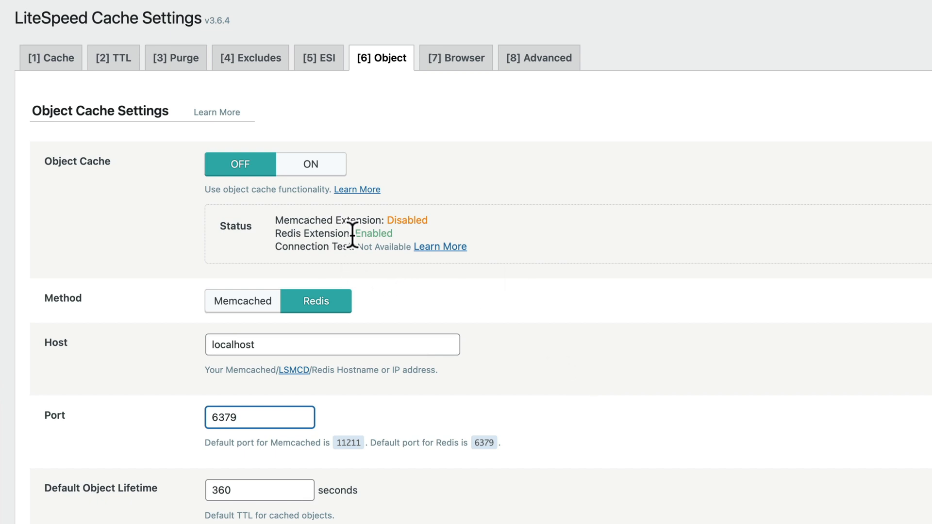
{"action": "mouse_move", "coordinate": [354, 238]}
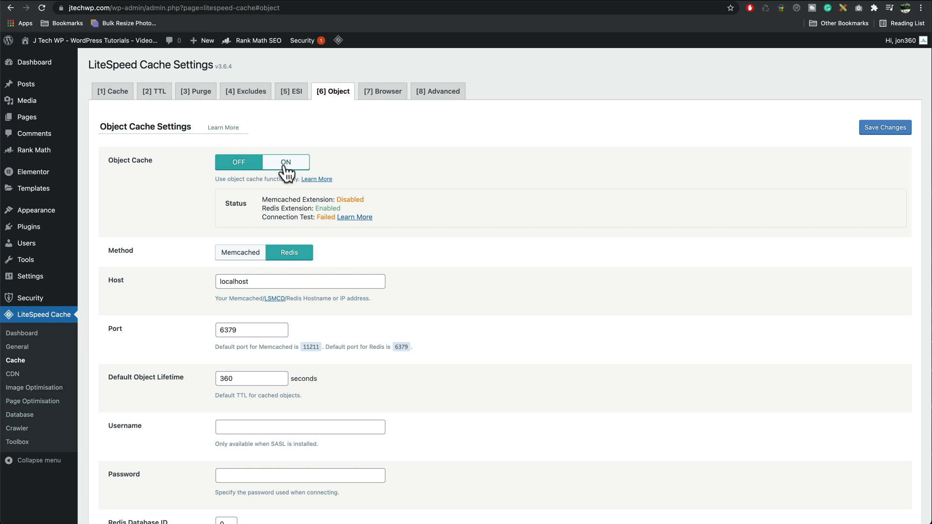
{"action": "left_click", "coordinate": [286, 162]}
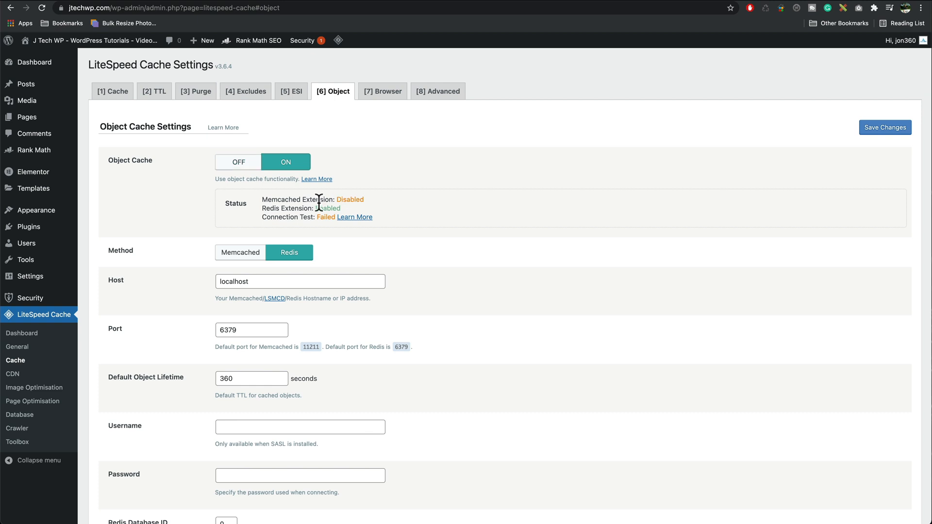
{"action": "mouse_move", "coordinate": [330, 170]}
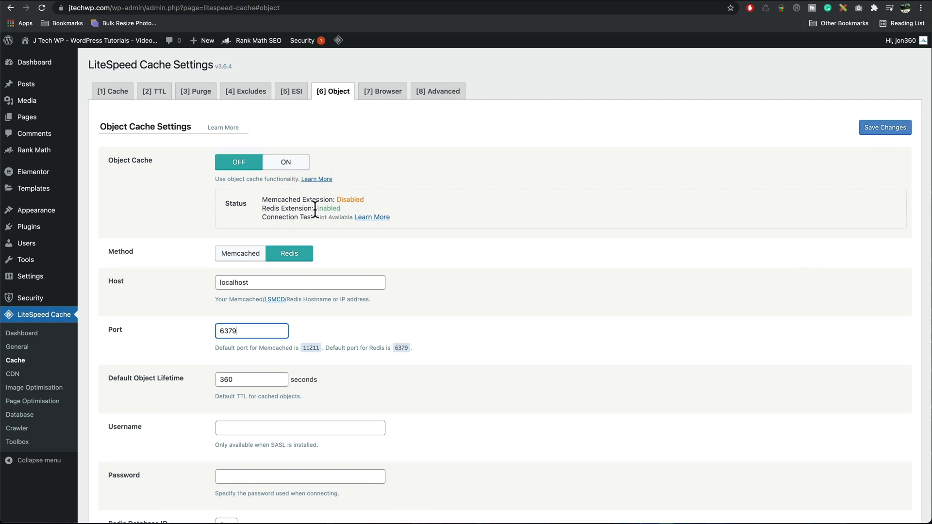
{"action": "scroll", "scroll_direction": "down", "scroll_amount": 3}
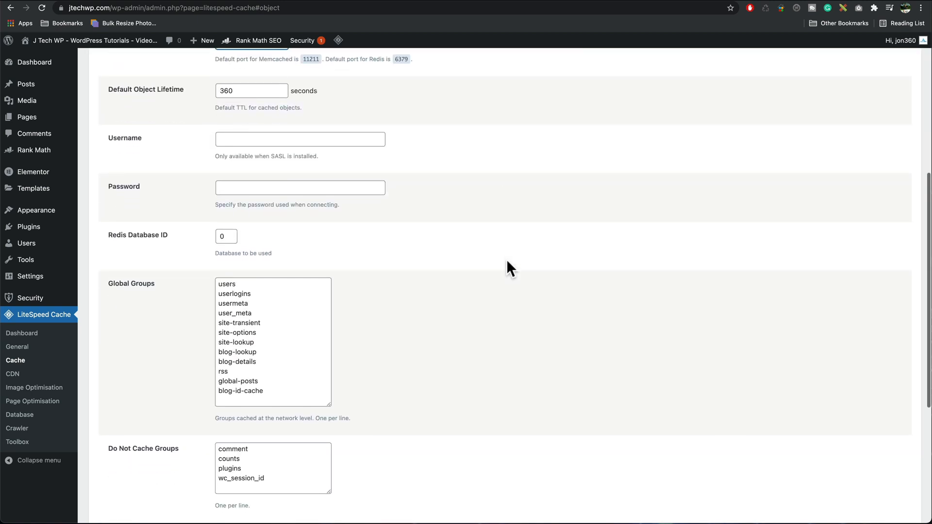
{"action": "scroll", "scroll_direction": "down", "scroll_amount": 3}
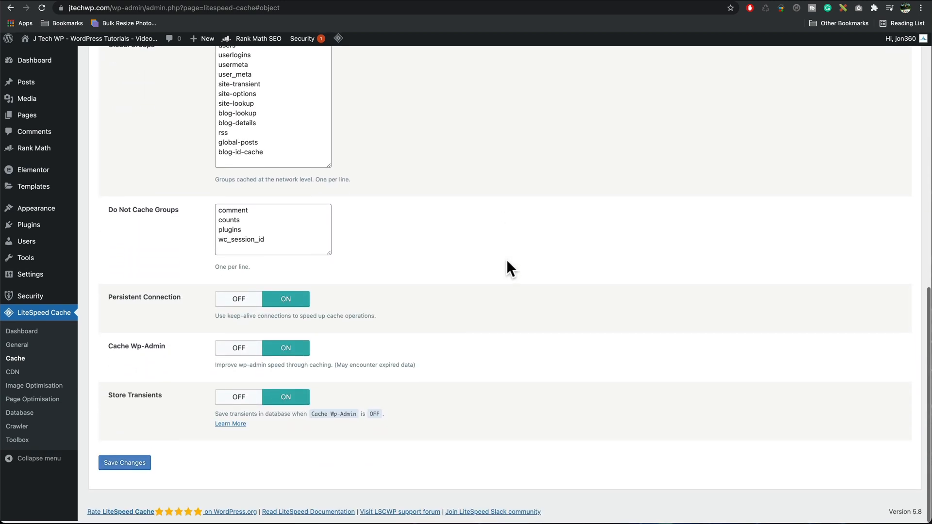
- Save the Redis object settings with Cache Wp-Admin set to OFF
{"action": "left_click", "coordinate": [124, 464]}
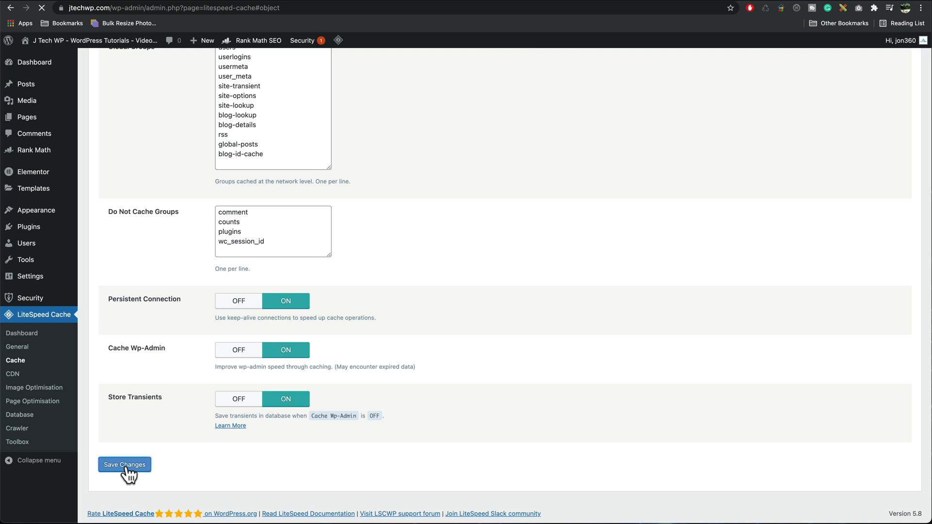
{"action": "left_click", "coordinate": [124, 464]}
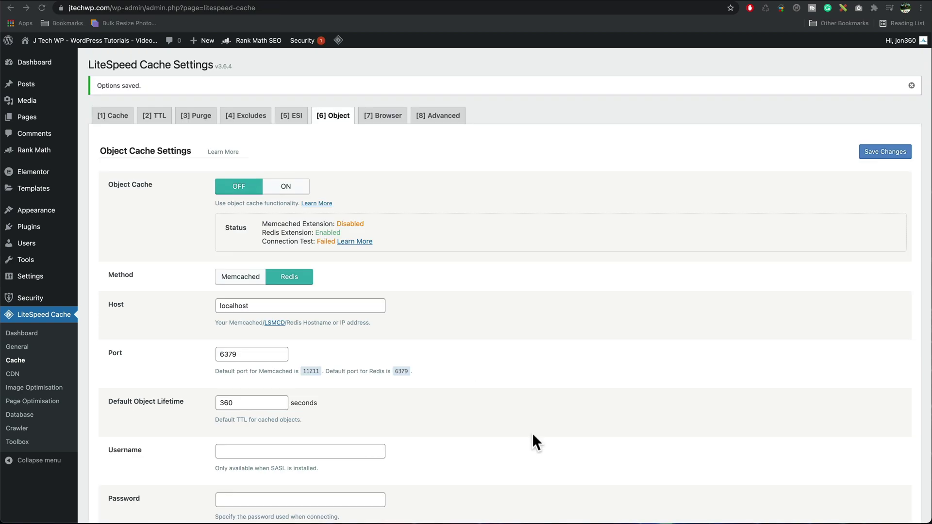
{"action": "scroll", "scroll_direction": "down", "scroll_amount": 3}
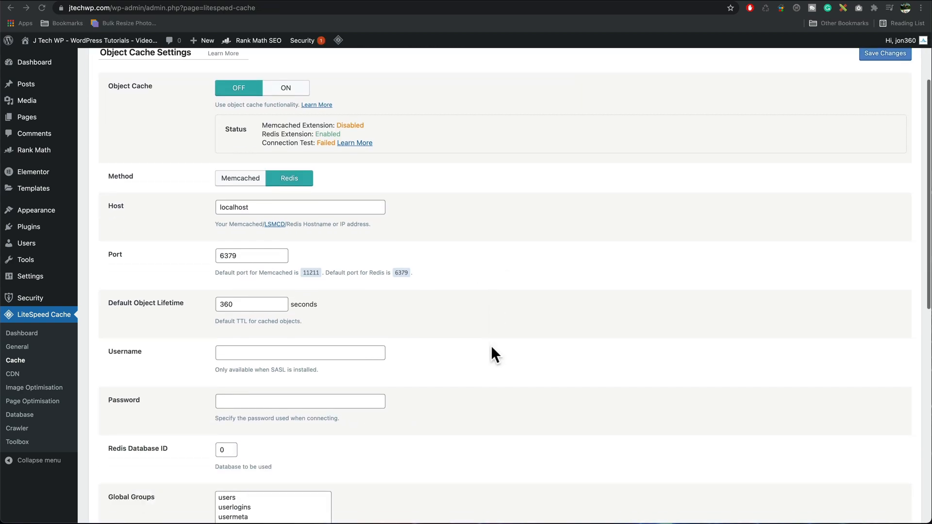
{"action": "scroll", "scroll_direction": "down", "scroll_amount": 3}
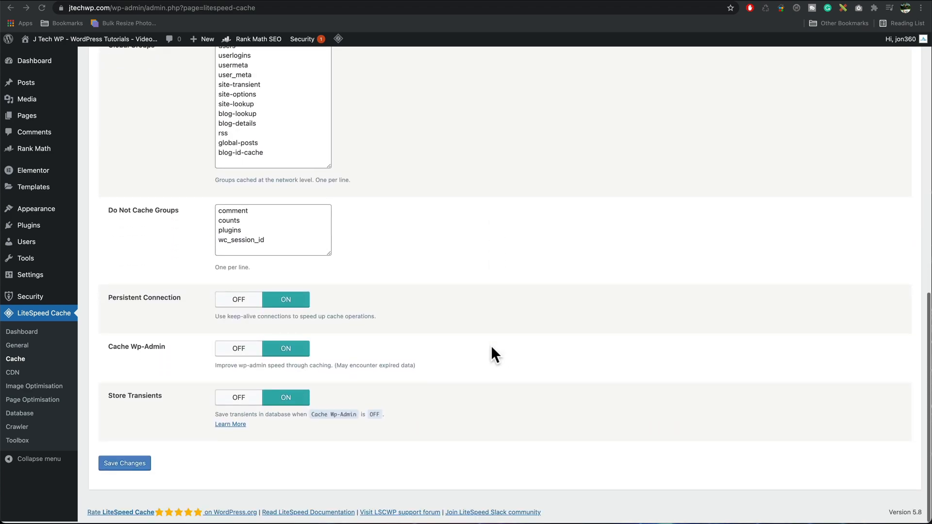
{"action": "left_click", "coordinate": [239, 350]}
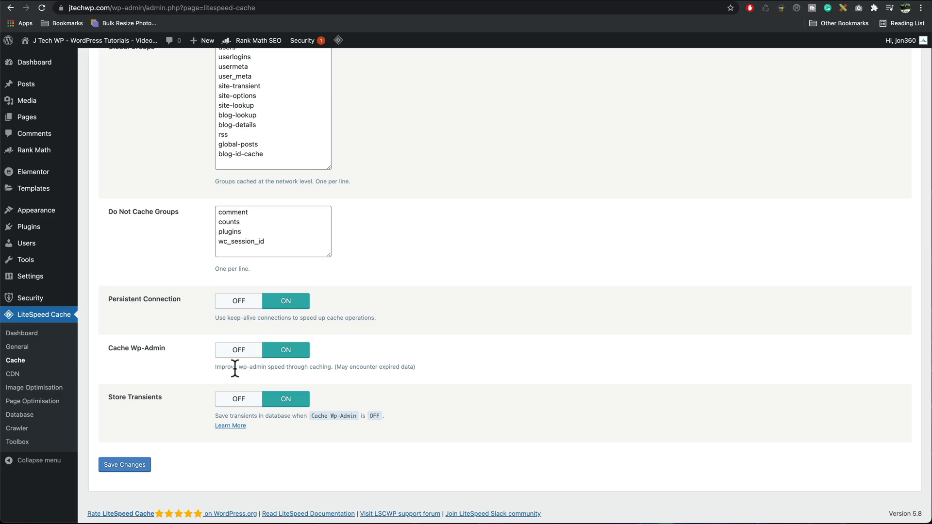
{"action": "left_click", "coordinate": [238, 350]}
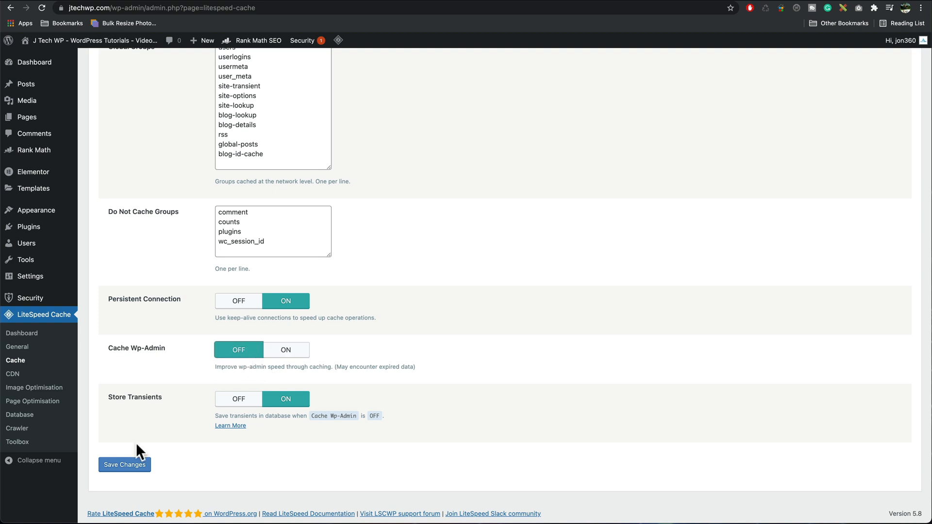
{"action": "left_click", "coordinate": [125, 465]}
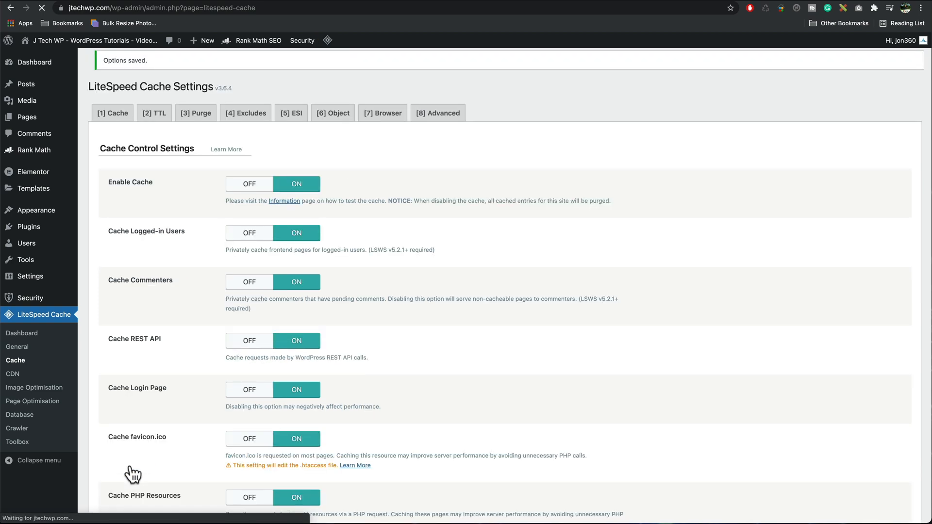
- Set Browser Cache to ON in the Browser settings and save
{"action": "left_click", "coordinate": [332, 115]}
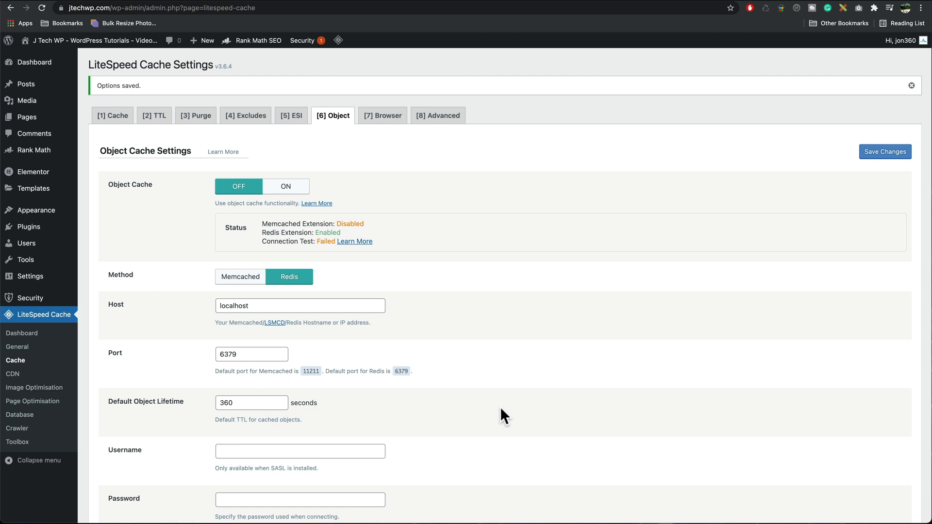
{"action": "mouse_move", "coordinate": [442, 274]}
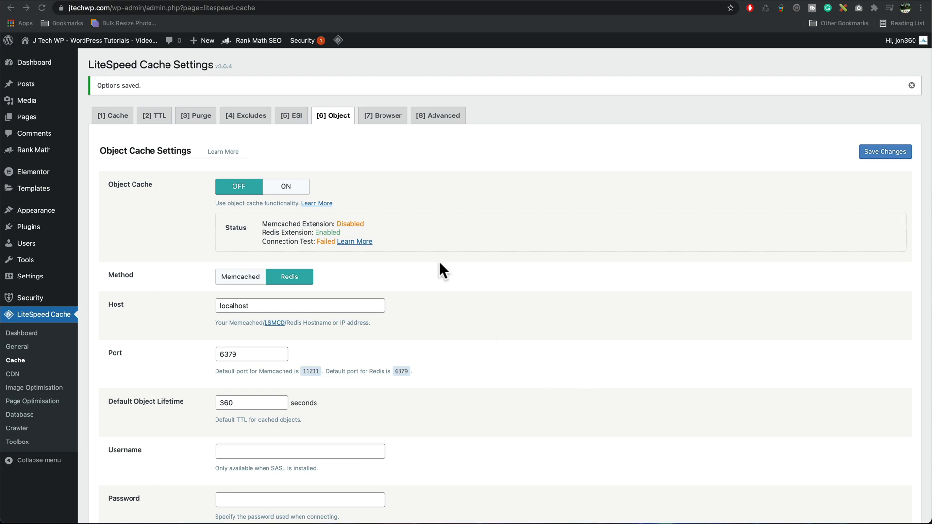
{"action": "left_click", "coordinate": [383, 114]}
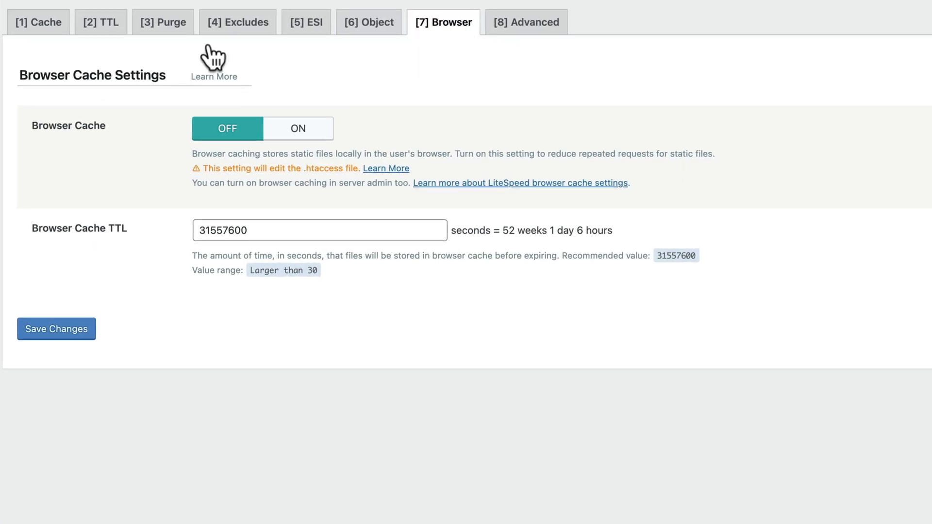
{"action": "left_click", "coordinate": [298, 128]}
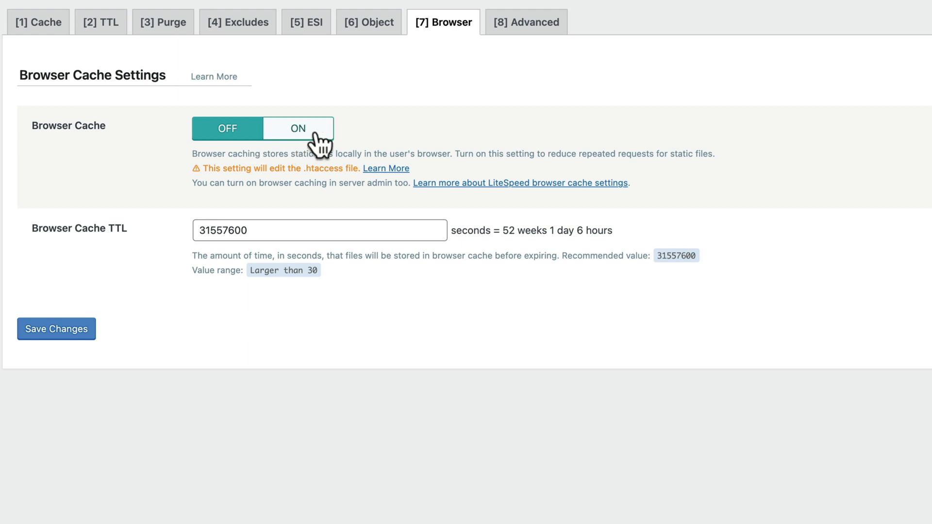
{"action": "left_click", "coordinate": [298, 128]}
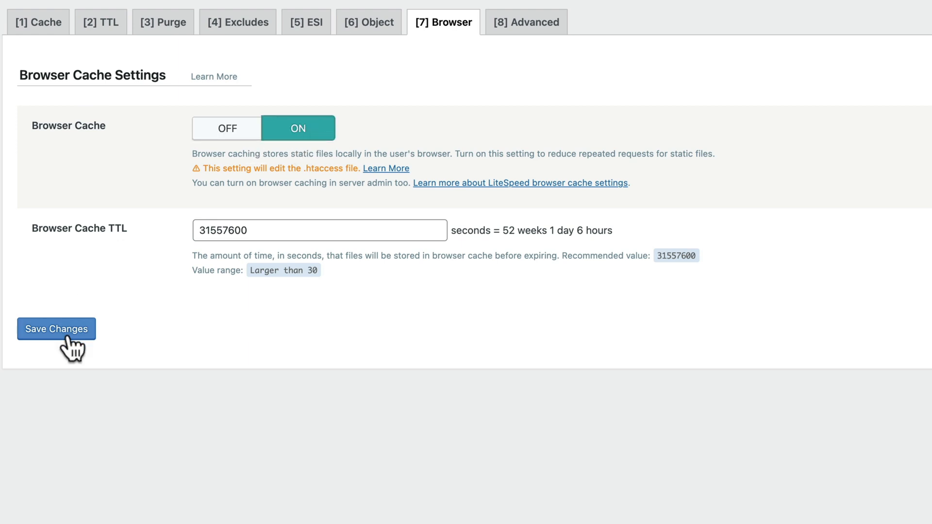
{"action": "left_click", "coordinate": [56, 329]}
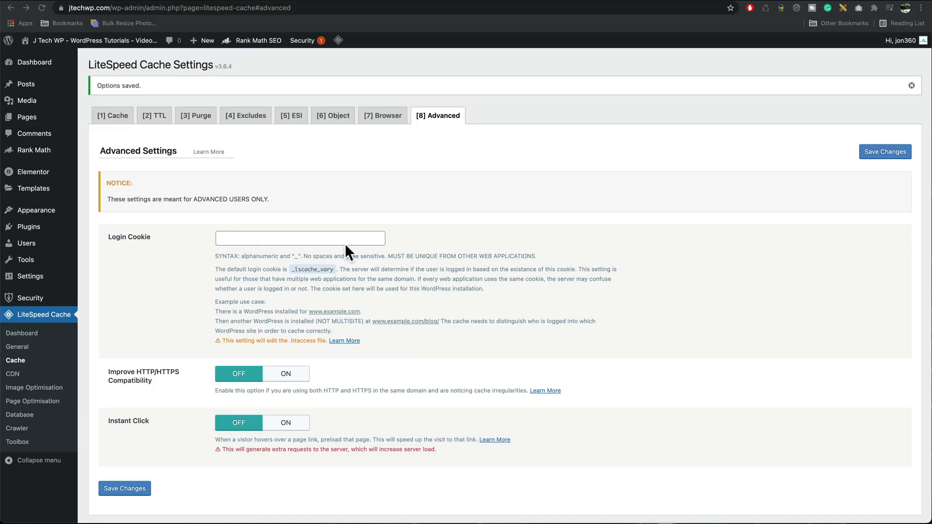
{"action": "mouse_move", "coordinate": [146, 387]}
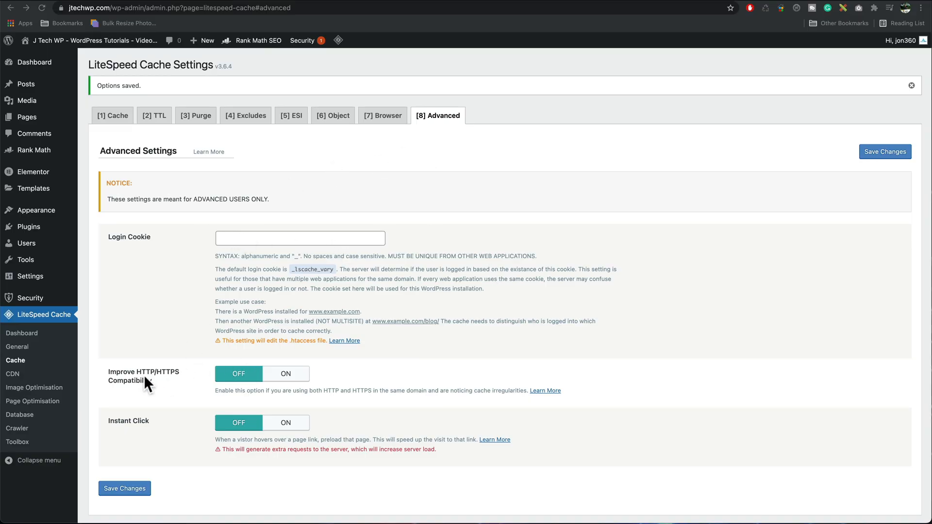
{"action": "mouse_move", "coordinate": [148, 431]}
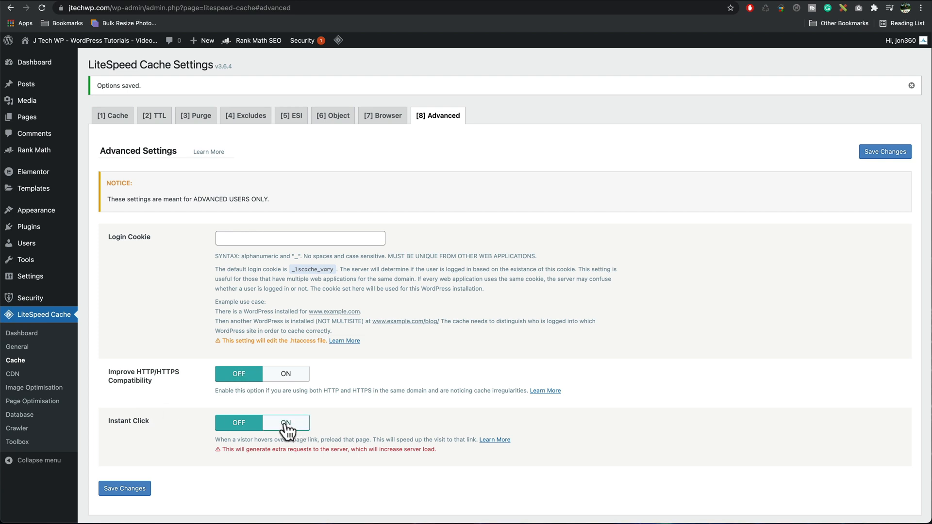
- Set Instant Click to ON in the Advanced settings and save
{"action": "left_click", "coordinate": [285, 422]}
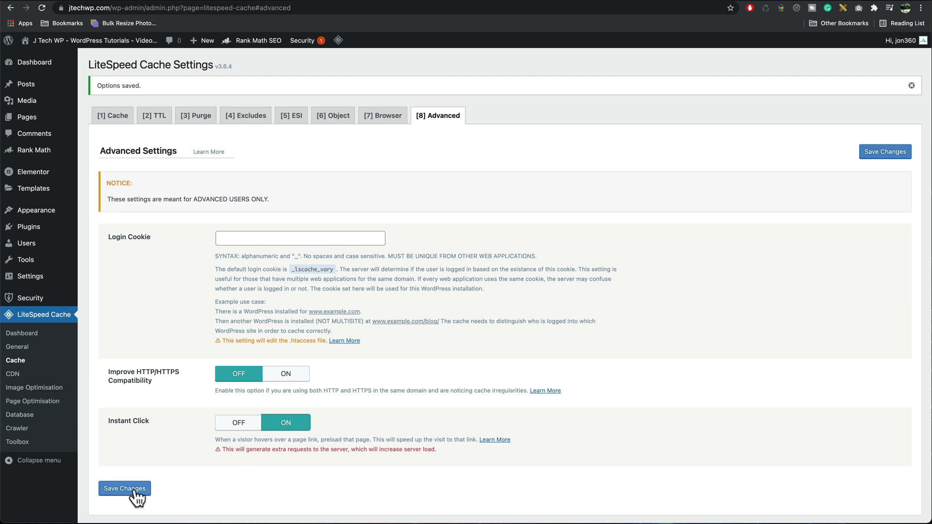
{"action": "left_click", "coordinate": [125, 489]}
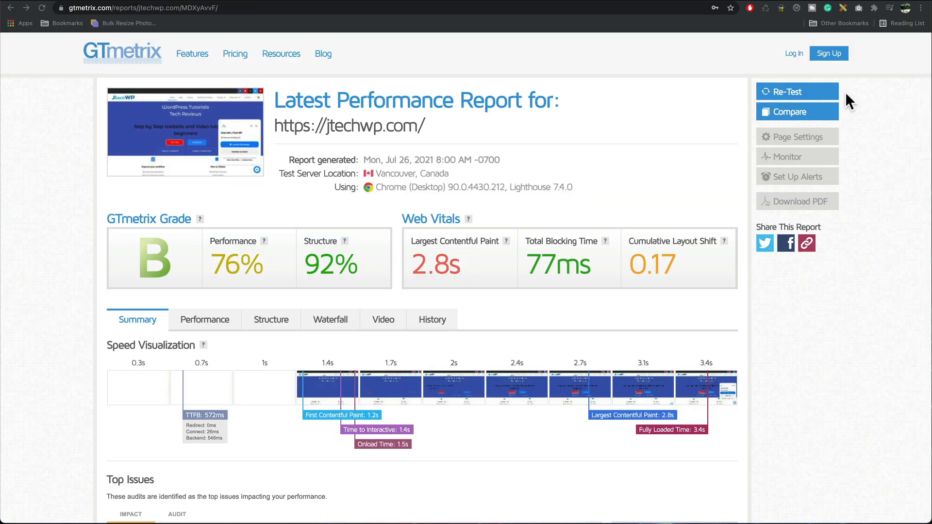
- Re-test jtechwp.com on GTmetrix after its grade B report
{"action": "left_click", "coordinate": [797, 91]}
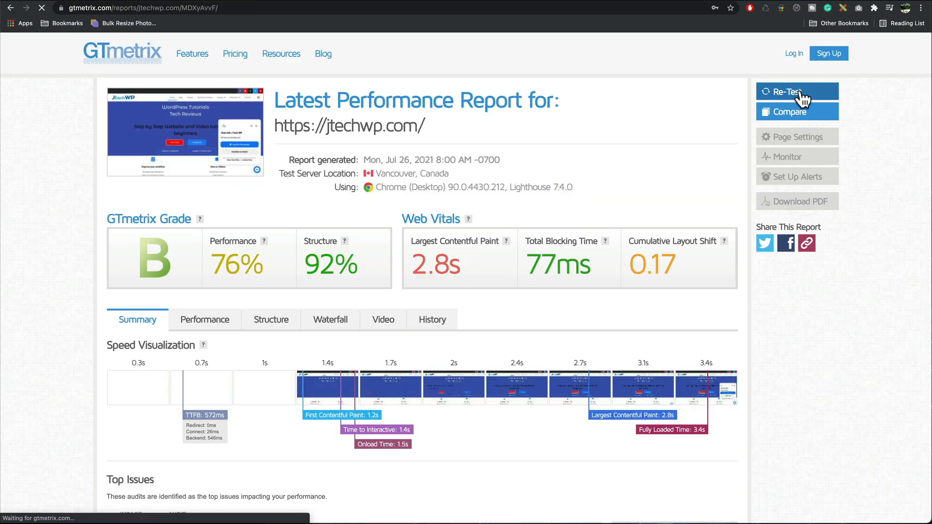
{"action": "left_click", "coordinate": [797, 91]}
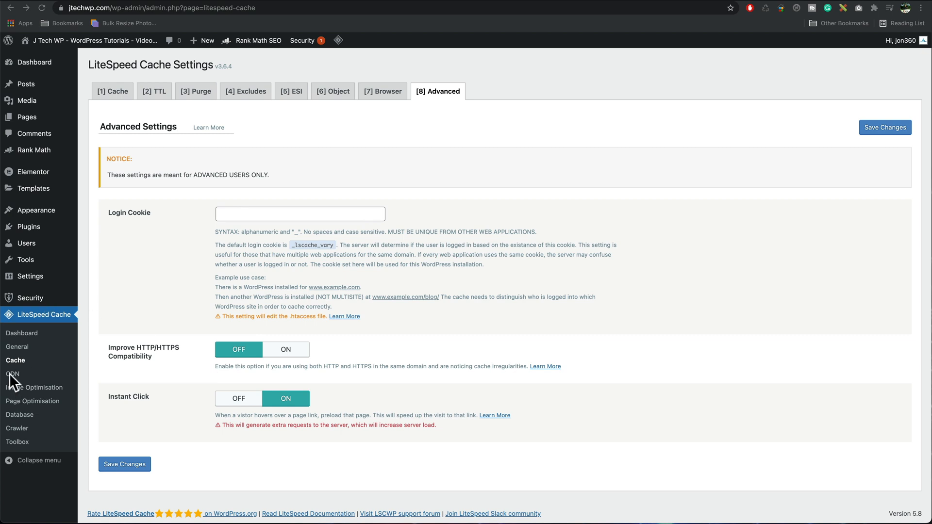
- Review the LiteSpeed CDN settings with QUIC.cloud CDN on and CDN mapping off
{"action": "left_click", "coordinate": [11, 374]}
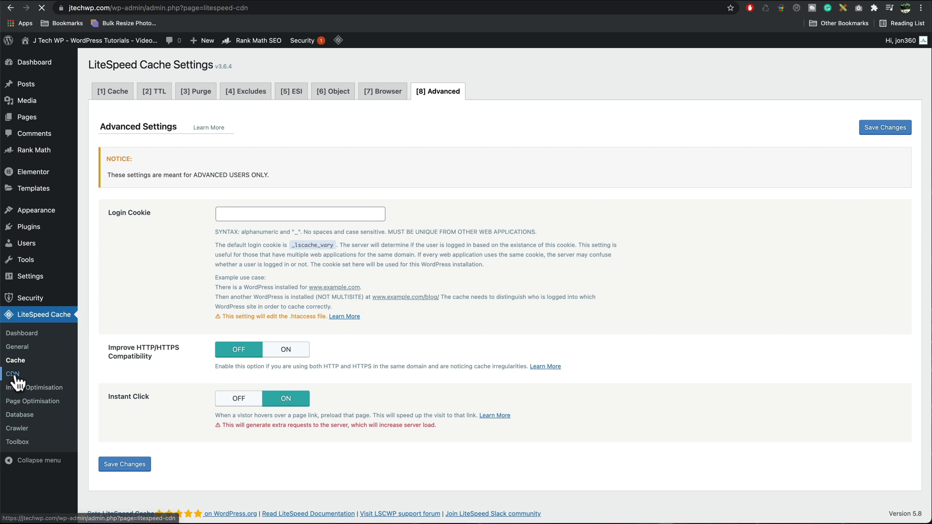
{"action": "left_click", "coordinate": [10, 374]}
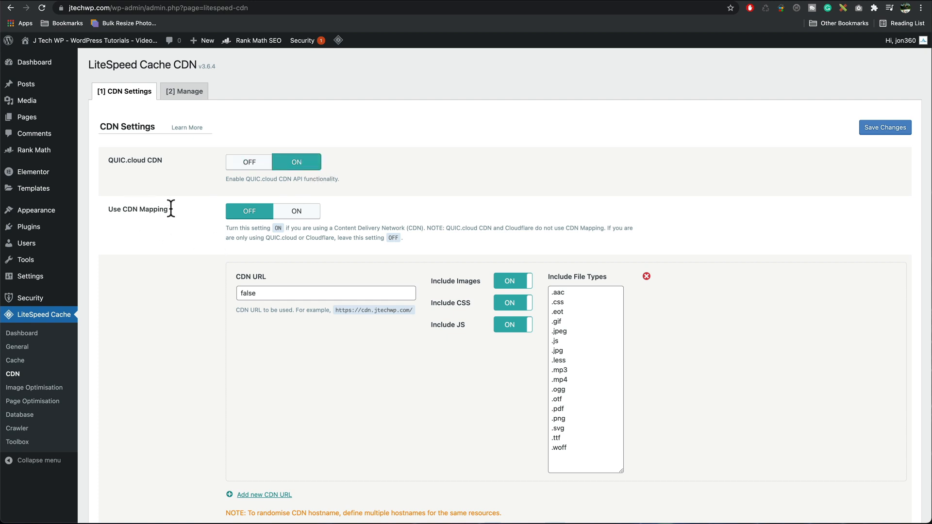
{"action": "mouse_move", "coordinate": [502, 253]}
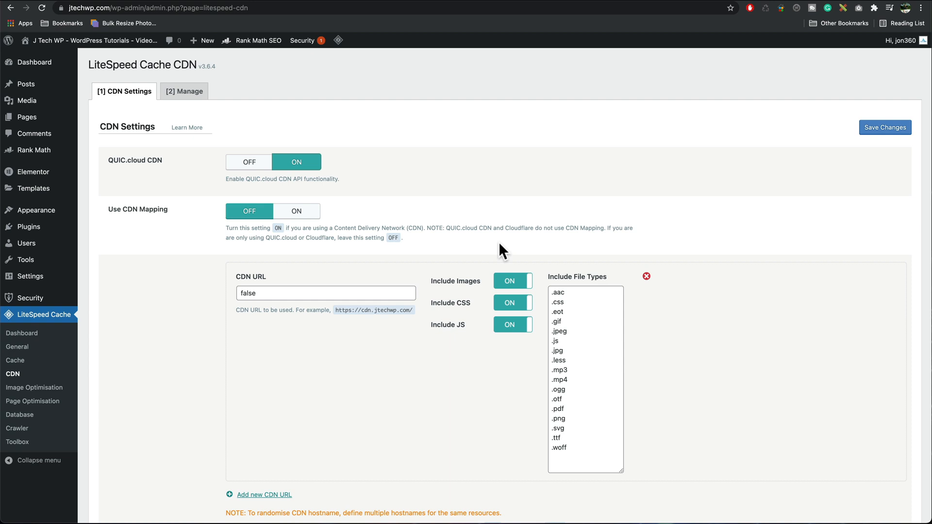
{"action": "scroll", "scroll_direction": "down", "scroll_amount": 3}
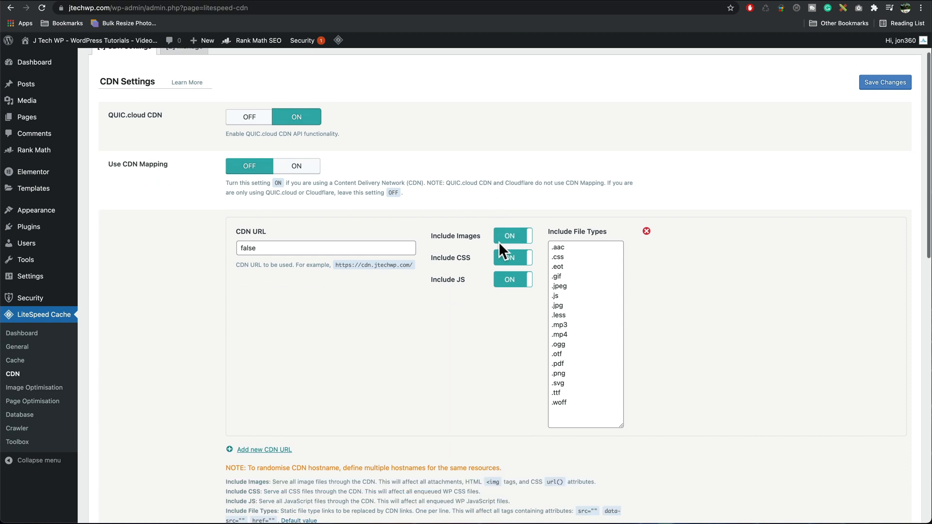
{"action": "scroll", "scroll_direction": "down", "scroll_amount": 3}
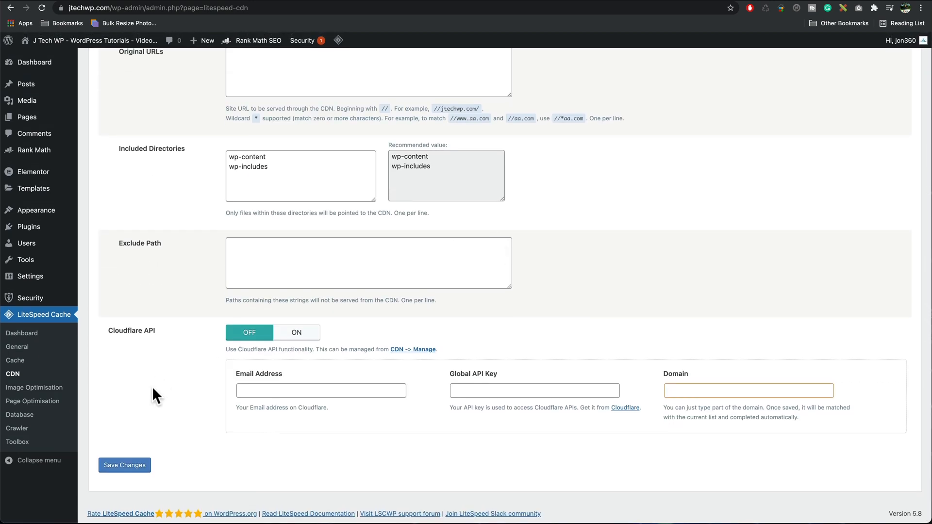
{"action": "left_click", "coordinate": [124, 466]}
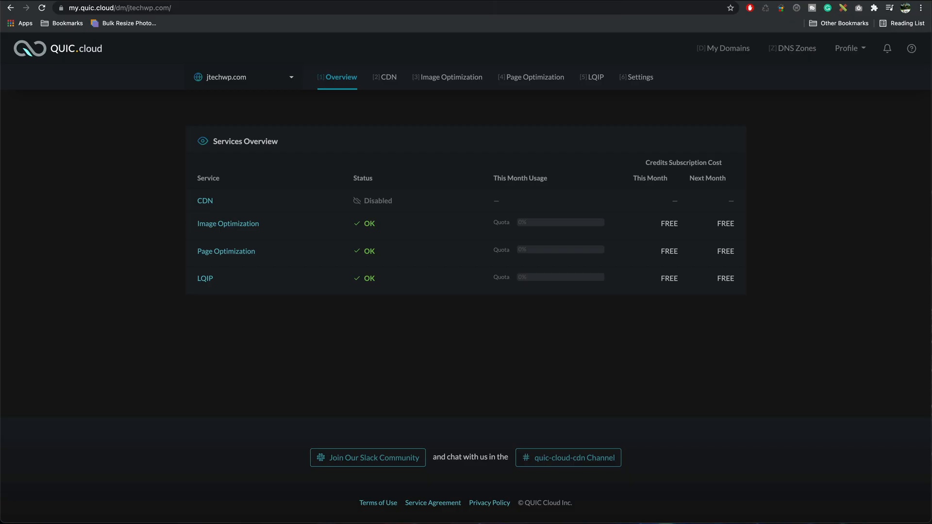
{"action": "mouse_move", "coordinate": [359, 187]}
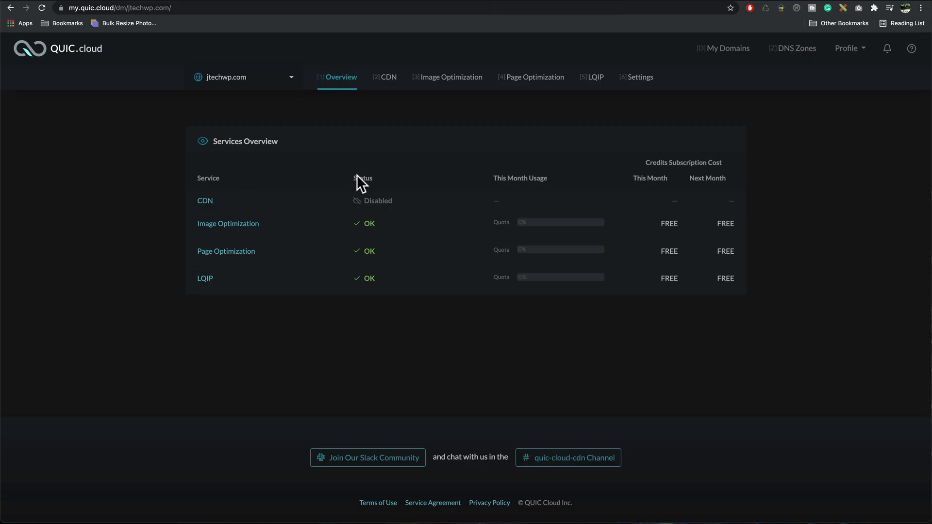
{"action": "mouse_move", "coordinate": [398, 97]}
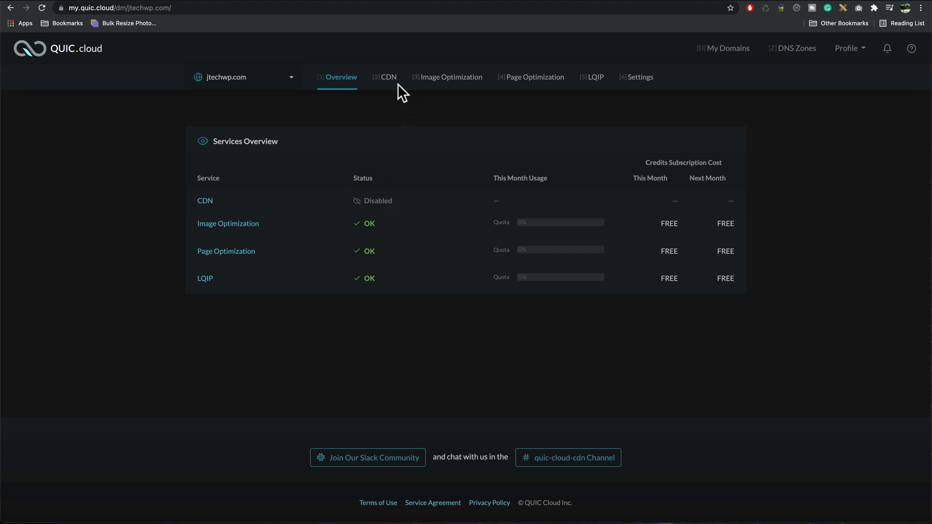
- Enable the QUIC.cloud CDN for jtechwp.com using QUIC.cloud DNS, adding all detected records
{"action": "left_click", "coordinate": [388, 77]}
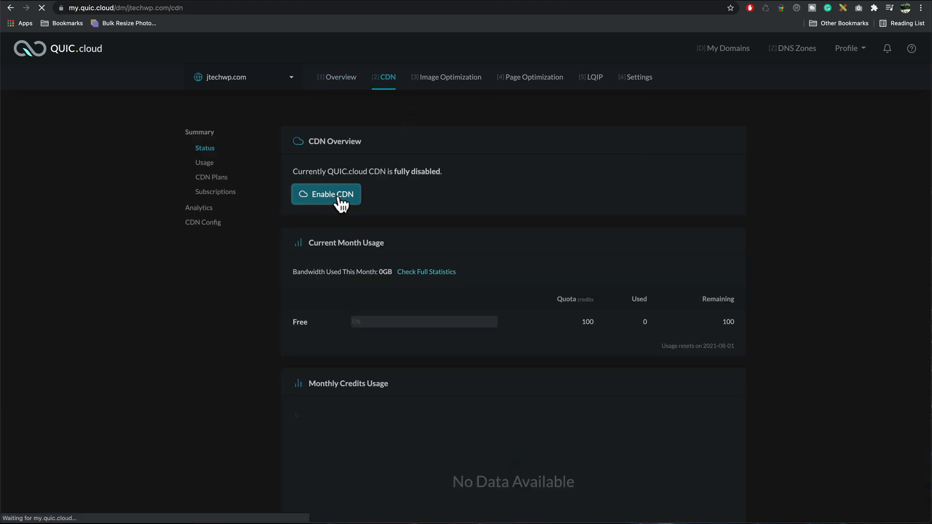
{"action": "left_click", "coordinate": [327, 195]}
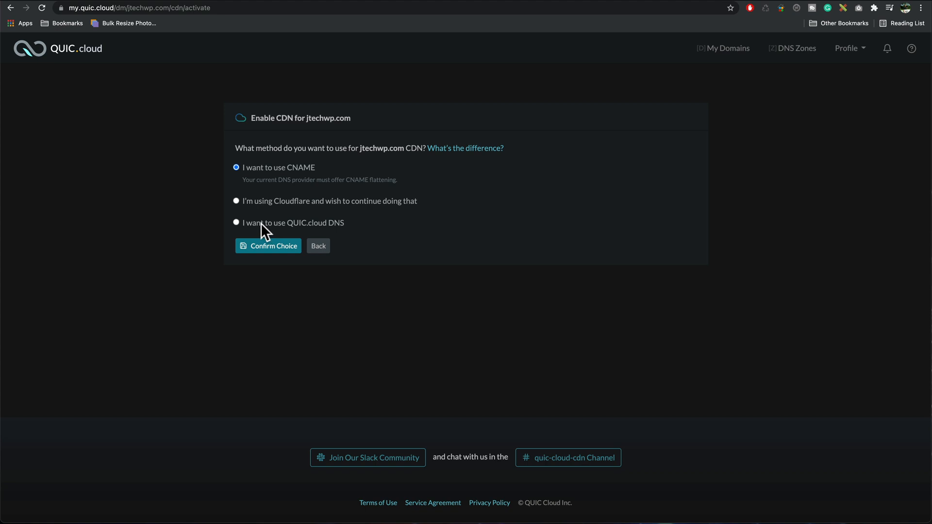
{"action": "left_click", "coordinate": [236, 223]}
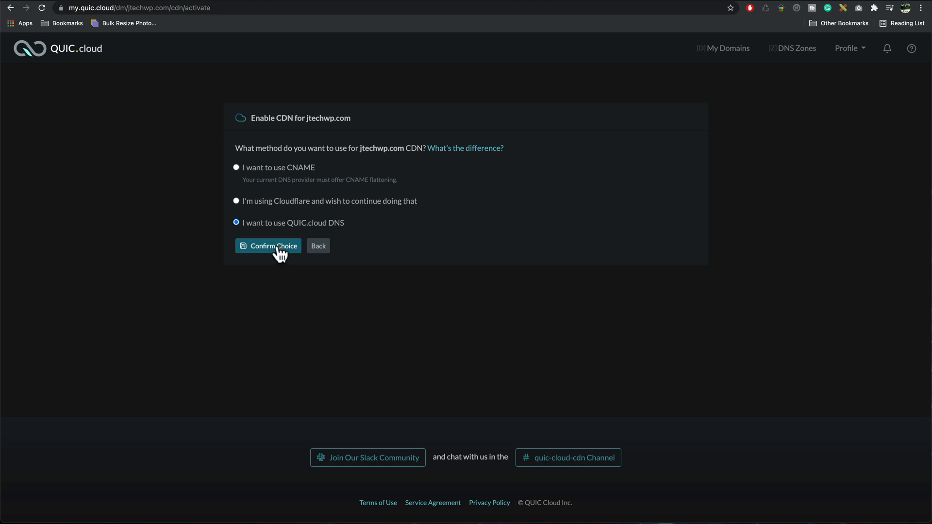
{"action": "left_click", "coordinate": [268, 246]}
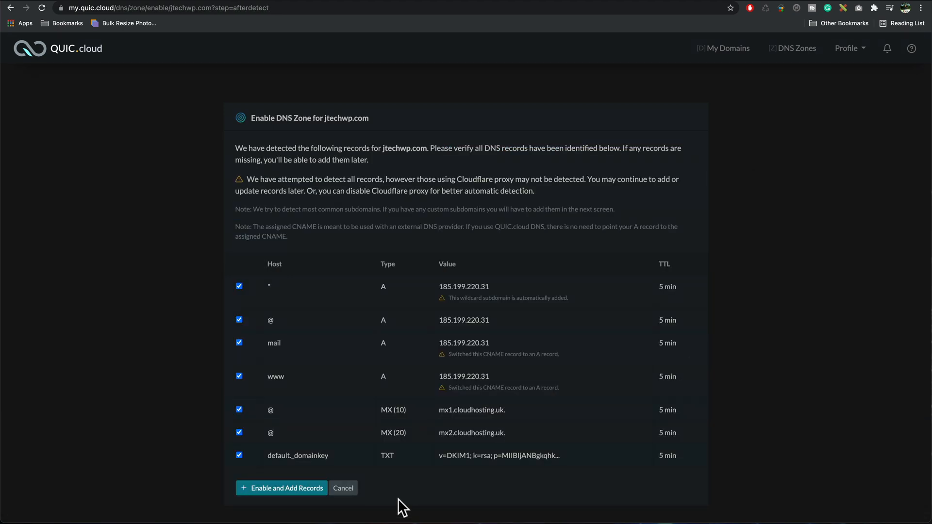
{"action": "left_click", "coordinate": [281, 489]}
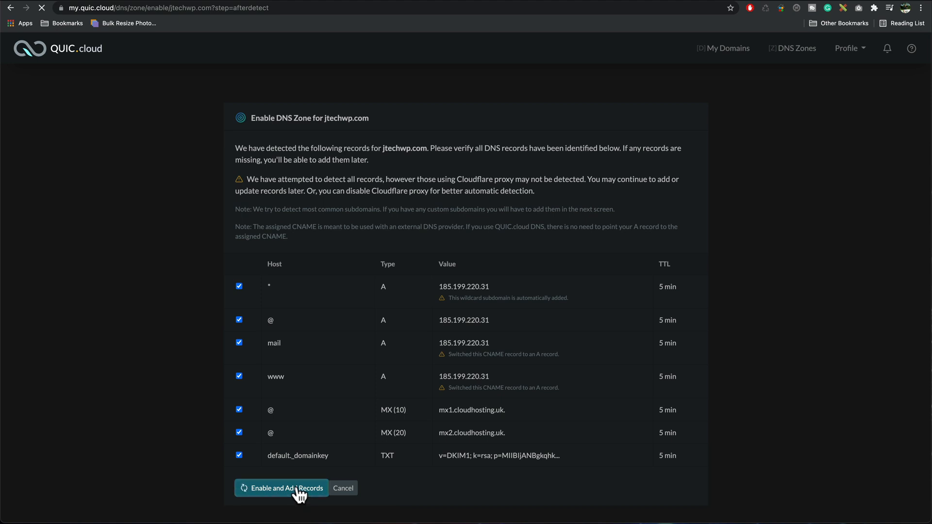
{"action": "left_click", "coordinate": [280, 487]}
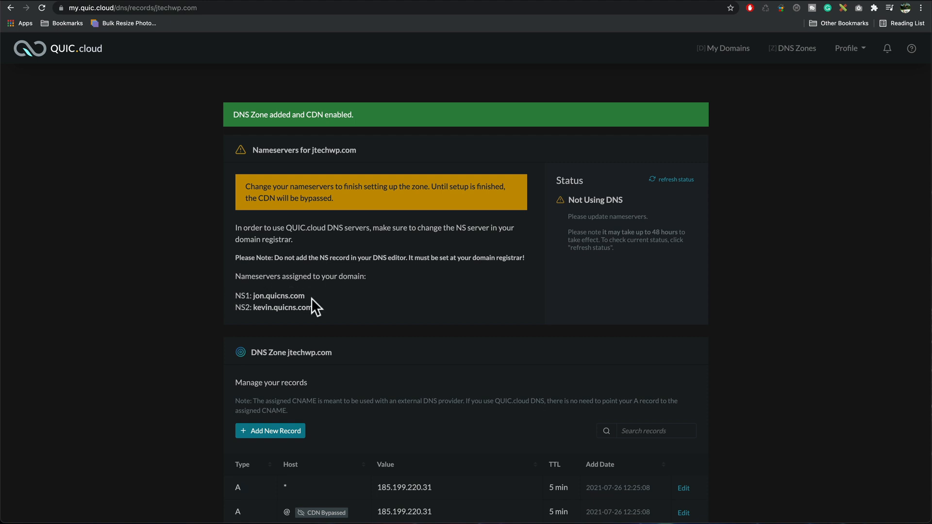
{"action": "mouse_move", "coordinate": [326, 319]}
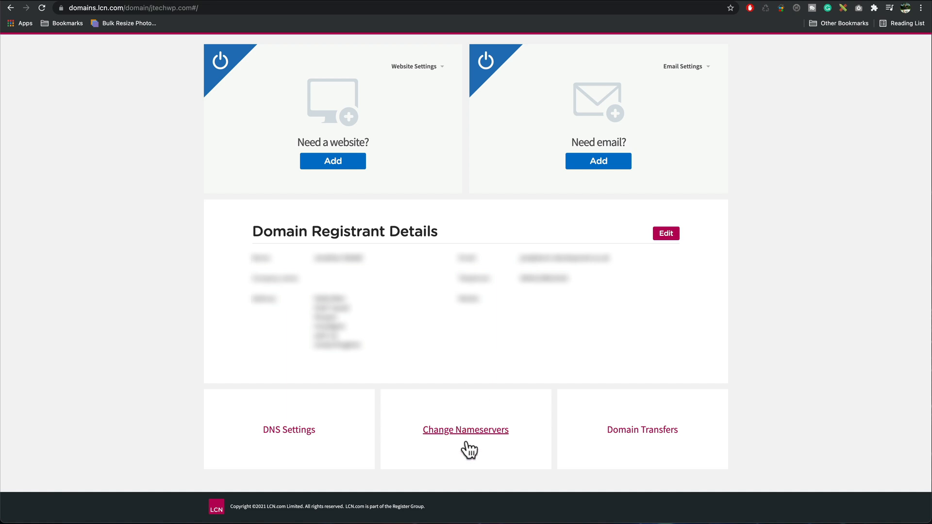
- Update jtechwp.com's nameservers in LCN to jon.quicns.com and kevin.quicns.com
{"action": "left_click", "coordinate": [466, 430]}
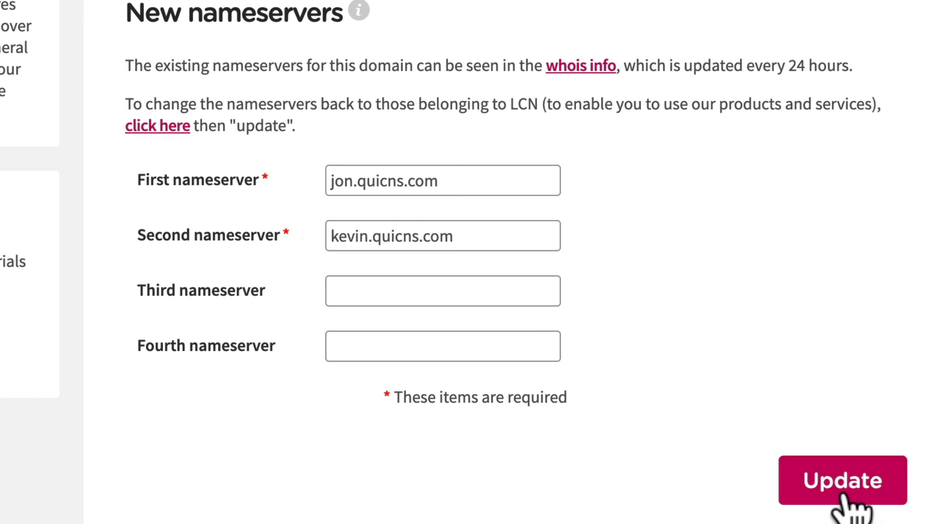
{"action": "left_click", "coordinate": [843, 481]}
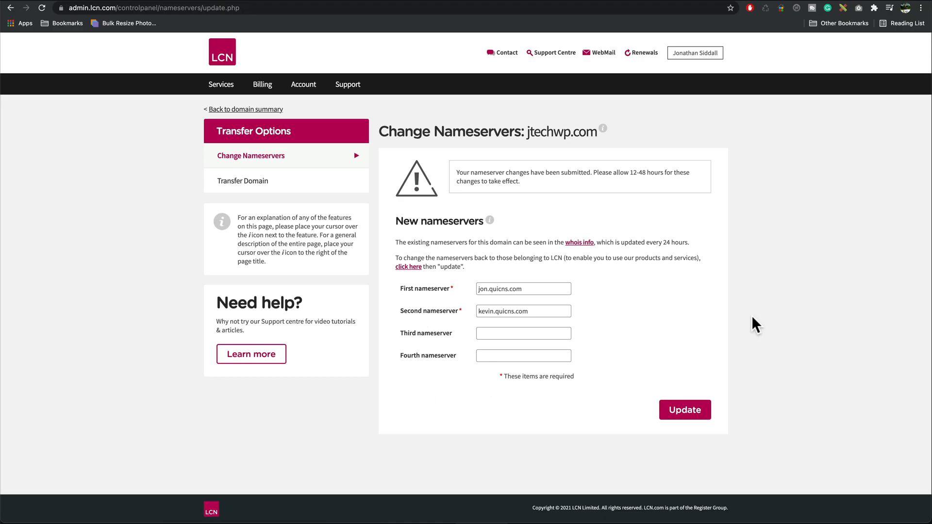
{"action": "mouse_move", "coordinate": [539, 310]}
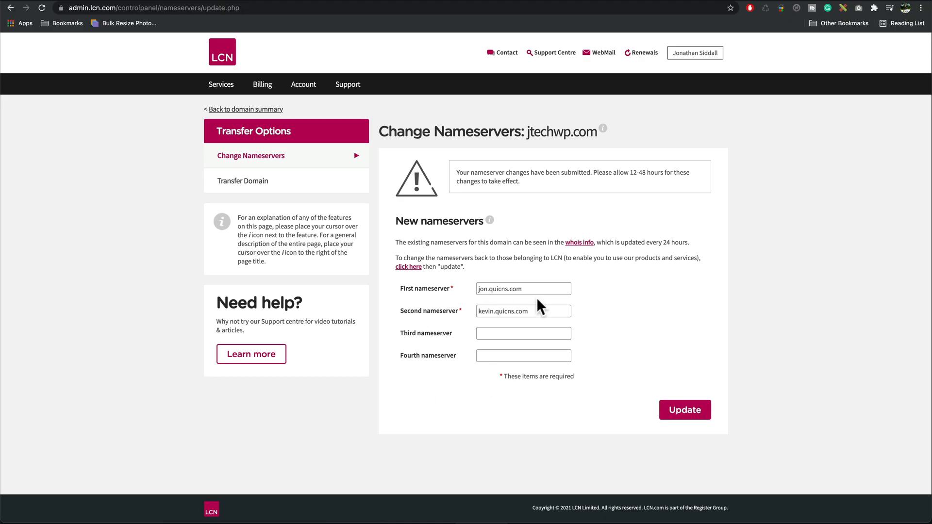
{"action": "mouse_move", "coordinate": [678, 286]}
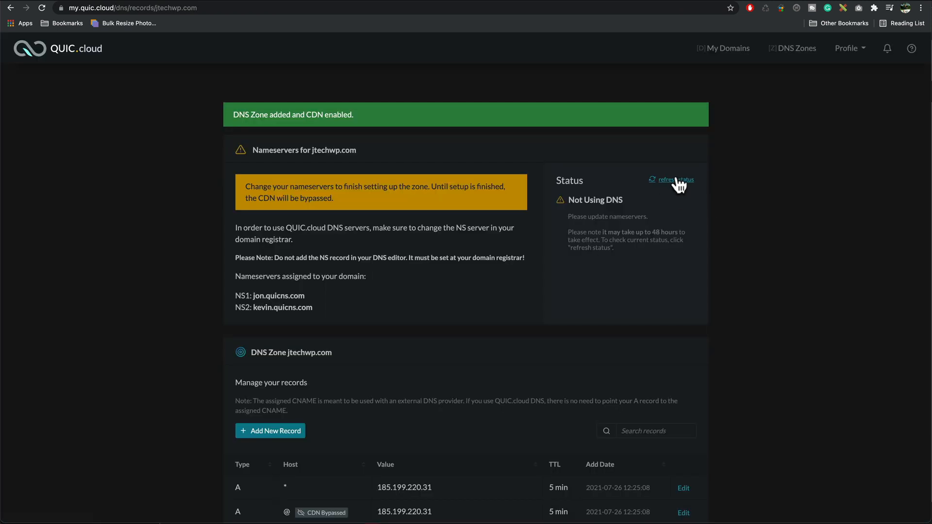
- Refresh the zone status to confirm jtechwp.com is Using DNS with CDN enabled
{"action": "left_click", "coordinate": [676, 180]}
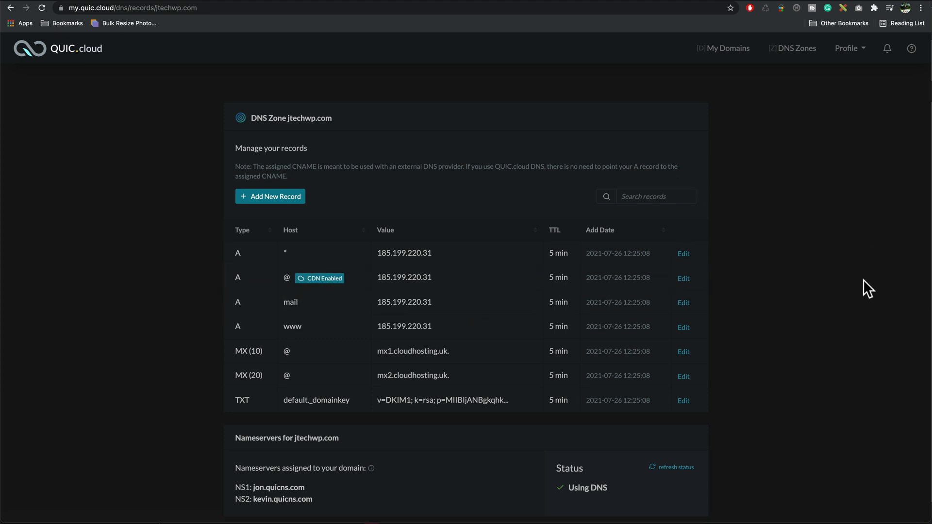
{"action": "scroll", "scroll_direction": "down", "scroll_amount": 3}
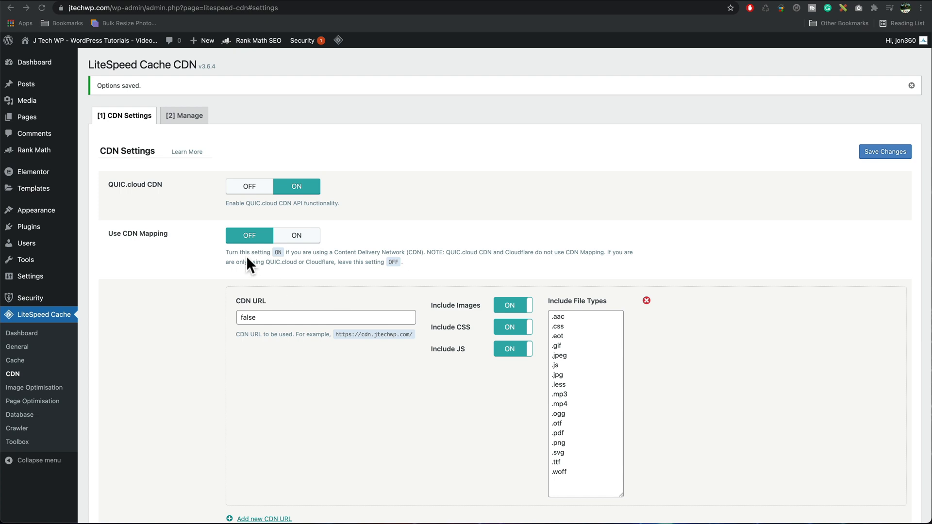
{"action": "mouse_move", "coordinate": [47, 396]}
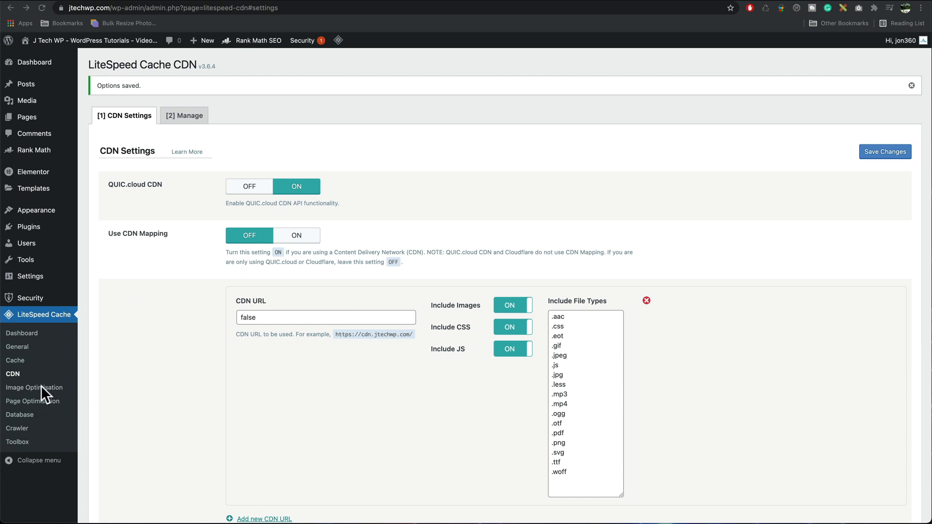
- Switch on Create WebP Versions and Image WebP Replacement in Image Optimisation and save
{"action": "left_click", "coordinate": [35, 388]}
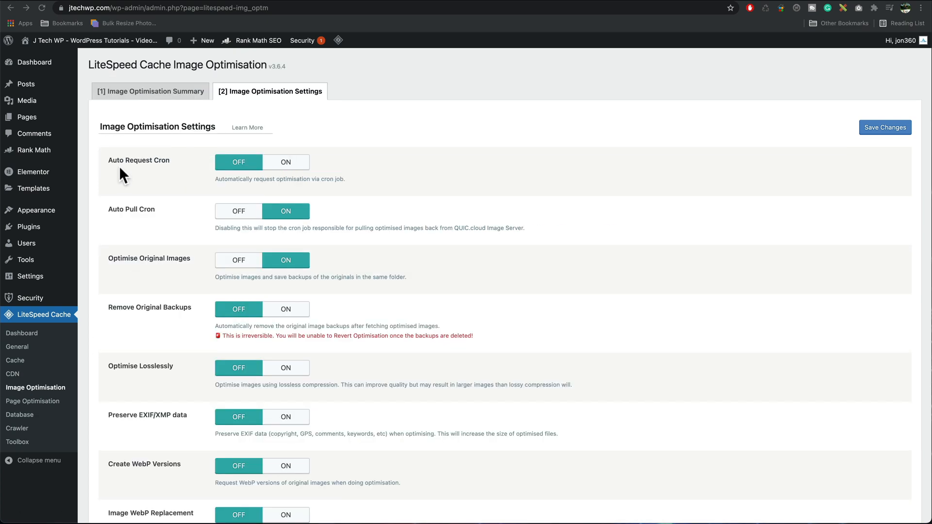
{"action": "mouse_move", "coordinate": [204, 207]}
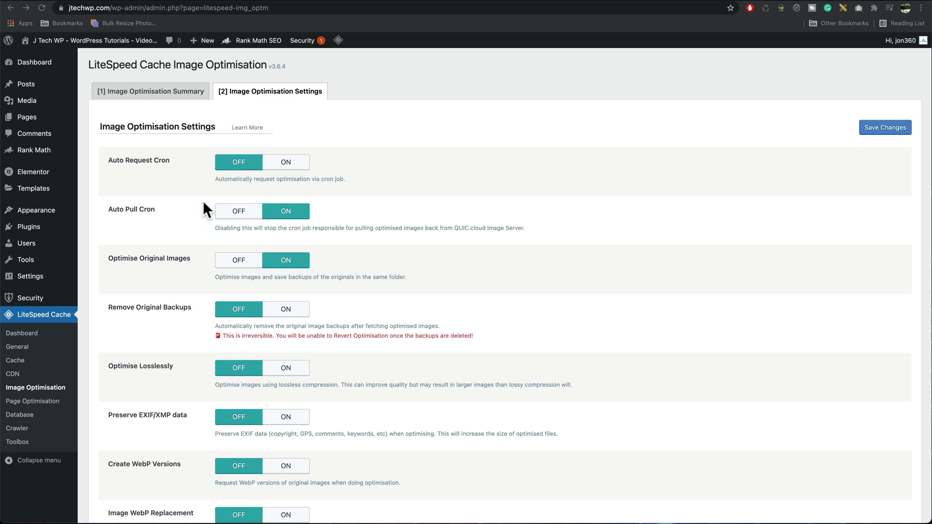
{"action": "scroll", "scroll_direction": "down", "scroll_amount": 3}
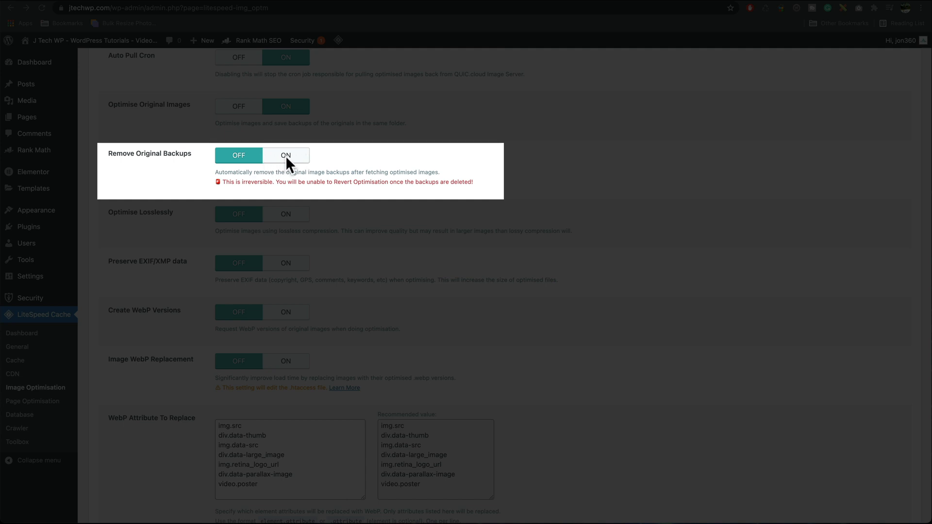
{"action": "mouse_move", "coordinate": [289, 160]}
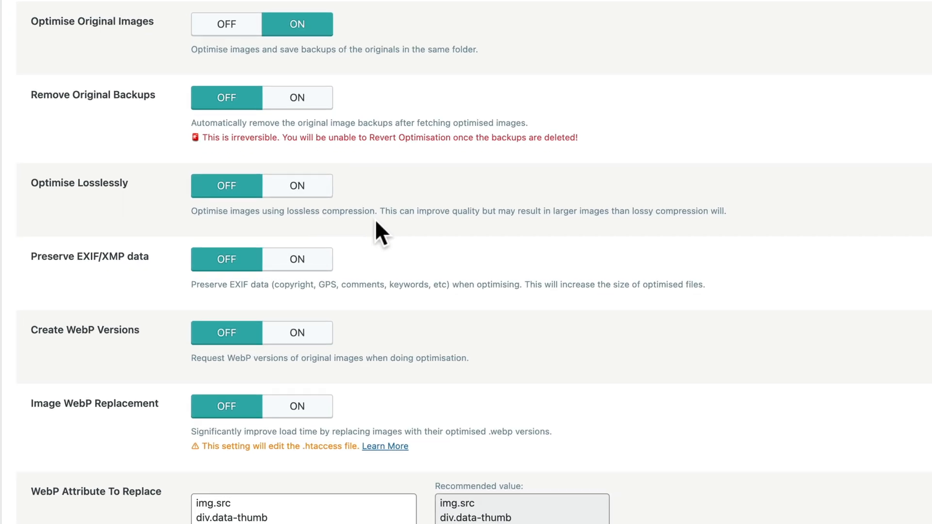
{"action": "mouse_move", "coordinate": [368, 226]}
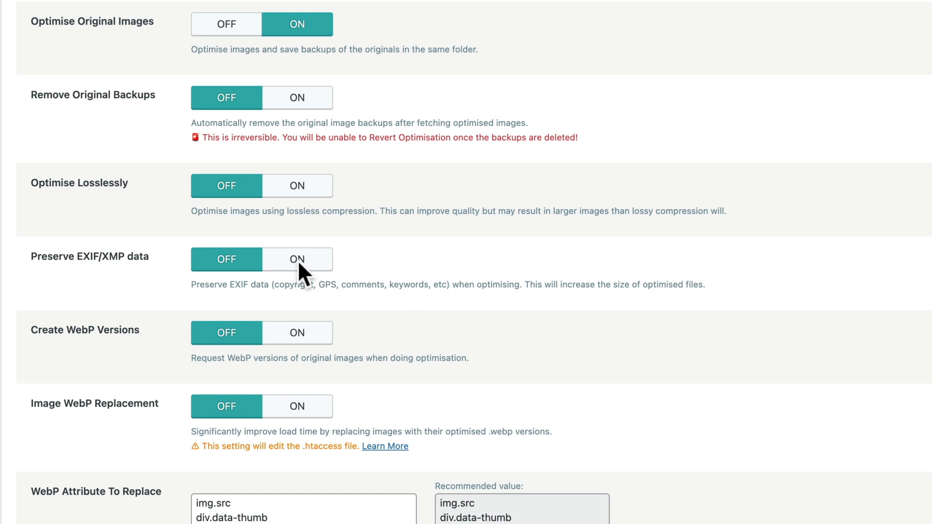
{"action": "mouse_move", "coordinate": [354, 282]}
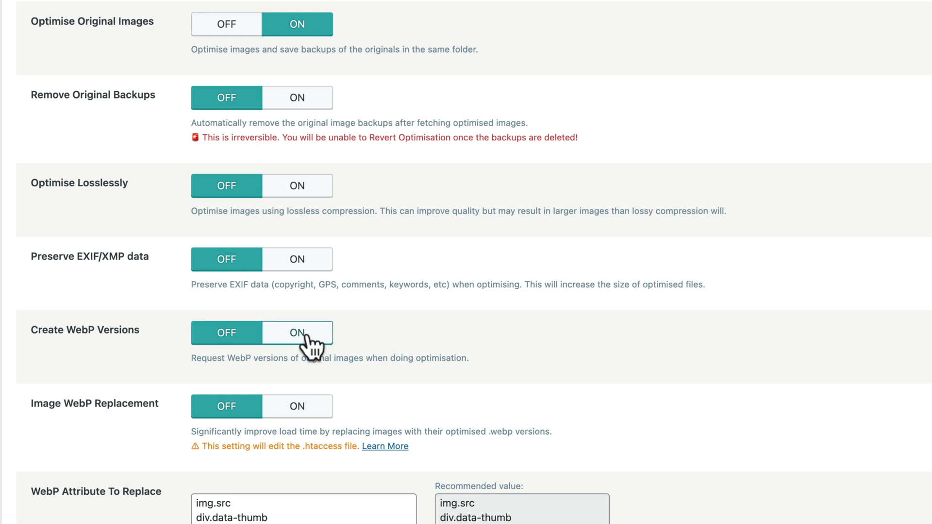
{"action": "left_click", "coordinate": [297, 333]}
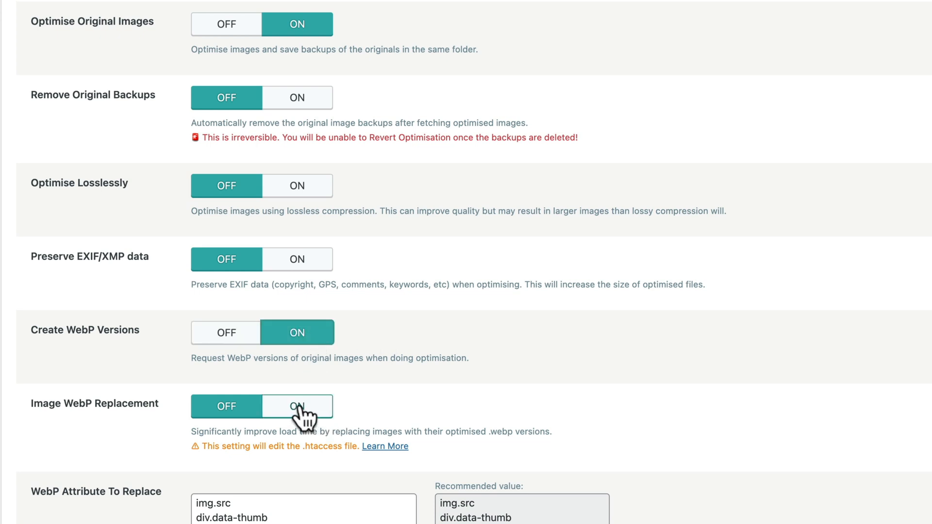
{"action": "left_click", "coordinate": [298, 406]}
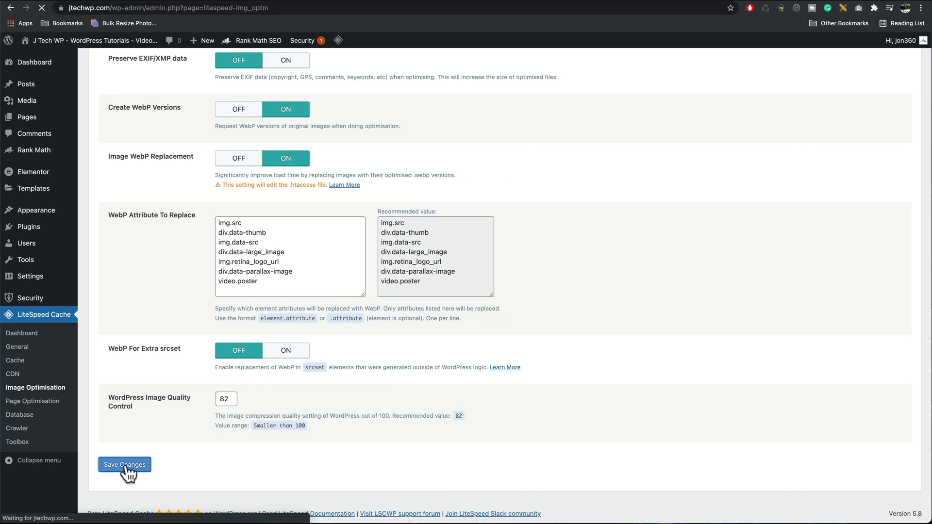
{"action": "left_click", "coordinate": [124, 464]}
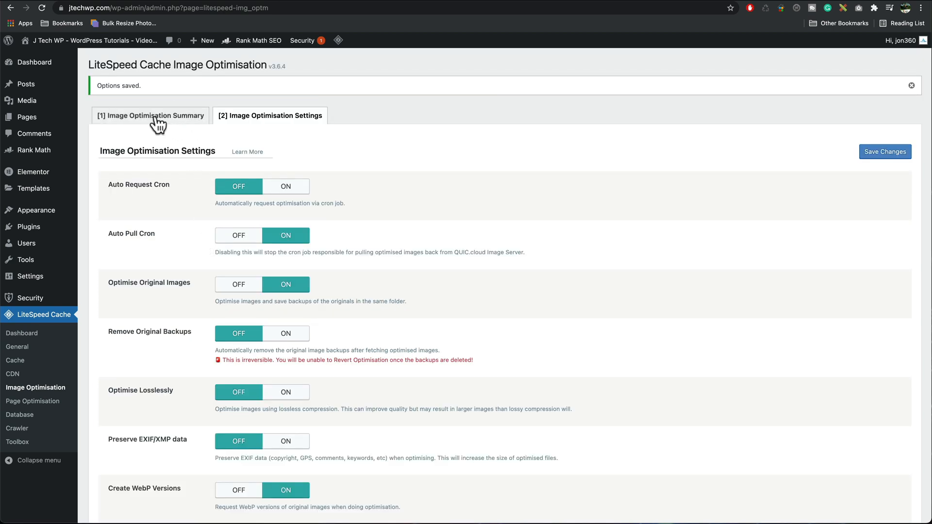
- Gather image data for the site's 411 images from the Image Optimisation Summary
{"action": "left_click", "coordinate": [151, 116]}
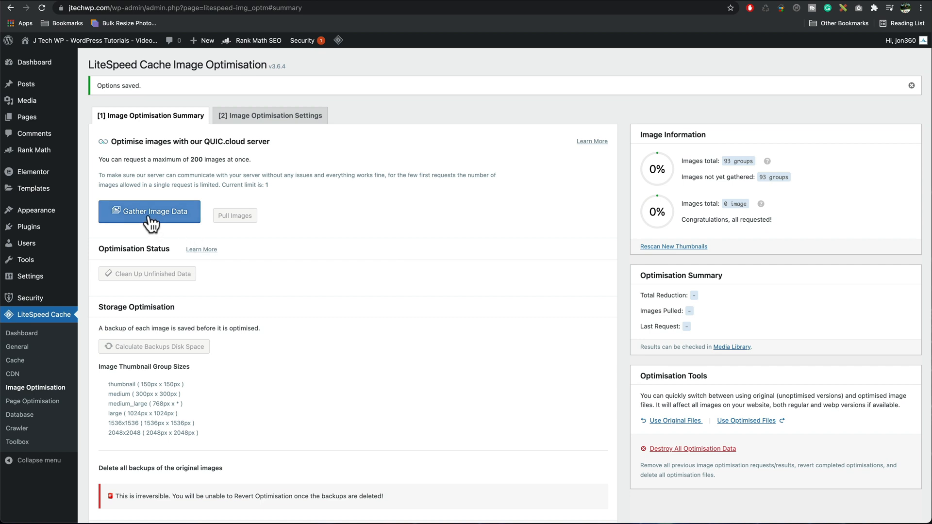
{"action": "left_click", "coordinate": [150, 212]}
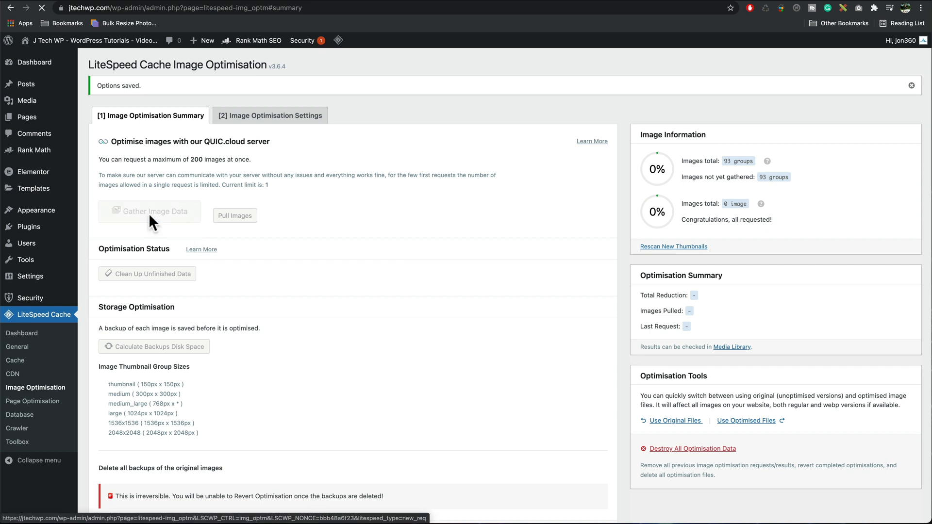
{"action": "left_click", "coordinate": [149, 212]}
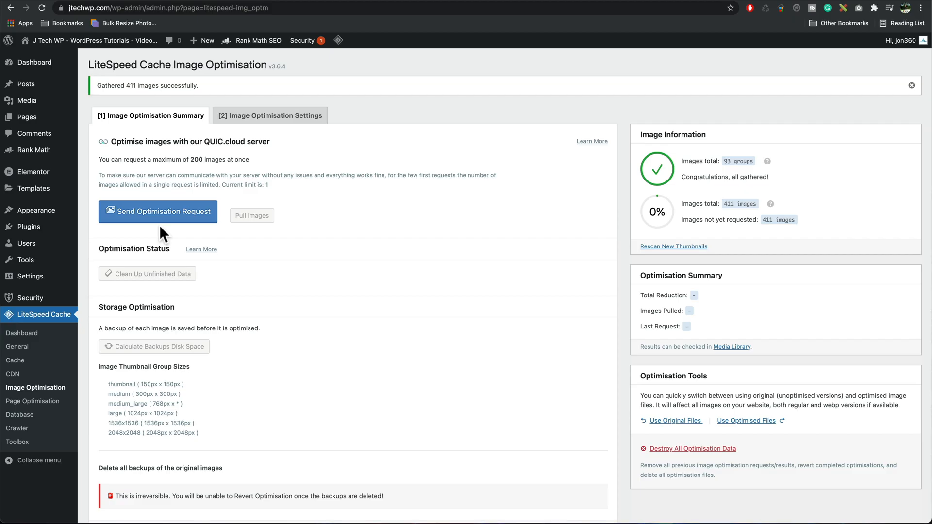
- Send the optimisation requests for the gathered images to QUIC.cloud
{"action": "left_click", "coordinate": [158, 211]}
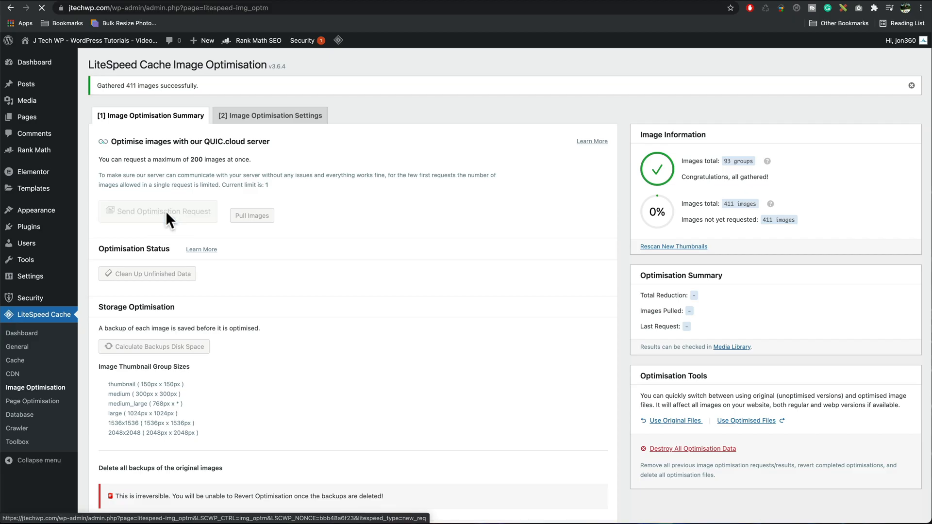
{"action": "left_click", "coordinate": [158, 212]}
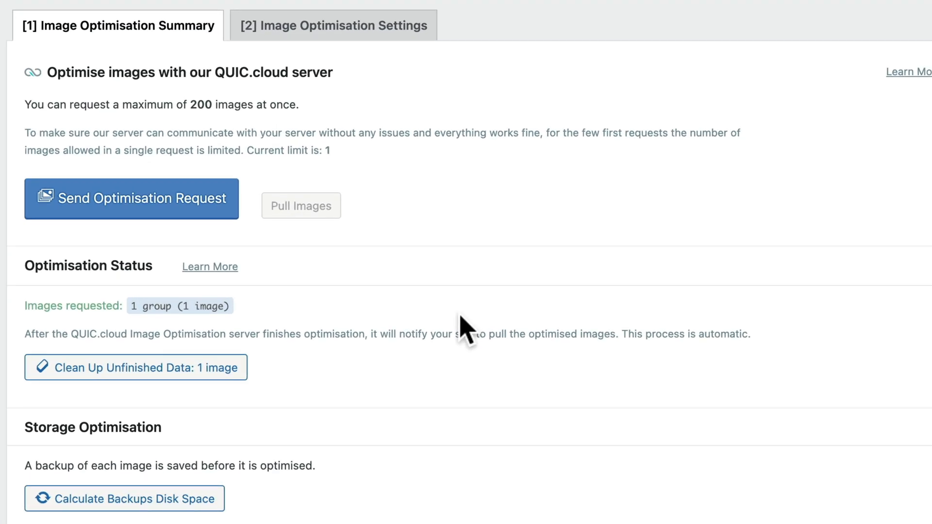
{"action": "mouse_move", "coordinate": [330, 173]}
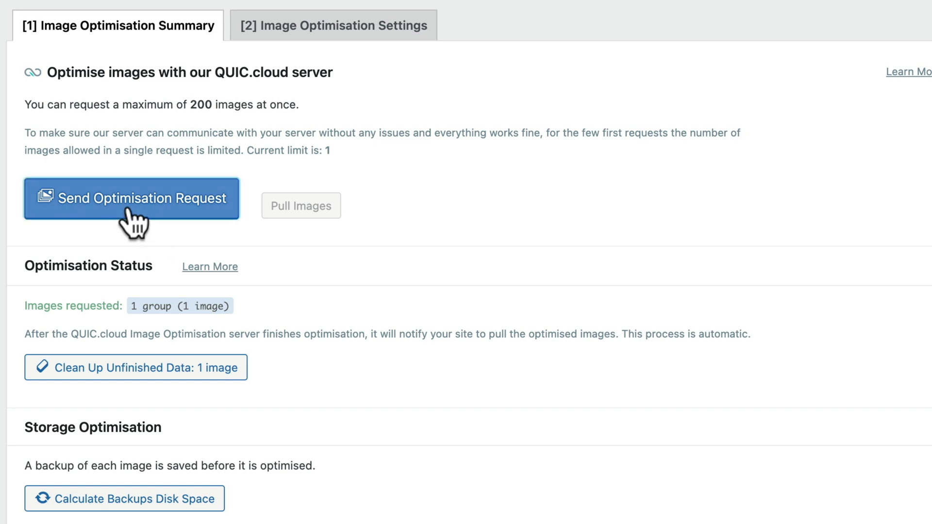
{"action": "left_click", "coordinate": [132, 198]}
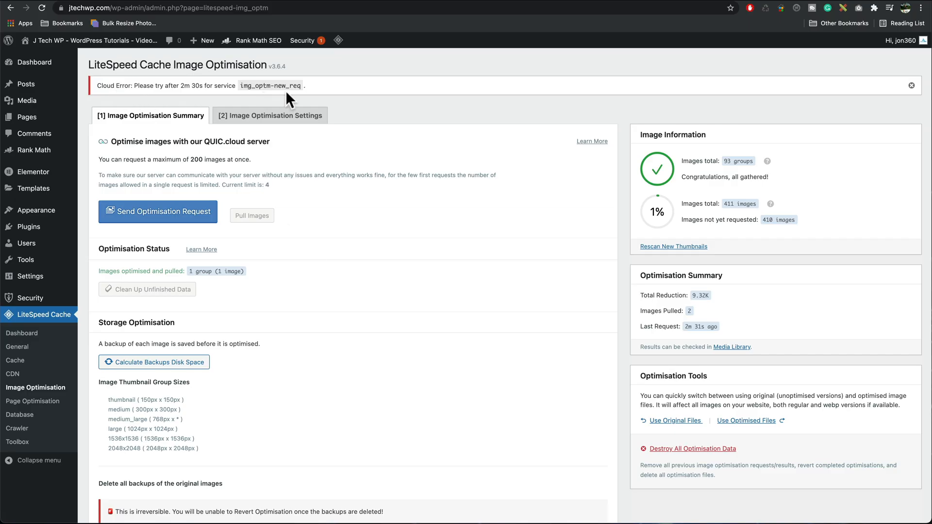
{"action": "mouse_move", "coordinate": [340, 130]}
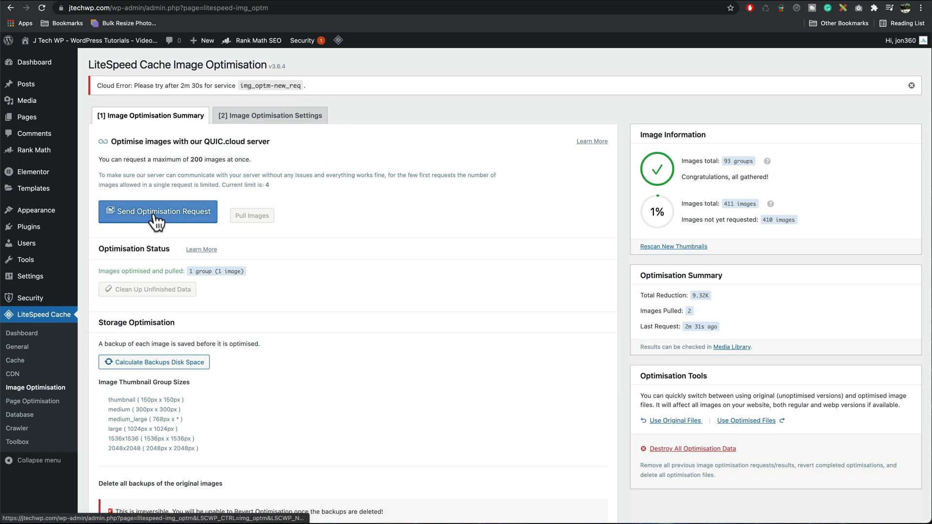
{"action": "mouse_move", "coordinate": [367, 252]}
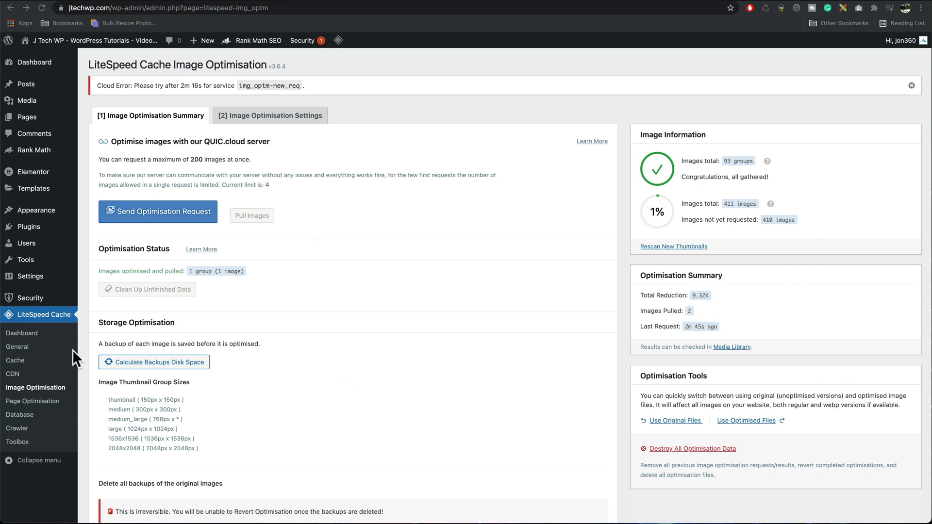
{"action": "mouse_move", "coordinate": [59, 418]}
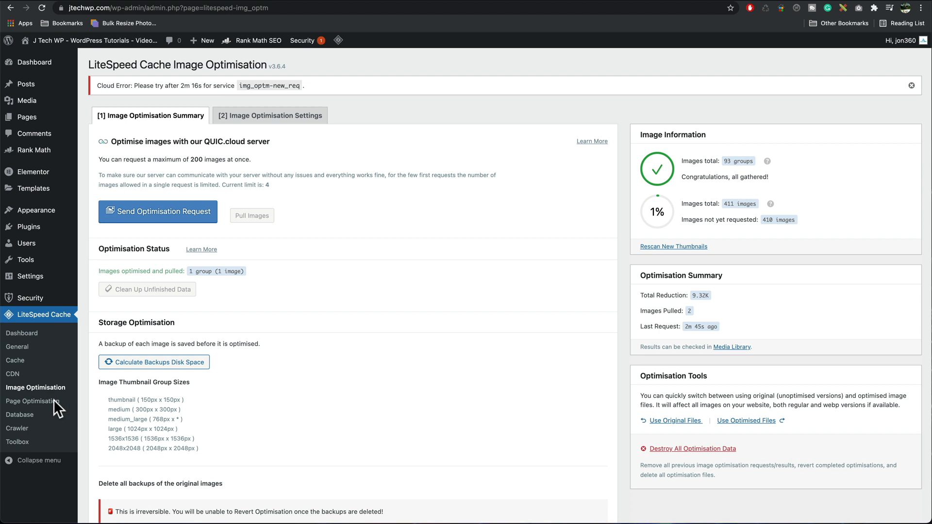
- Save the CSS optimisation settings on the Page Optimisation page
{"action": "left_click", "coordinate": [34, 401]}
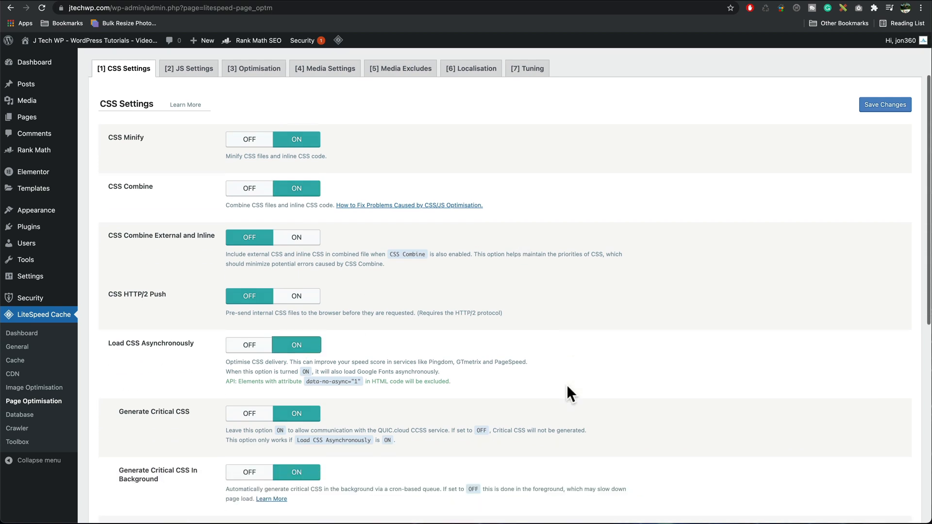
{"action": "scroll", "scroll_direction": "down", "scroll_amount": 3}
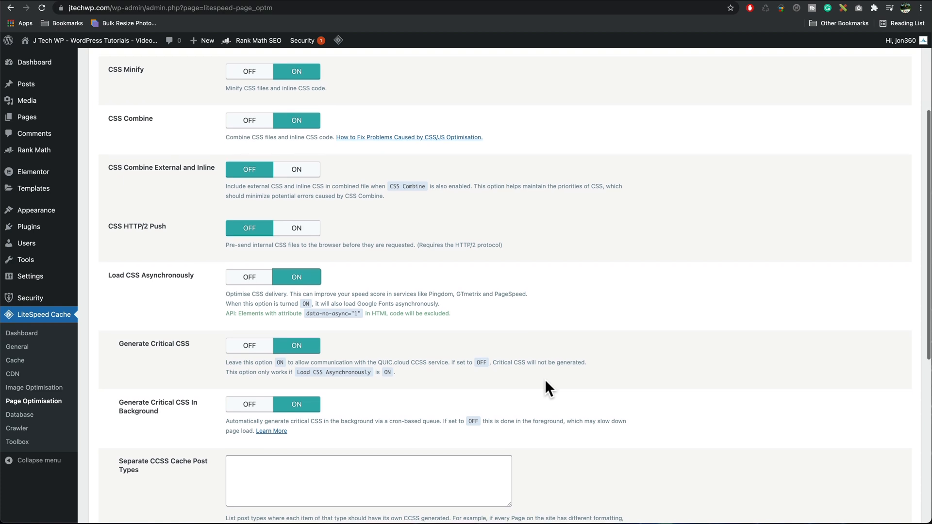
{"action": "scroll", "scroll_direction": "down", "scroll_amount": 3}
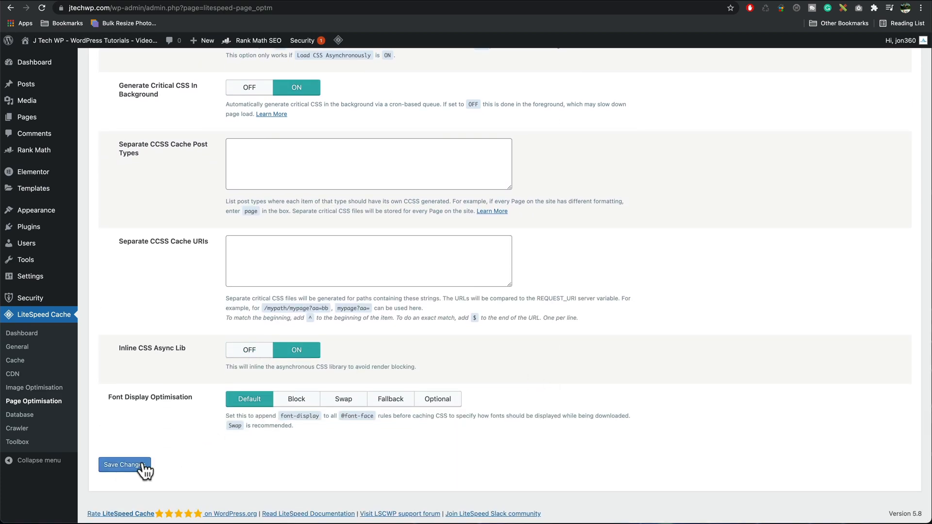
{"action": "left_click", "coordinate": [124, 465]}
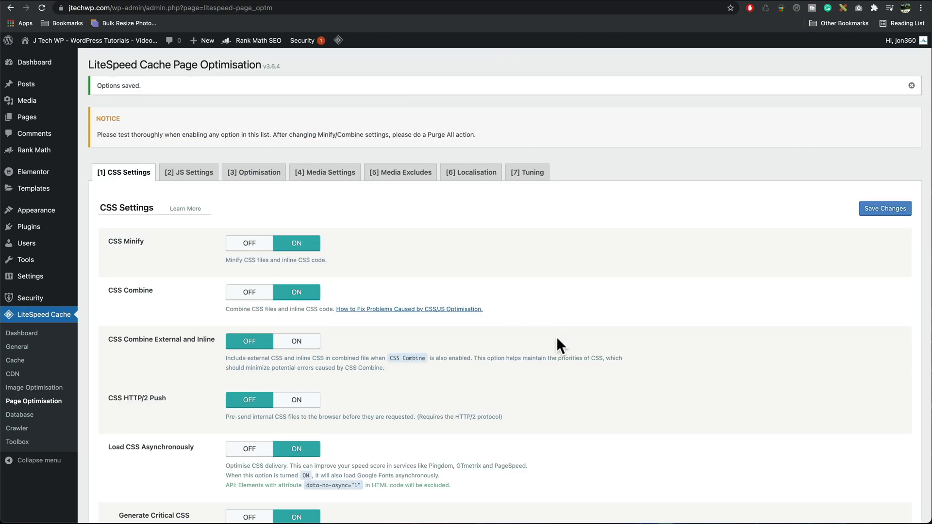
{"action": "mouse_move", "coordinate": [411, 117]}
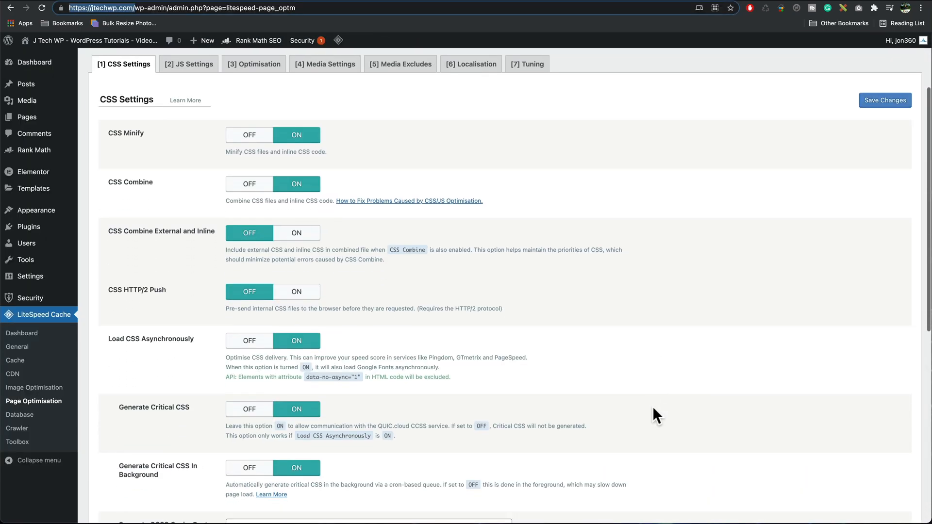
- Bring up the JS Settings tab of Page Optimisation
{"action": "left_click", "coordinate": [885, 100]}
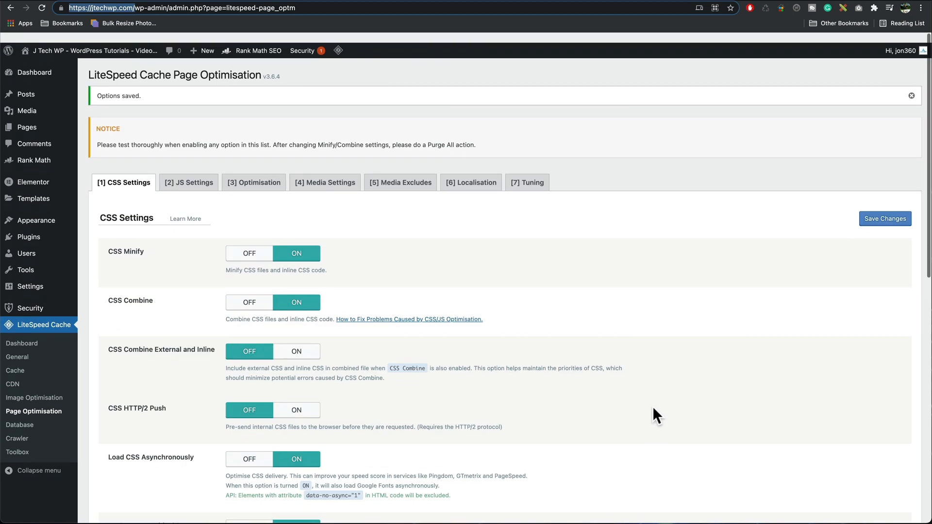
{"action": "left_click", "coordinate": [189, 172]}
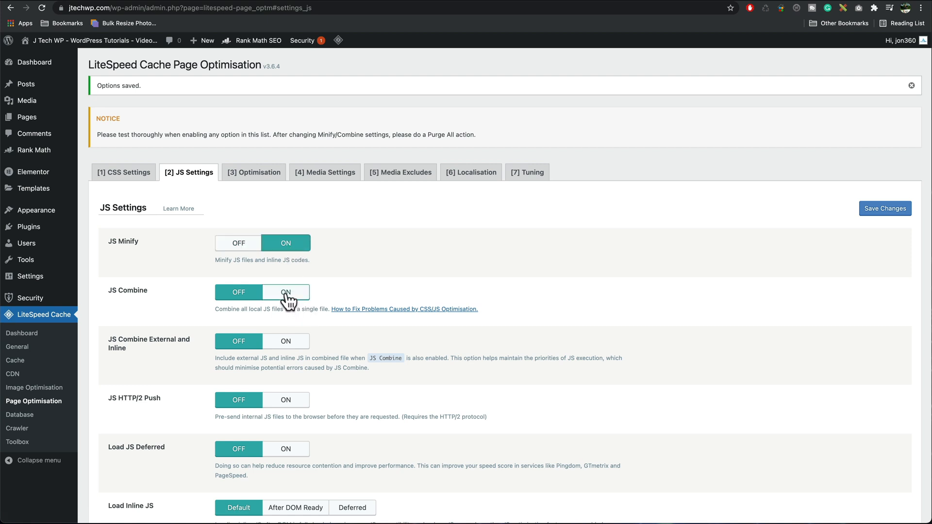
- Switch on JS Combine and Load JS Deferred alongside JS Minify
{"action": "left_click", "coordinate": [285, 292]}
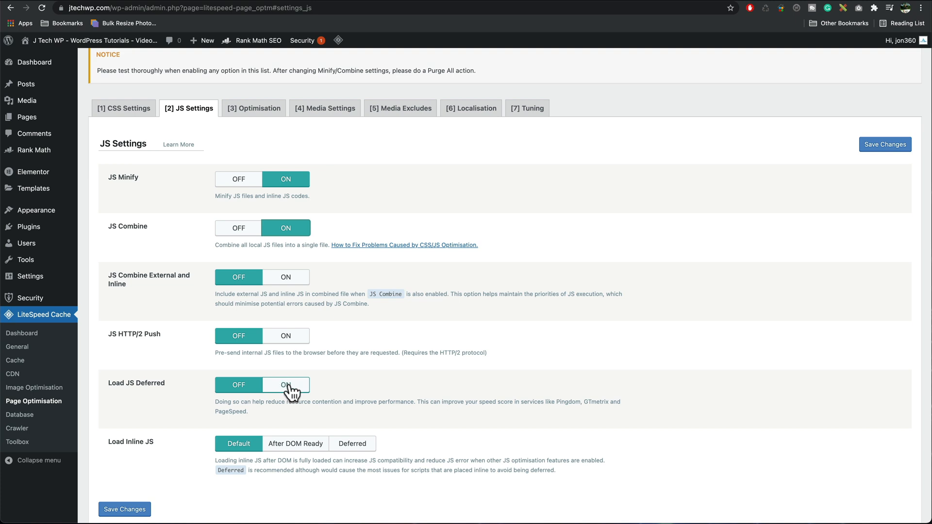
{"action": "left_click", "coordinate": [285, 384]}
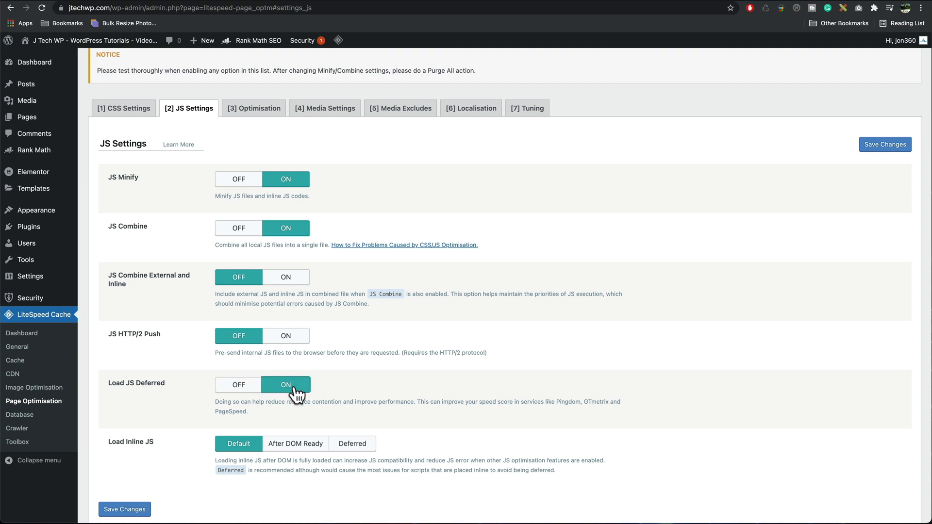
{"action": "left_click", "coordinate": [125, 509]}
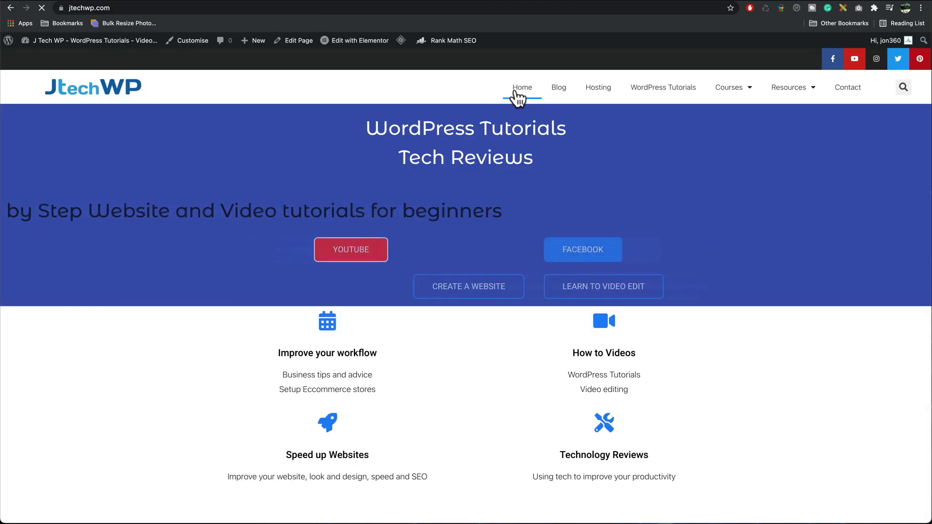
{"action": "scroll", "scroll_direction": "down", "scroll_amount": 3}
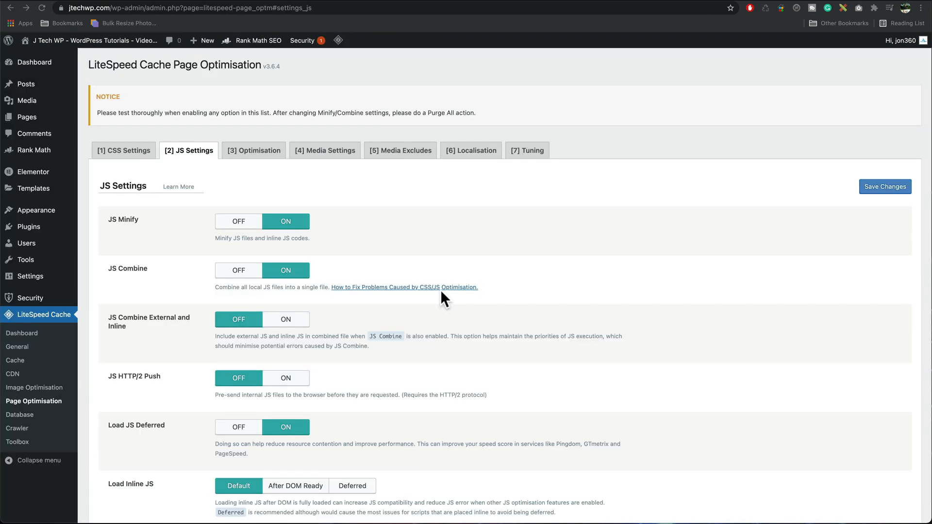
- Switch on HTML Minify, asynchronous Google Fonts and Remove WordPress Emoji, then save
{"action": "left_click", "coordinate": [258, 151]}
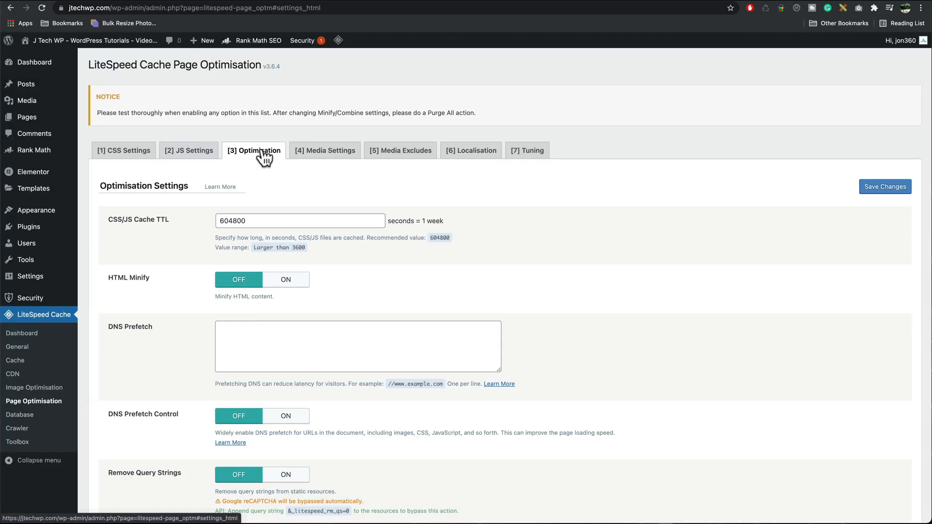
{"action": "scroll", "scroll_direction": "down", "scroll_amount": 3}
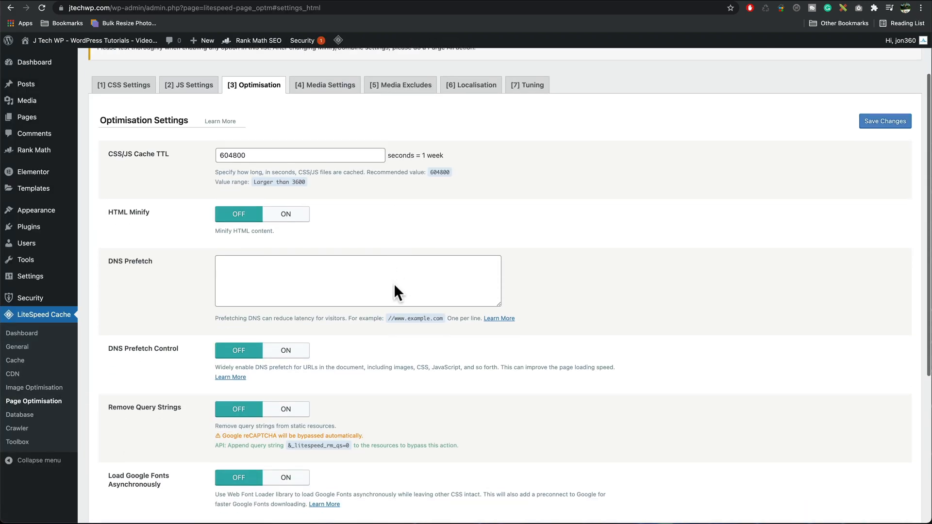
{"action": "left_click", "coordinate": [286, 213]}
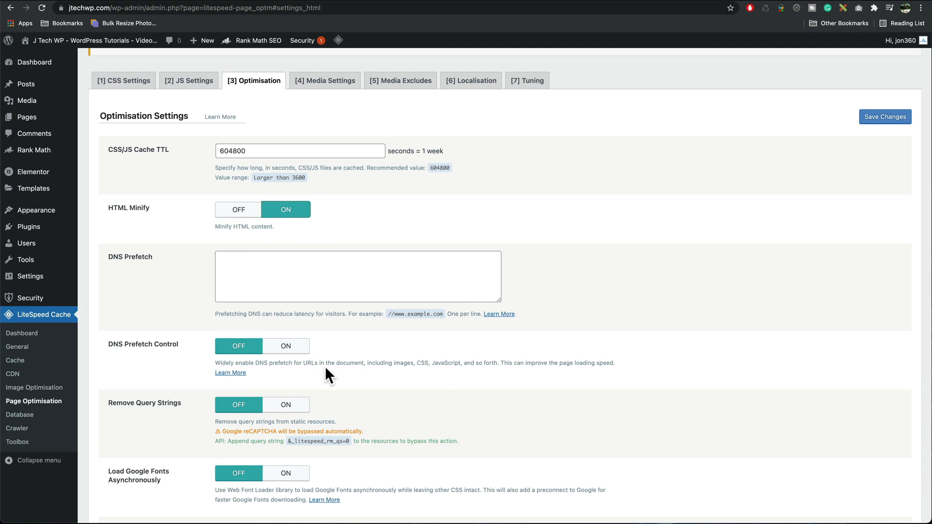
{"action": "scroll", "scroll_direction": "down", "scroll_amount": 3}
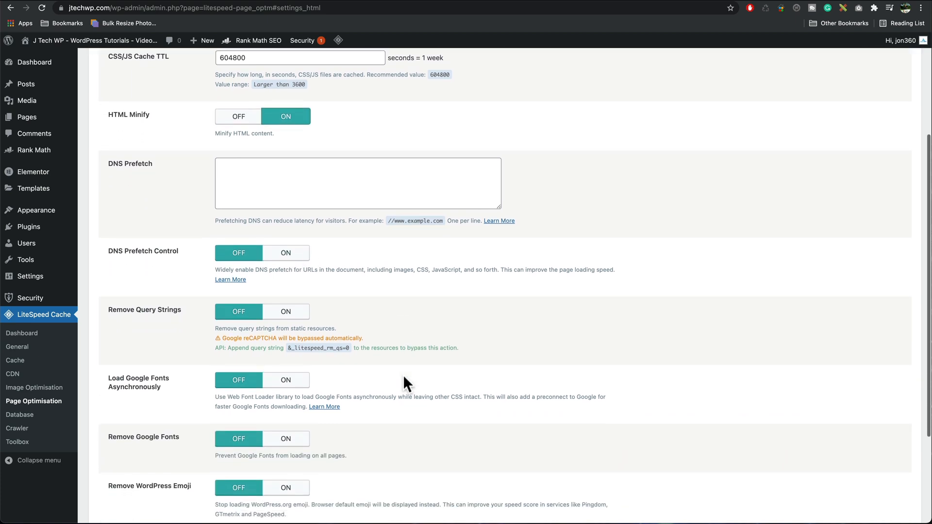
{"action": "scroll", "scroll_direction": "down", "scroll_amount": 3}
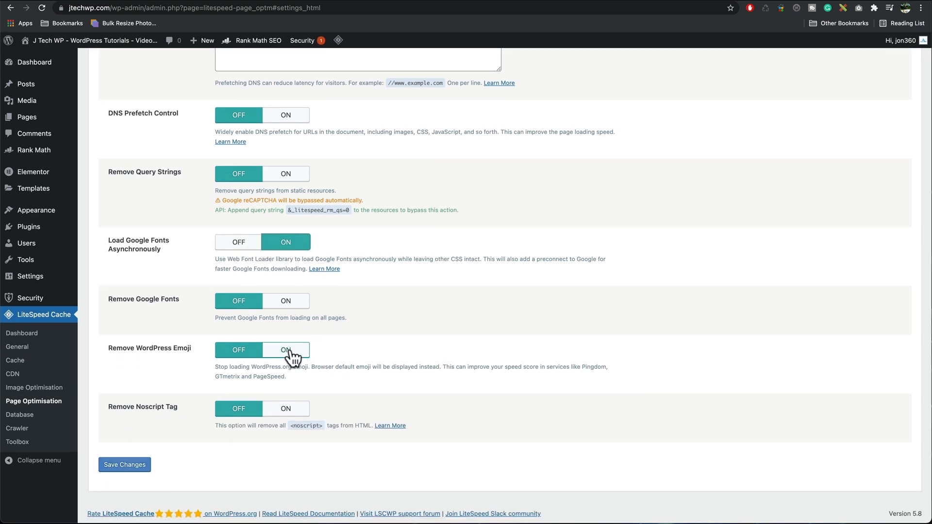
{"action": "left_click", "coordinate": [285, 350]}
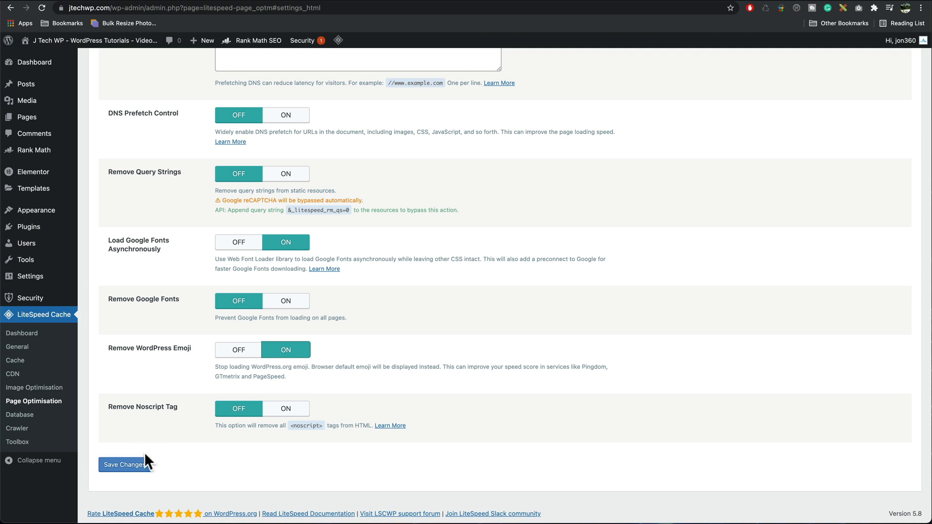
{"action": "left_click", "coordinate": [125, 466]}
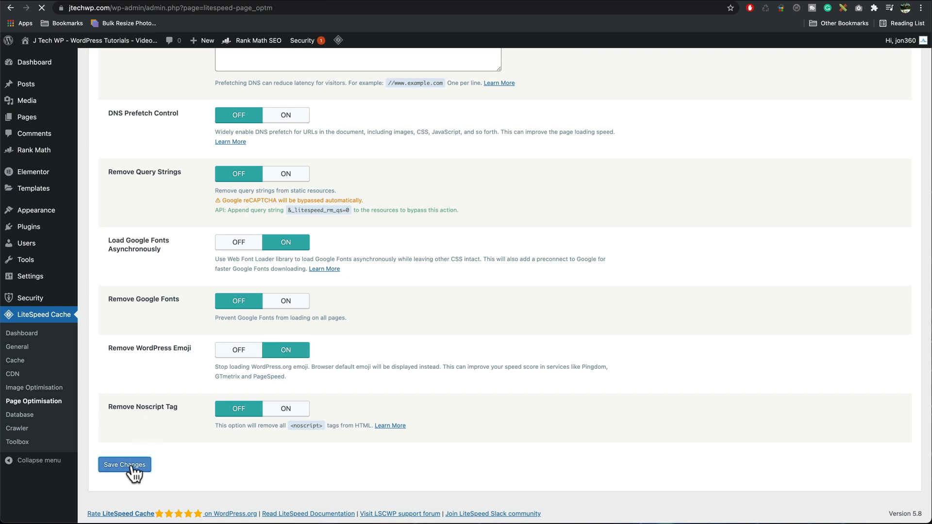
- Switch on Lazy Load Images and Lazy Load Iframes in Media Settings and save
{"action": "left_click", "coordinate": [124, 464]}
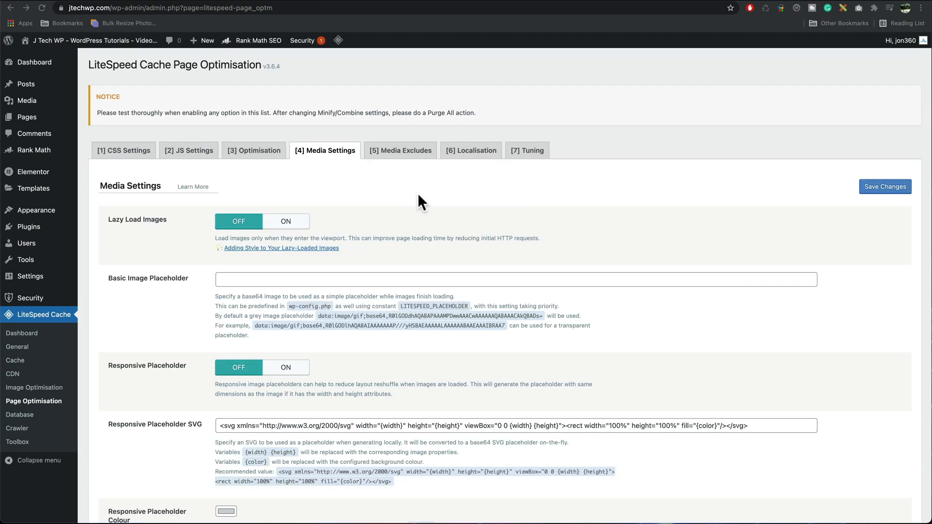
{"action": "mouse_move", "coordinate": [344, 231]}
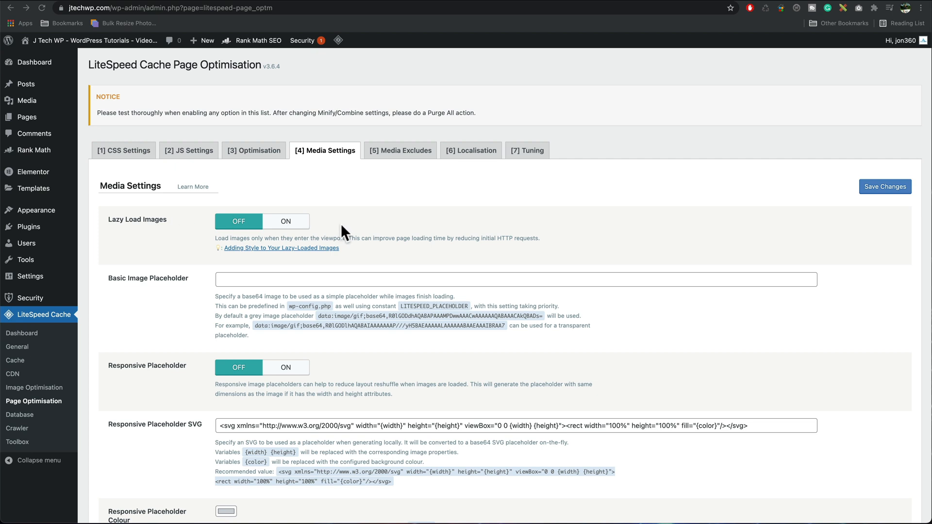
{"action": "left_click", "coordinate": [285, 221]}
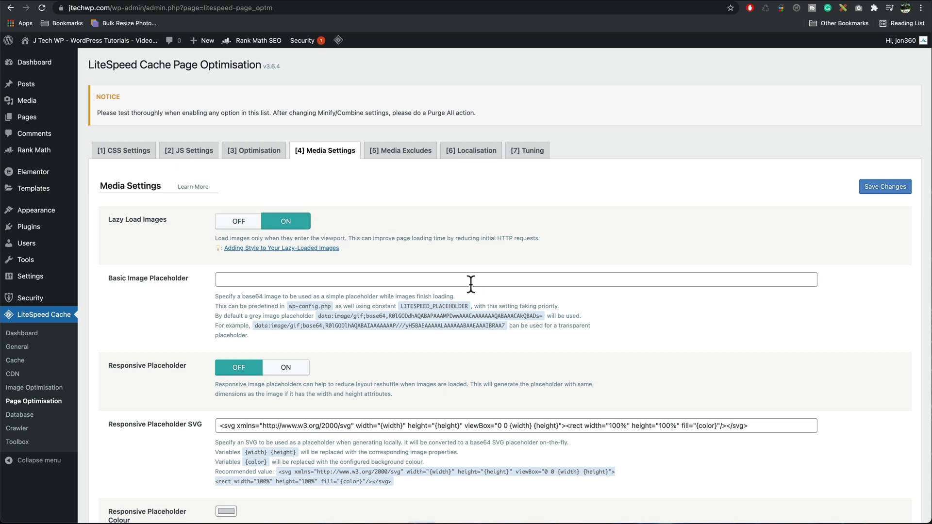
{"action": "scroll", "scroll_direction": "down", "scroll_amount": 3}
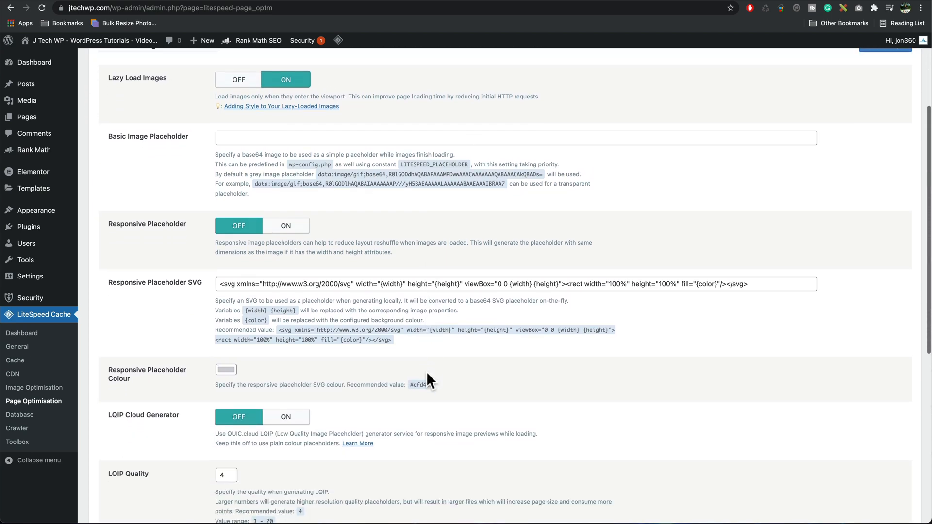
{"action": "scroll", "scroll_direction": "down", "scroll_amount": 3}
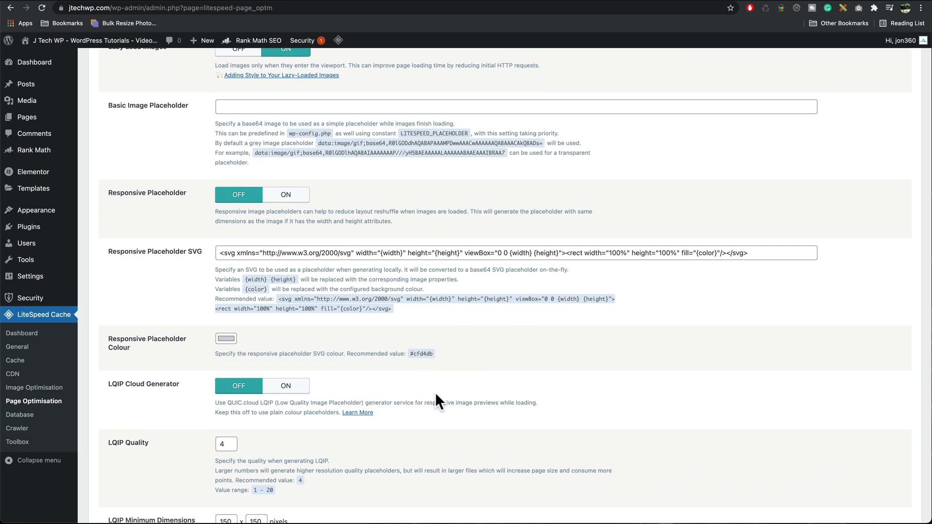
{"action": "scroll", "scroll_direction": "down", "scroll_amount": 3}
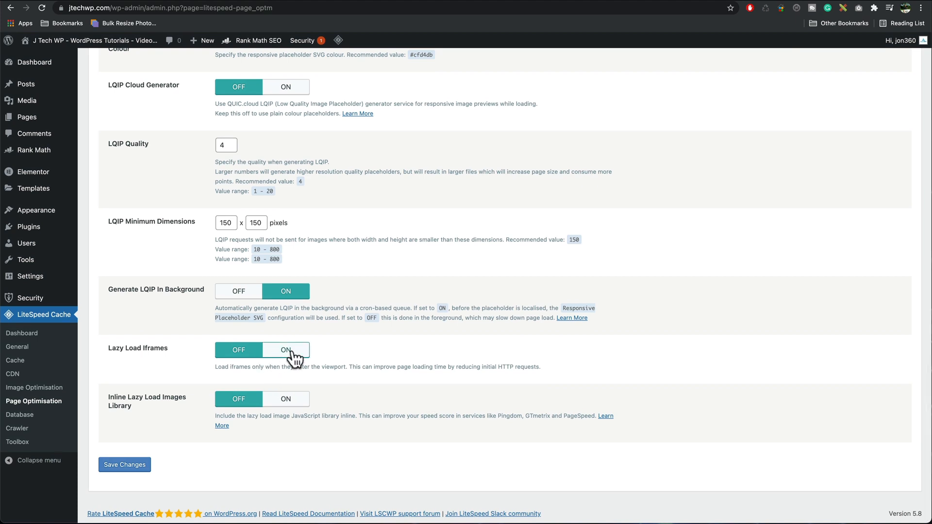
{"action": "mouse_move", "coordinate": [302, 363]}
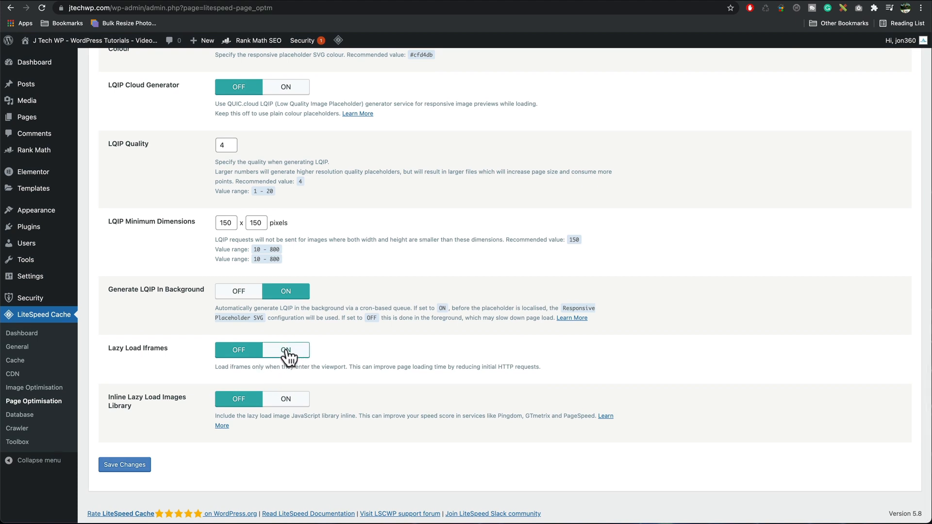
{"action": "left_click", "coordinate": [286, 350]}
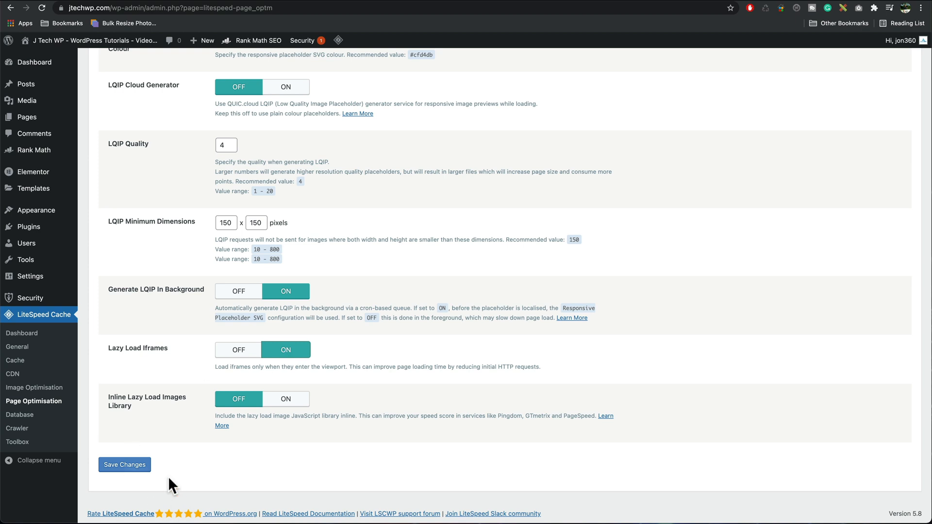
{"action": "left_click", "coordinate": [124, 464]}
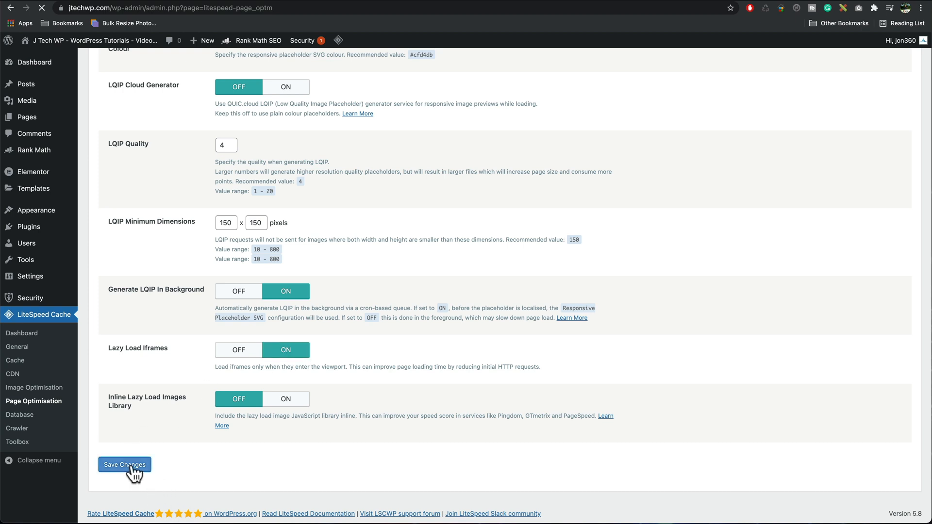
- Keep Gravatar Cache on in the Localisation settings and save them
{"action": "left_click", "coordinate": [124, 464]}
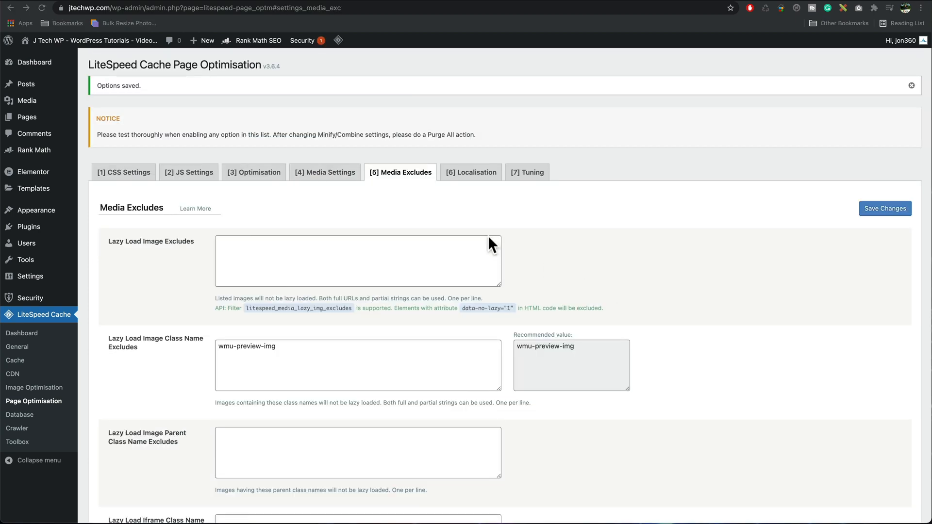
{"action": "mouse_move", "coordinate": [242, 262]}
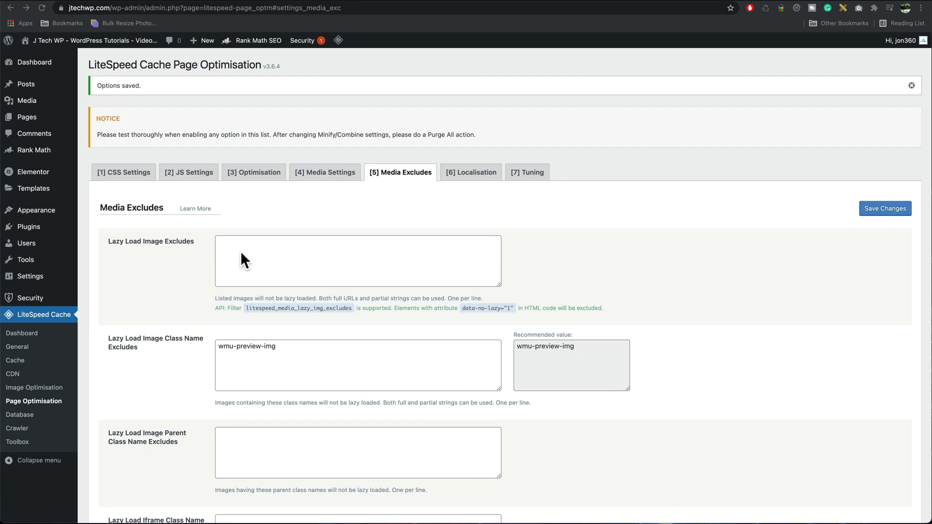
{"action": "mouse_move", "coordinate": [490, 184]}
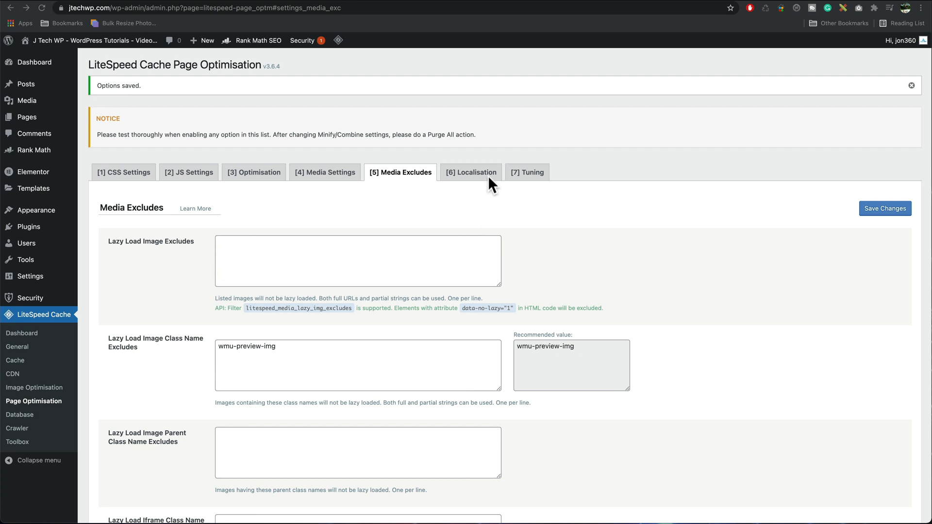
{"action": "left_click", "coordinate": [471, 172]}
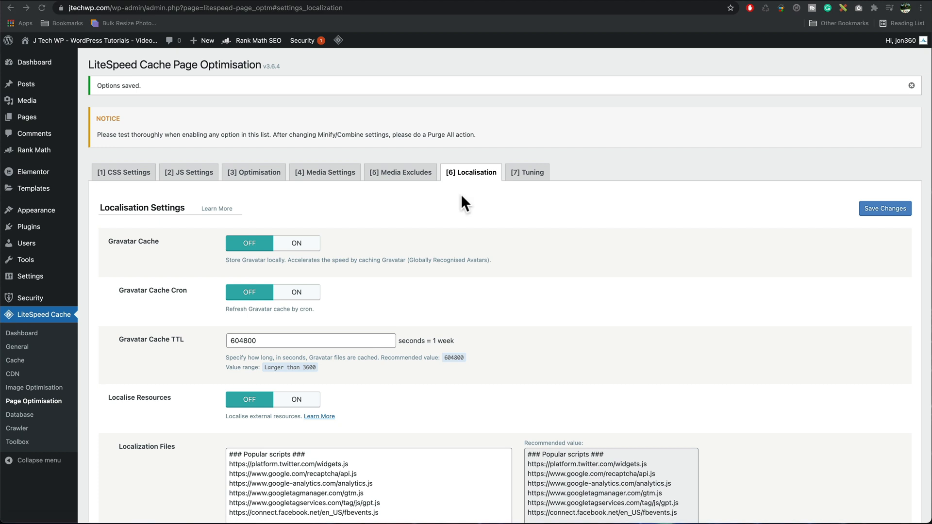
{"action": "mouse_move", "coordinate": [328, 282]}
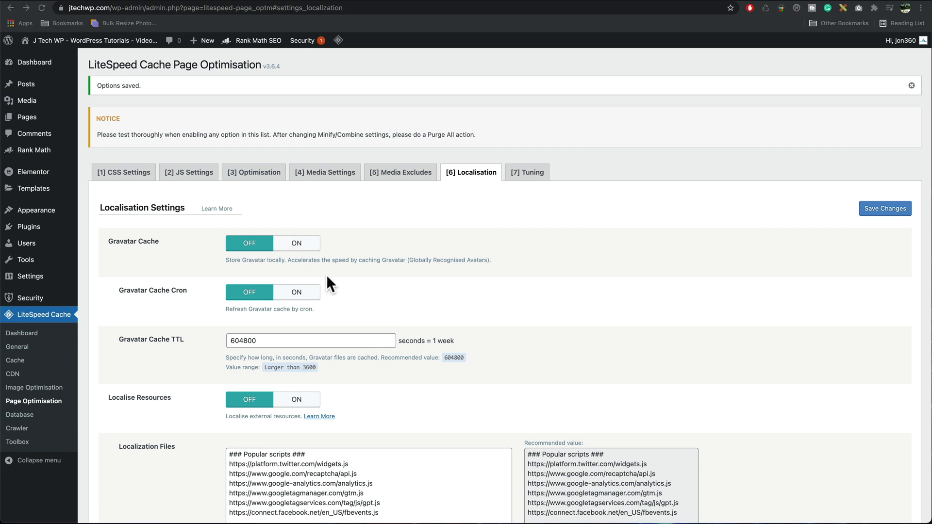
{"action": "left_click", "coordinate": [297, 243]}
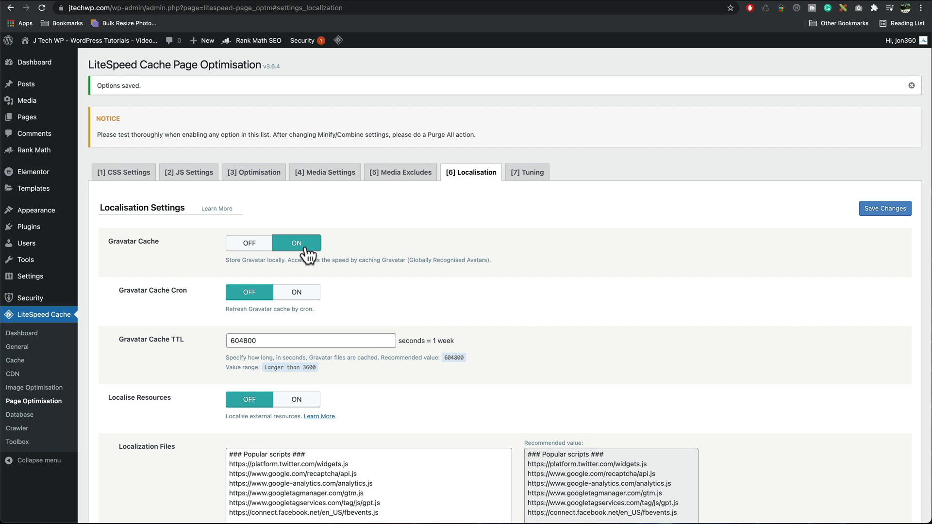
{"action": "scroll", "scroll_direction": "down", "scroll_amount": 3}
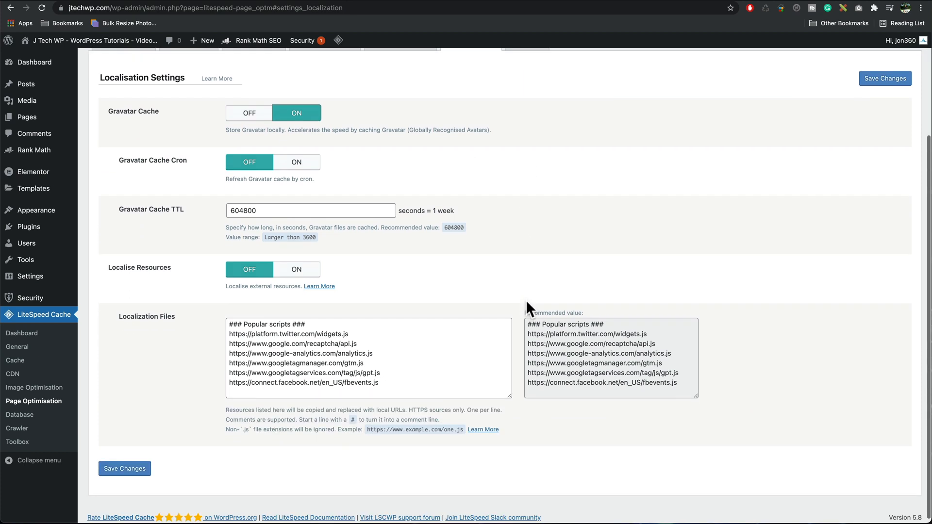
{"action": "left_click", "coordinate": [124, 464]}
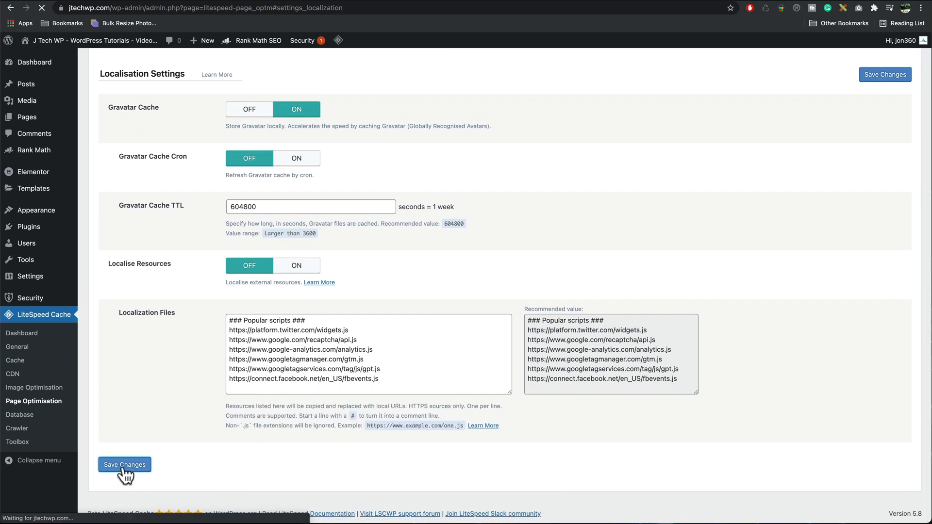
{"action": "left_click", "coordinate": [124, 464]}
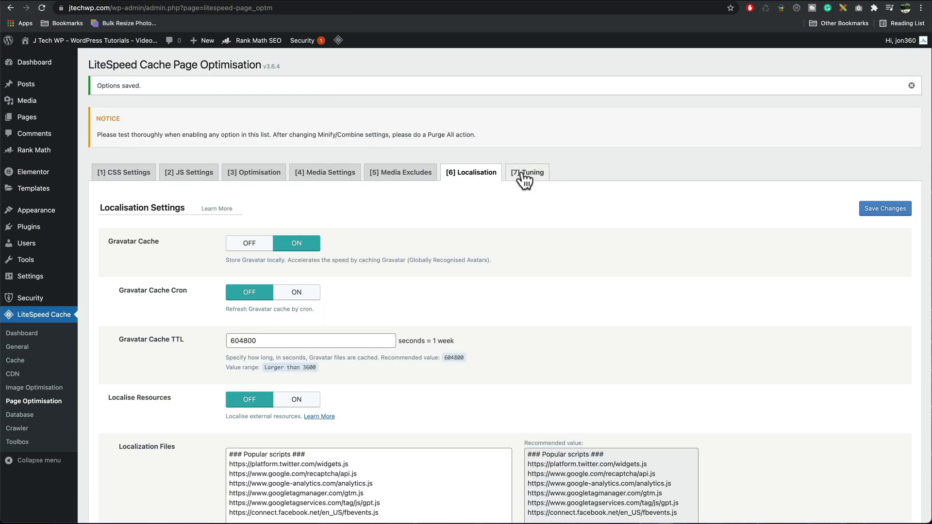
- Review the Tuning exclusions, leaving jquery.js and jquery.min.js, and save
{"action": "left_click", "coordinate": [526, 173]}
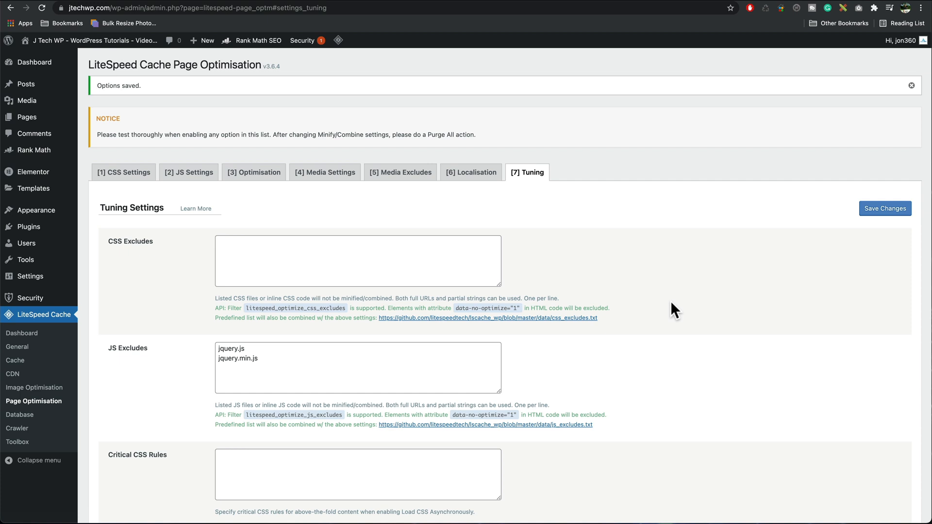
{"action": "scroll", "scroll_direction": "down", "scroll_amount": 3}
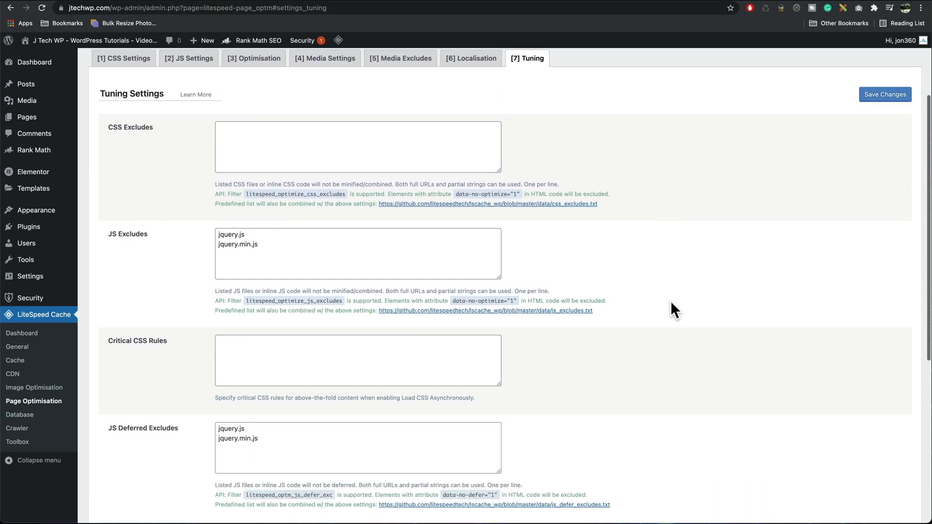
{"action": "scroll", "scroll_direction": "down", "scroll_amount": 3}
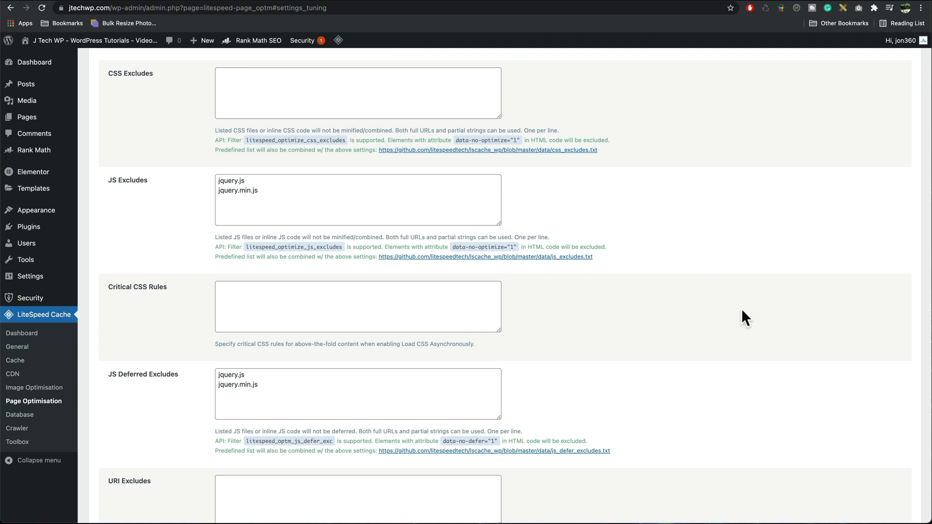
{"action": "scroll", "scroll_direction": "down", "scroll_amount": 3}
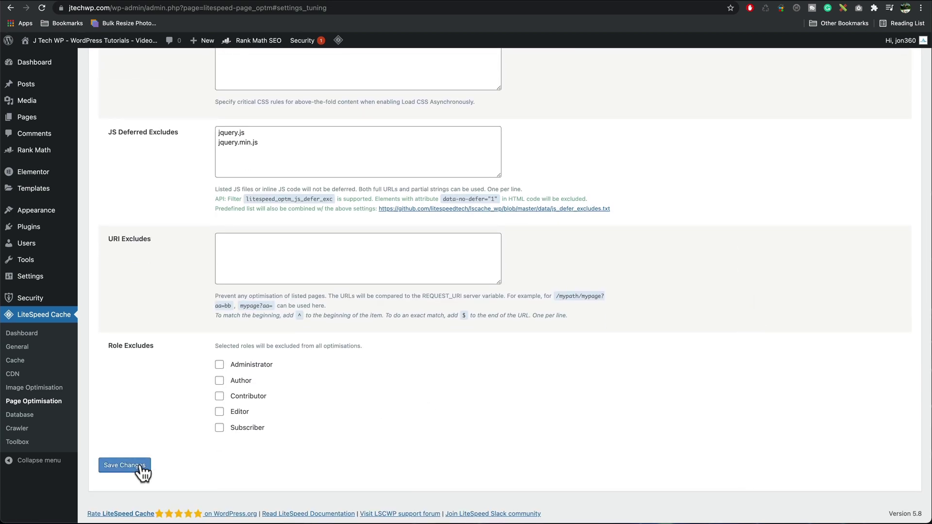
{"action": "left_click", "coordinate": [124, 465]}
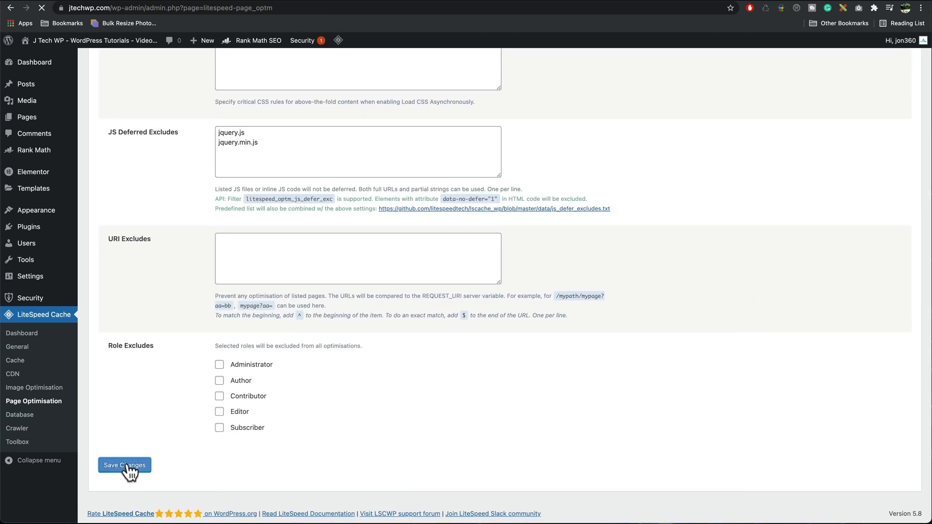
- Run Clean All on the LiteSpeed Database page, then bring up the Crawler summary
{"action": "left_click", "coordinate": [124, 465]}
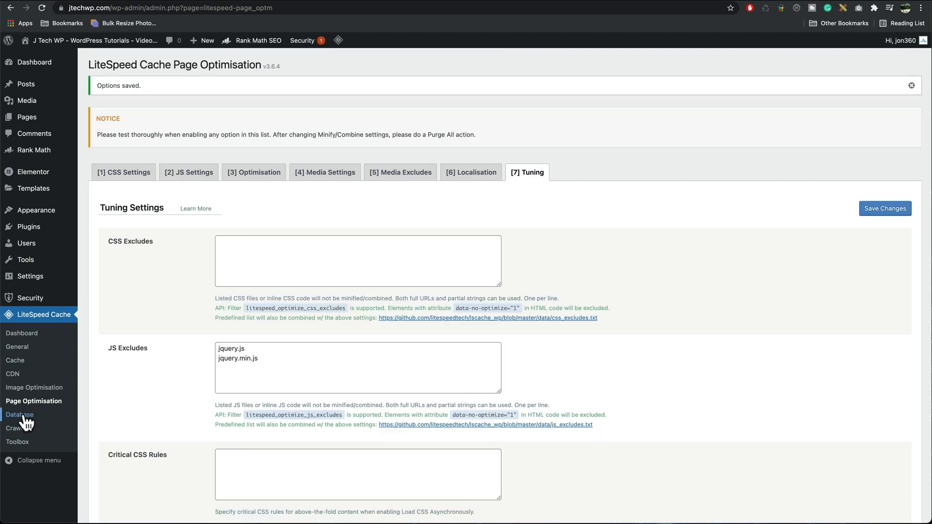
{"action": "left_click", "coordinate": [20, 414]}
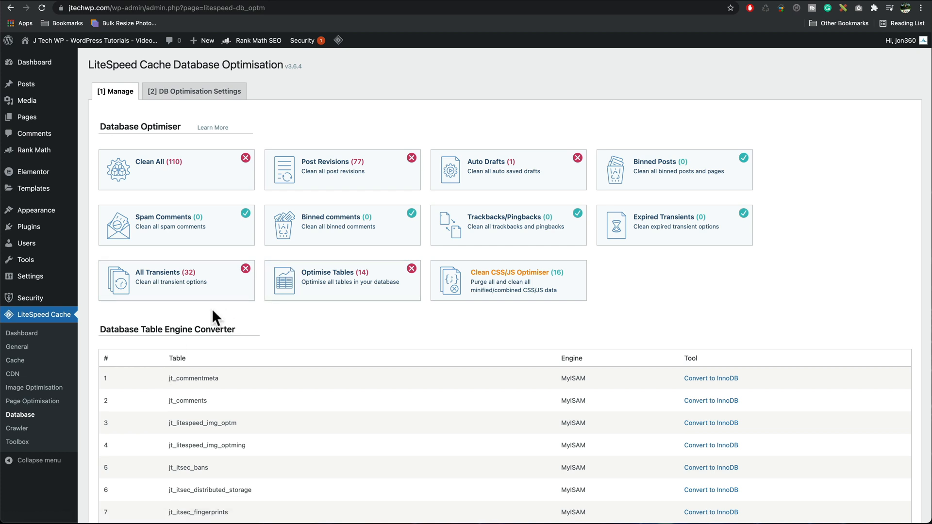
{"action": "mouse_move", "coordinate": [186, 181]}
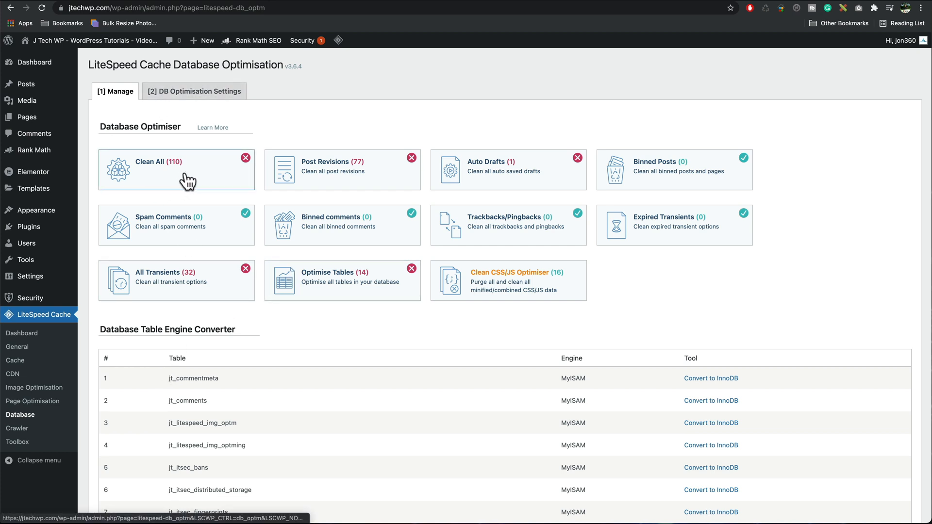
{"action": "left_click", "coordinate": [186, 176]}
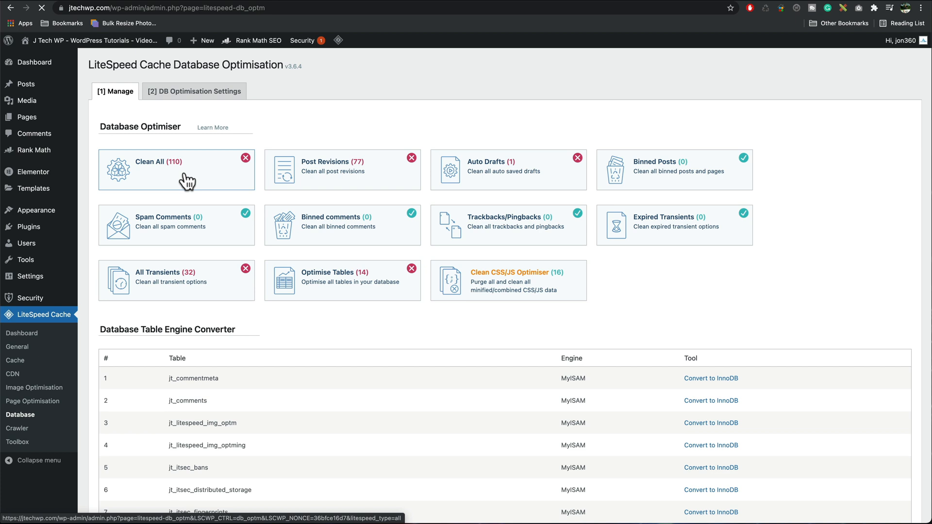
{"action": "left_click", "coordinate": [16, 429]}
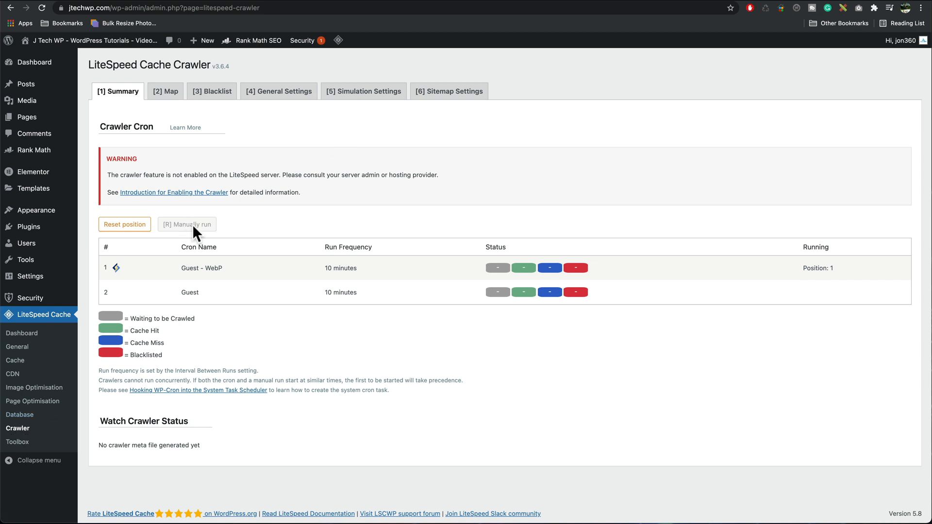
{"action": "left_click", "coordinate": [18, 442]}
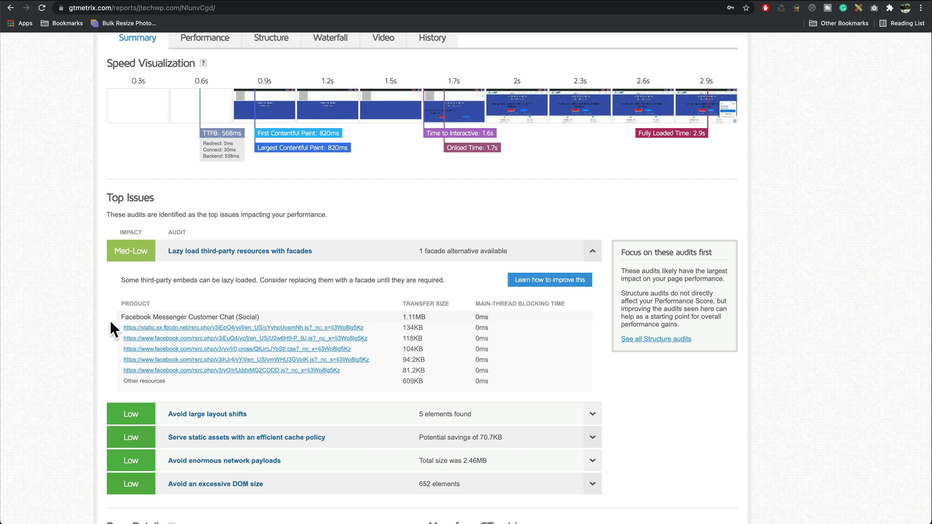
{"action": "mouse_move", "coordinate": [212, 314]}
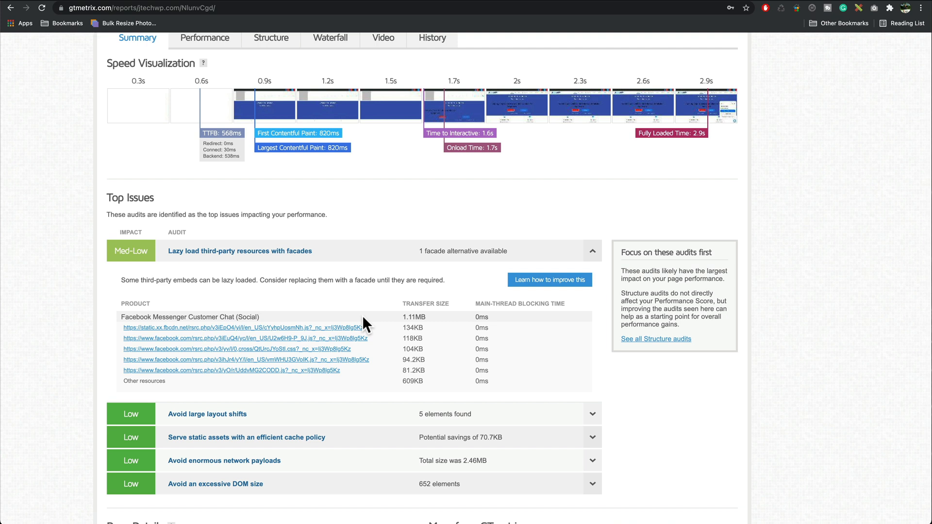
{"action": "mouse_move", "coordinate": [414, 317]}
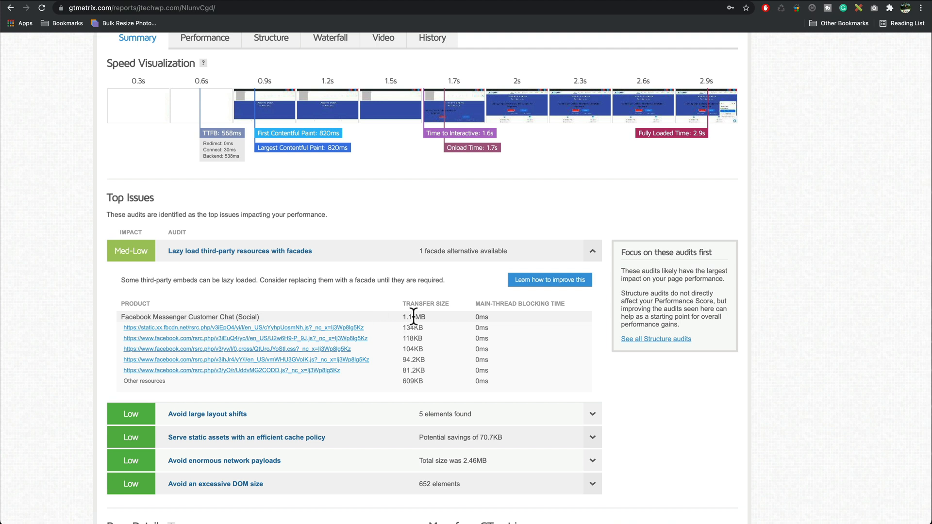
- Highlight the Facebook Messenger chat widget's 1.11MB transfer size in the GTmetrix report
{"action": "double_click", "coordinate": [410, 317]}
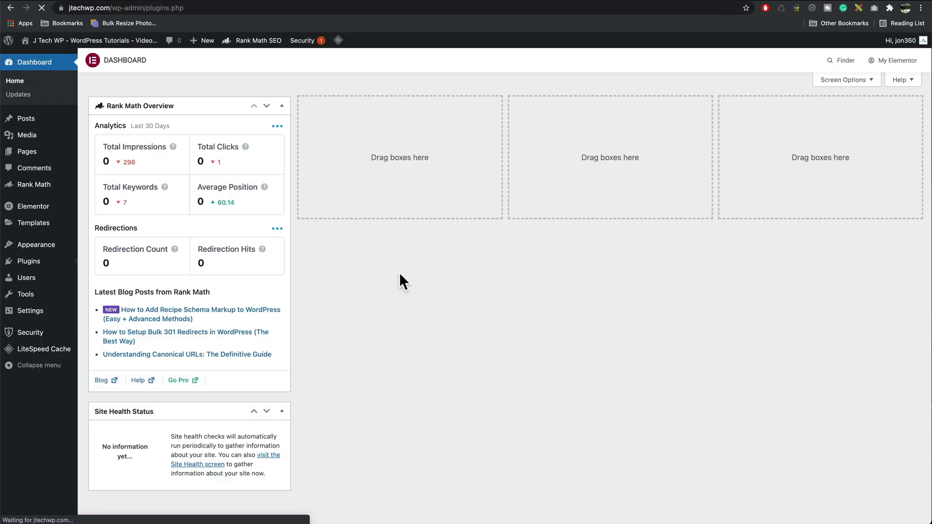
- Deactivate the Social Media Chat plugin from the Installed Plugins list
{"action": "left_click", "coordinate": [28, 261]}
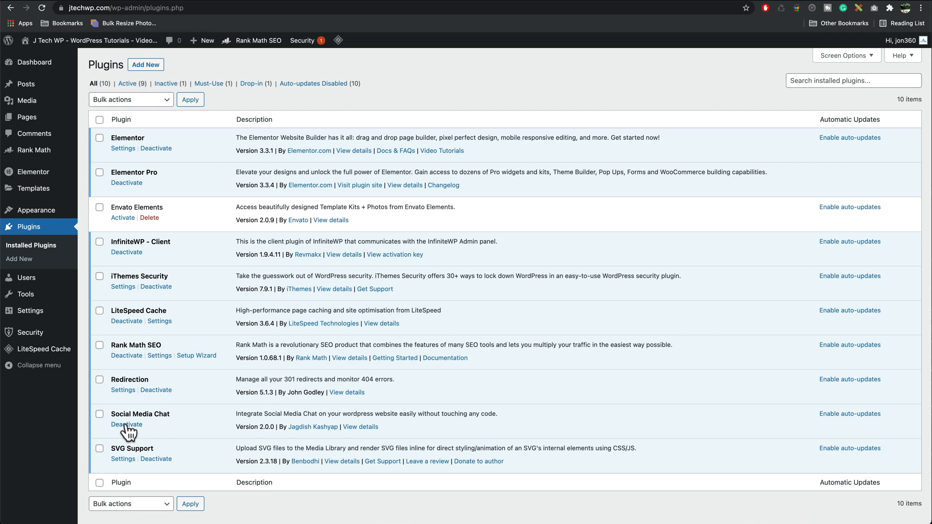
{"action": "left_click", "coordinate": [127, 425]}
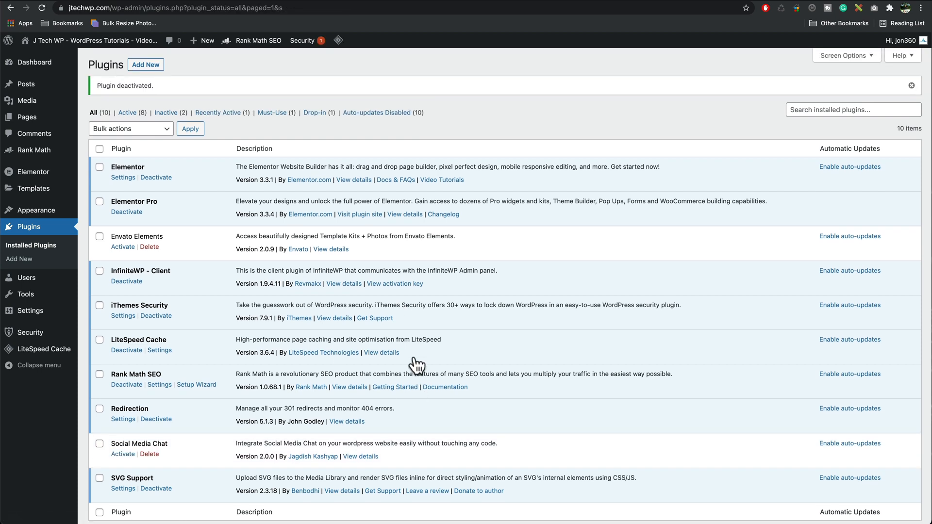
{"action": "mouse_move", "coordinate": [492, 135]}
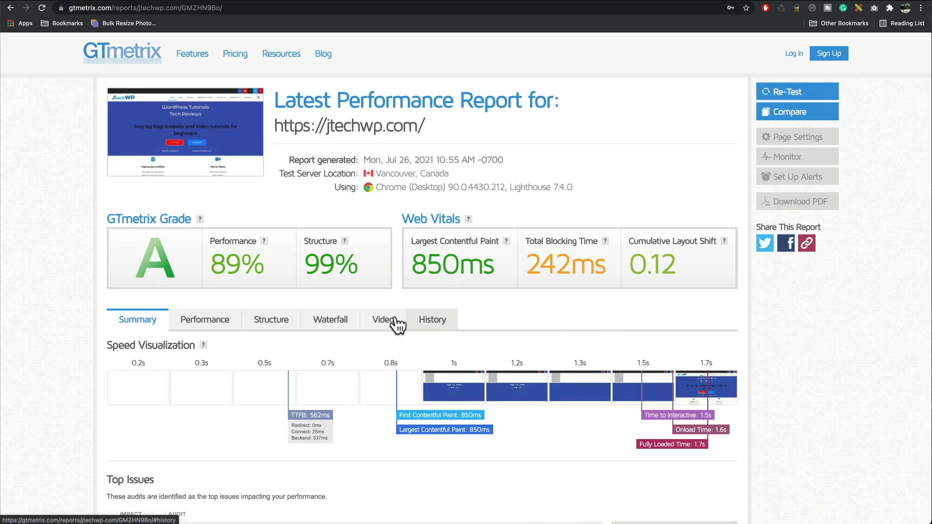
- Inspect the 'Avoid an excessive DOM size' audit in the retest report for jtechwp.com
{"action": "scroll", "scroll_direction": "down", "scroll_amount": 3}
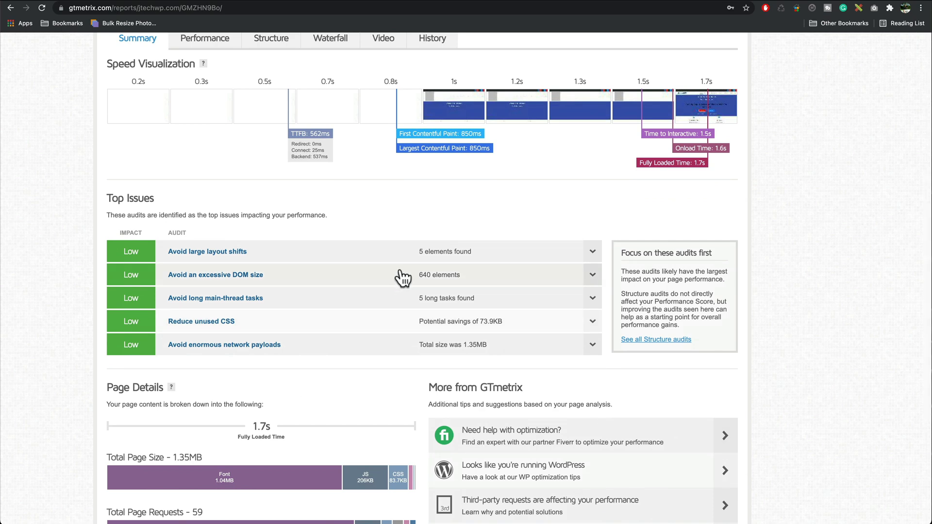
{"action": "left_click", "coordinate": [592, 275]}
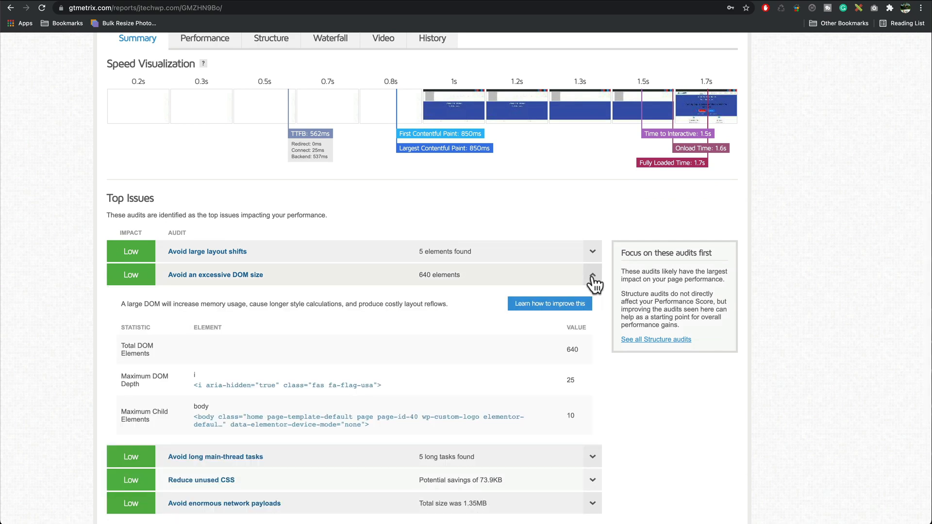
{"action": "left_click", "coordinate": [592, 275]}
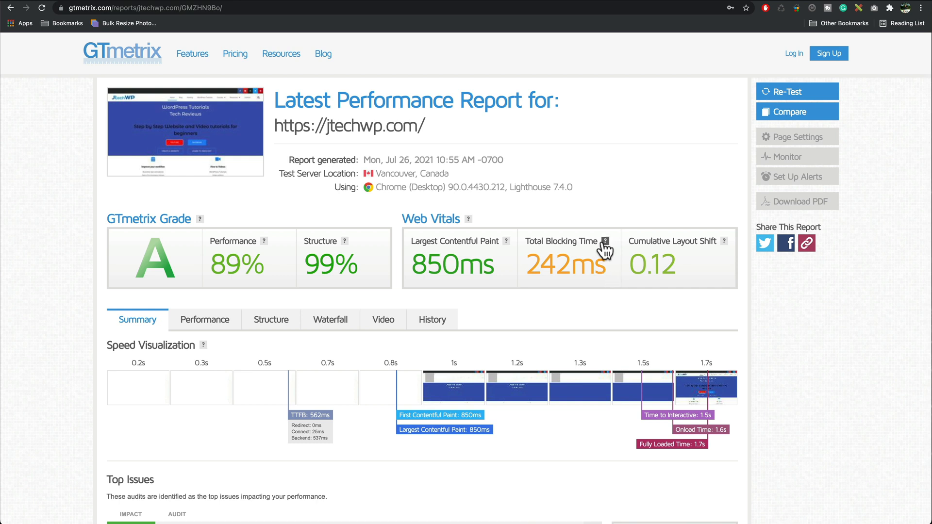
{"action": "mouse_move", "coordinate": [390, 304]}
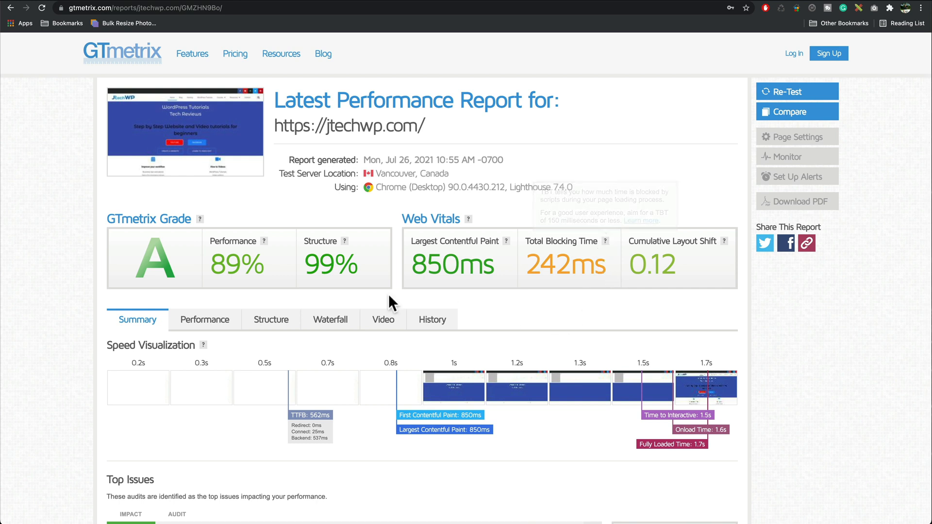
{"action": "mouse_move", "coordinate": [563, 311]}
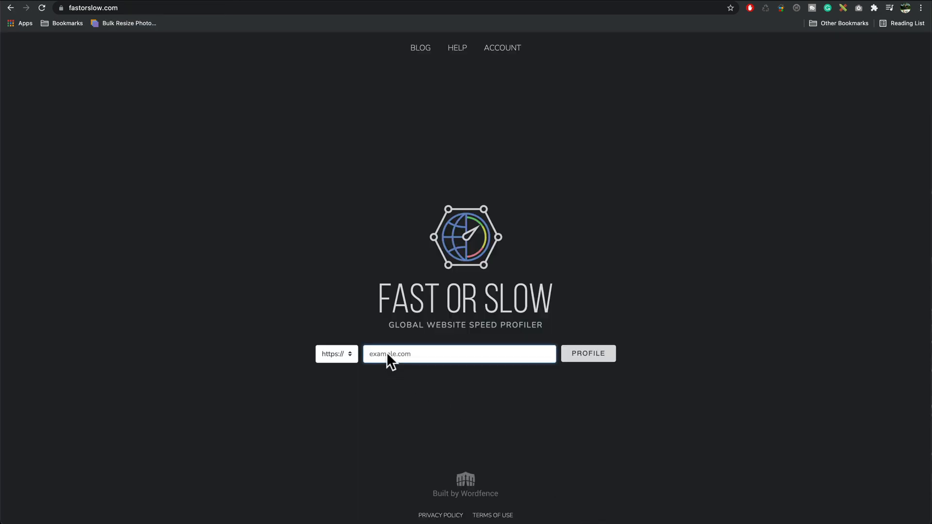
- Profile jtechwp.com/ on fastorslow.com to get its global speed report
{"action": "left_click", "coordinate": [589, 353]}
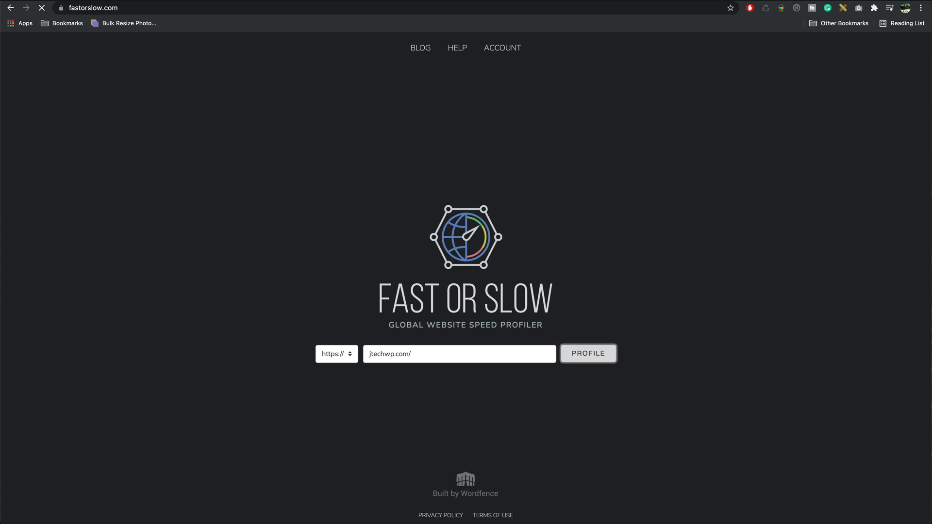
{"action": "left_click", "coordinate": [589, 354]}
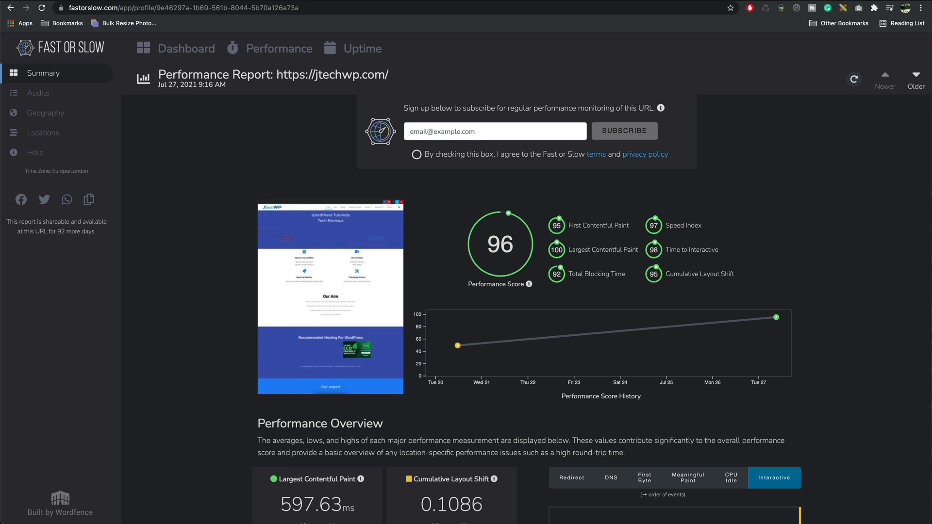
{"action": "mouse_move", "coordinate": [494, 246]}
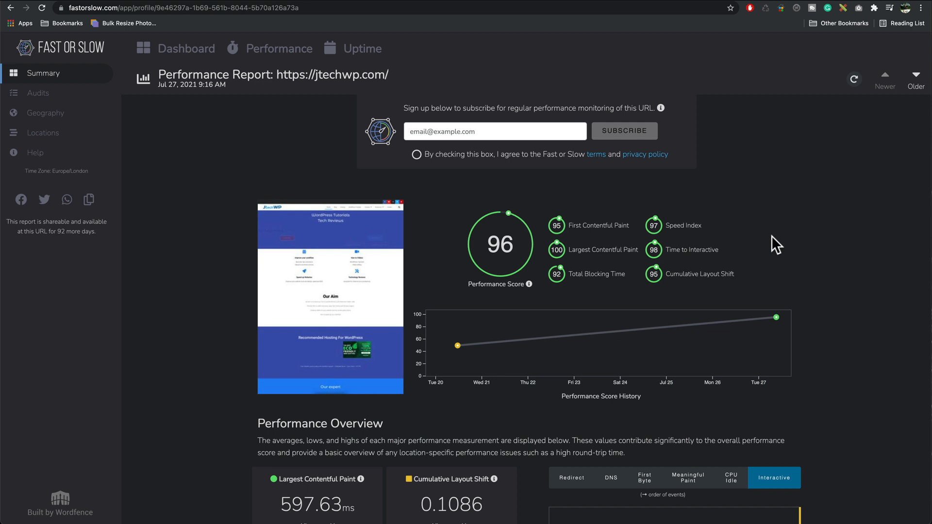
{"action": "scroll", "scroll_direction": "down", "scroll_amount": 3}
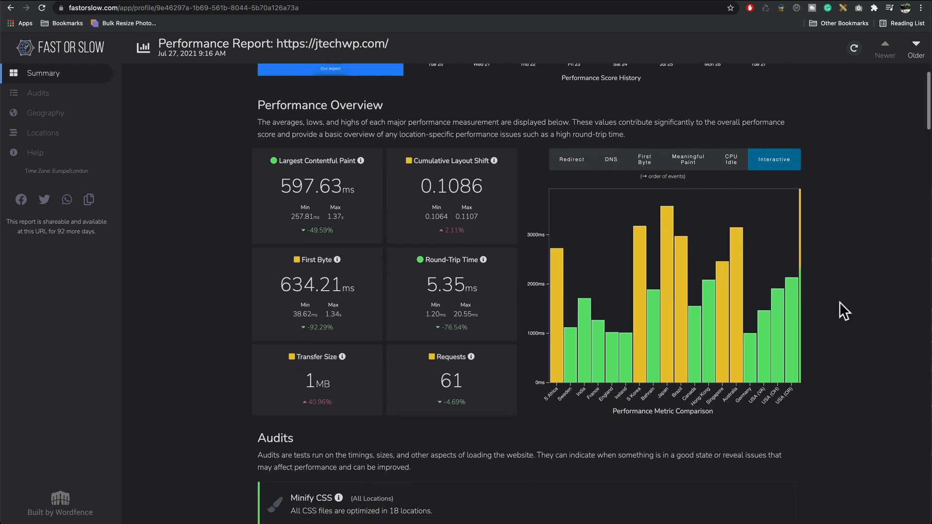
{"action": "scroll", "scroll_direction": "down", "scroll_amount": 3}
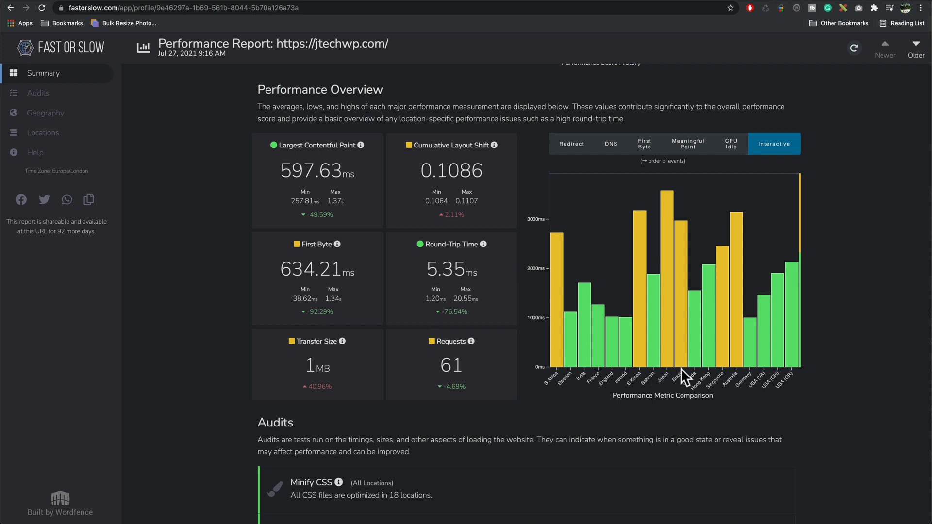
{"action": "mouse_move", "coordinate": [672, 382]}
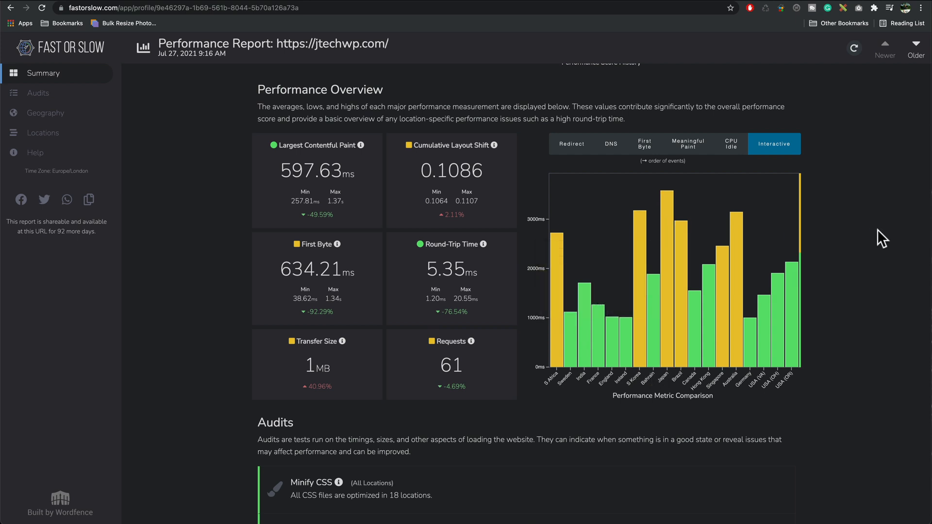
{"action": "mouse_move", "coordinate": [731, 383]}
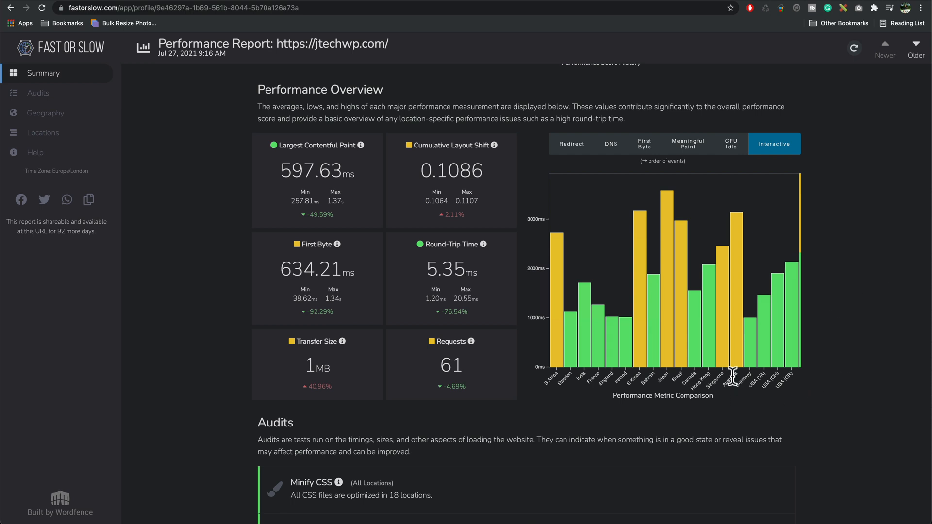
{"action": "scroll", "scroll_direction": "down", "scroll_amount": 3}
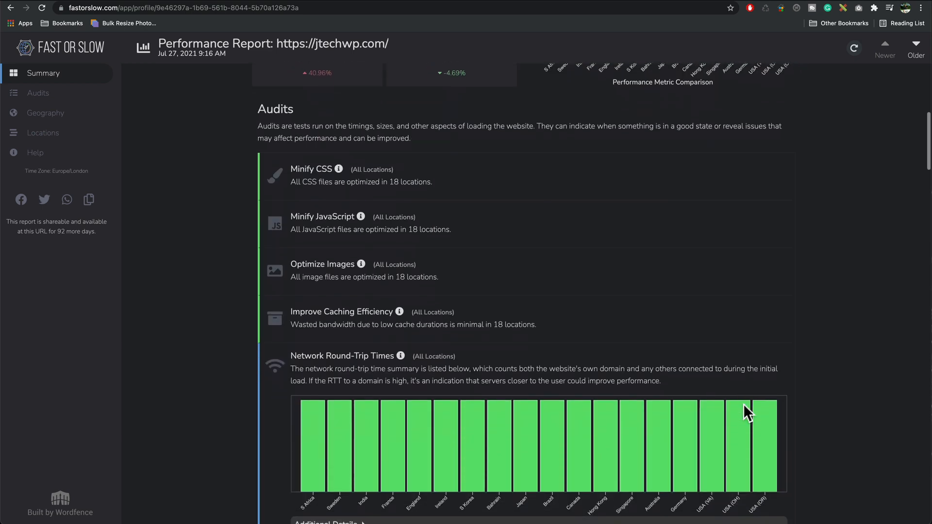
{"action": "scroll", "scroll_direction": "down", "scroll_amount": 3}
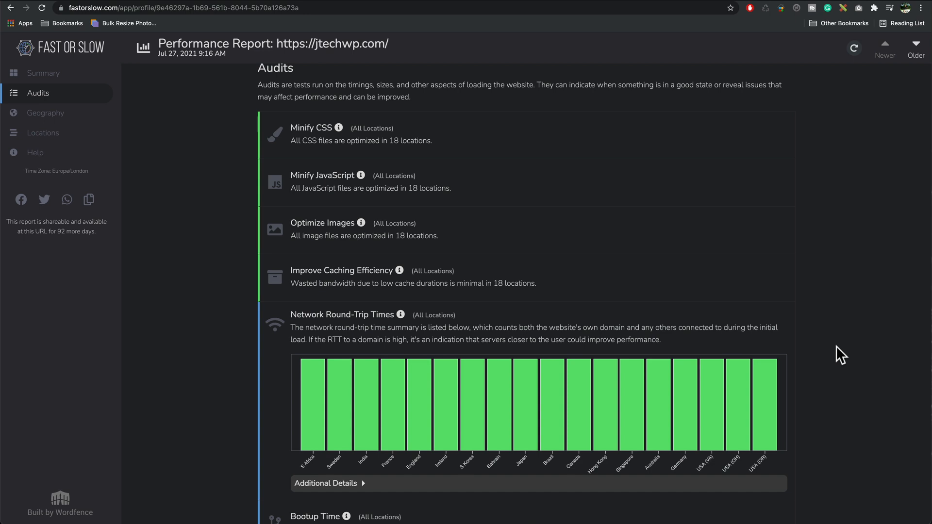
{"action": "scroll", "scroll_direction": "down", "scroll_amount": 3}
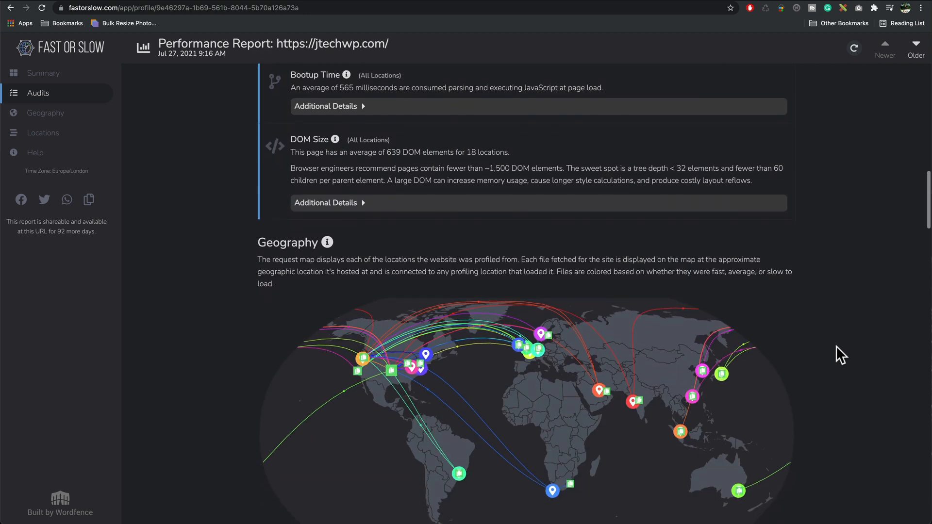
{"action": "scroll", "scroll_direction": "down", "scroll_amount": 3}
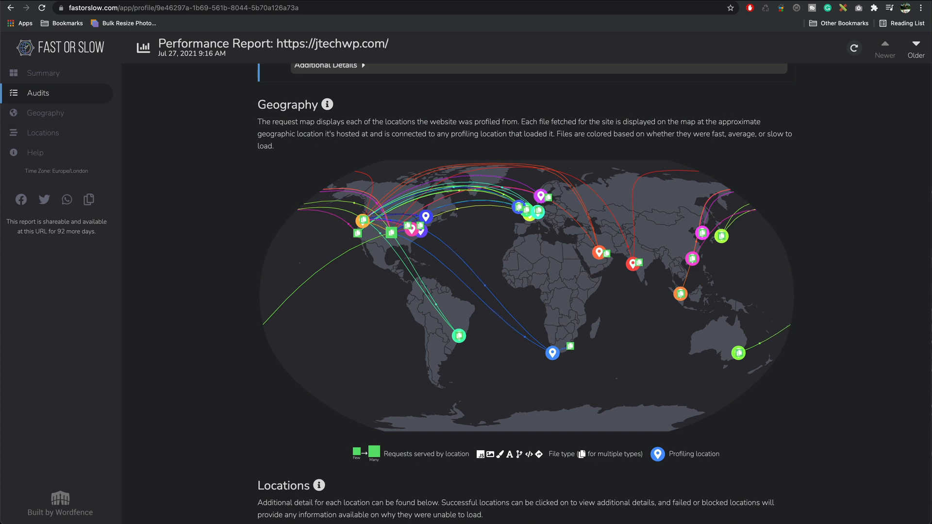
{"action": "scroll", "scroll_direction": "down", "scroll_amount": 3}
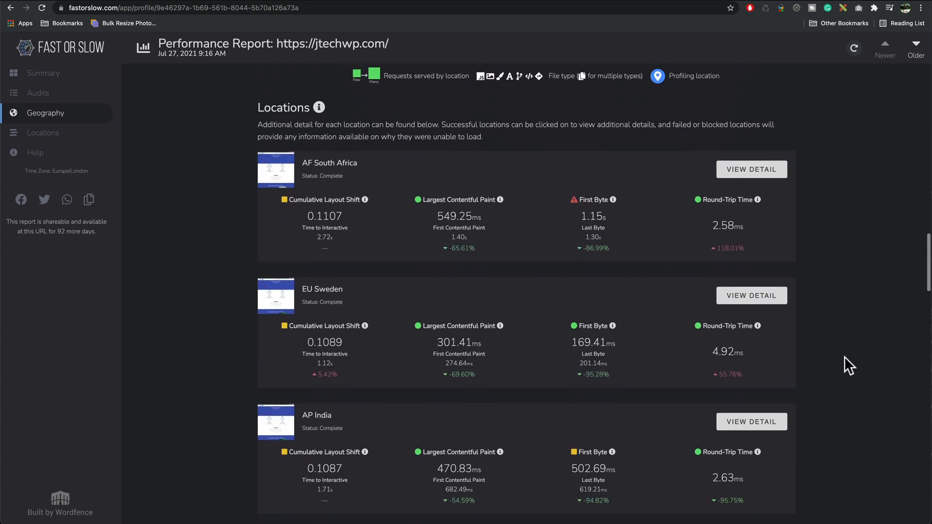
{"action": "scroll", "scroll_direction": "down", "scroll_amount": 3}
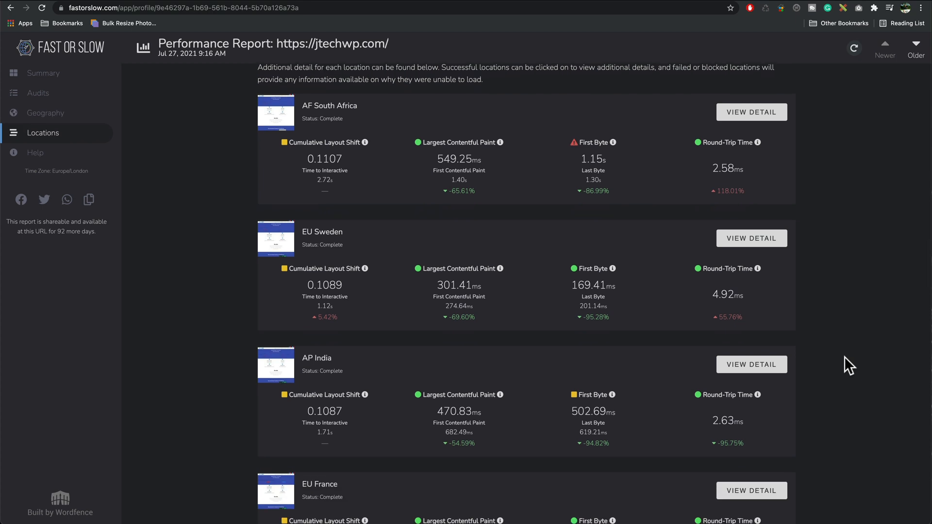
{"action": "scroll", "scroll_direction": "down", "scroll_amount": 3}
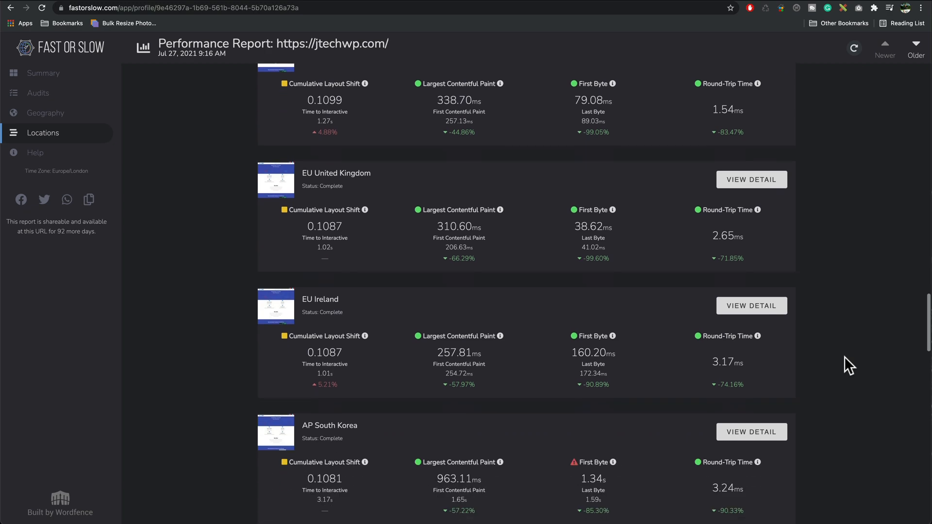
{"action": "scroll", "scroll_direction": "down", "scroll_amount": 3}
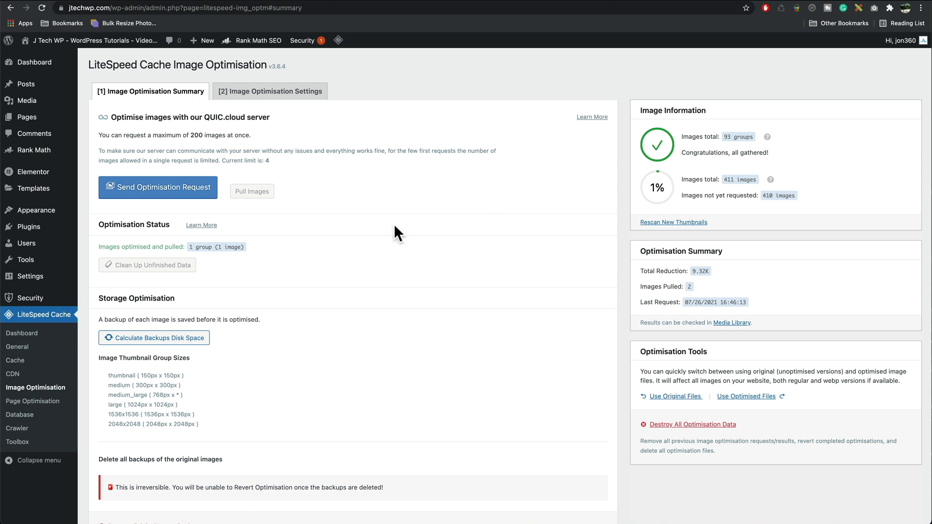
{"action": "mouse_move", "coordinate": [727, 234]}
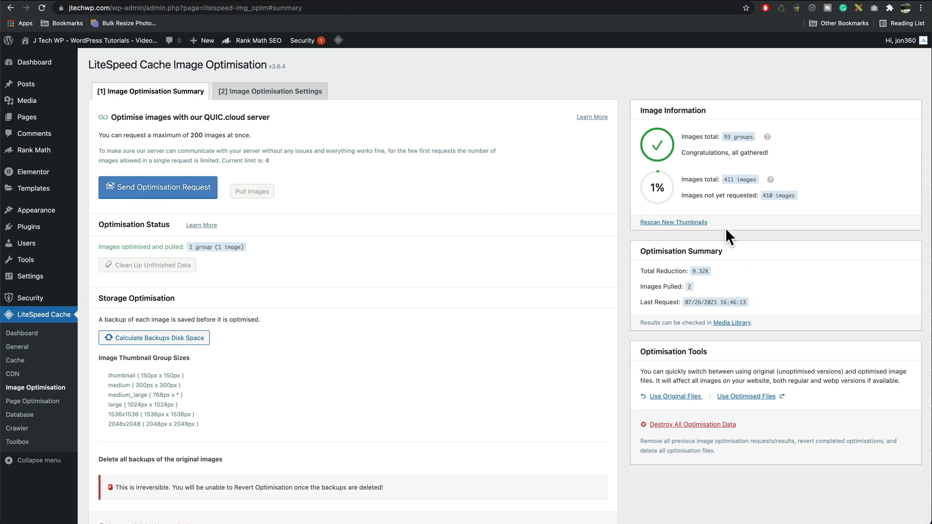
{"action": "mouse_move", "coordinate": [680, 199]}
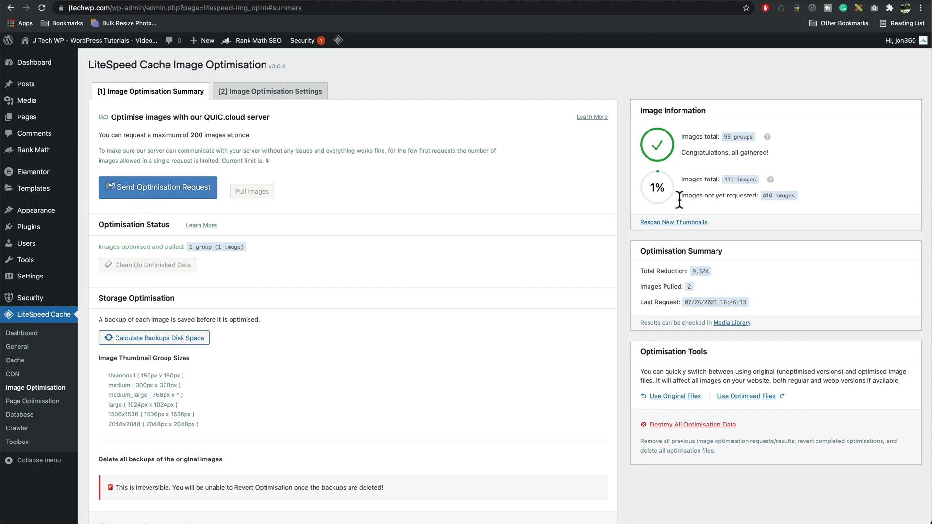
{"action": "mouse_move", "coordinate": [262, 102]}
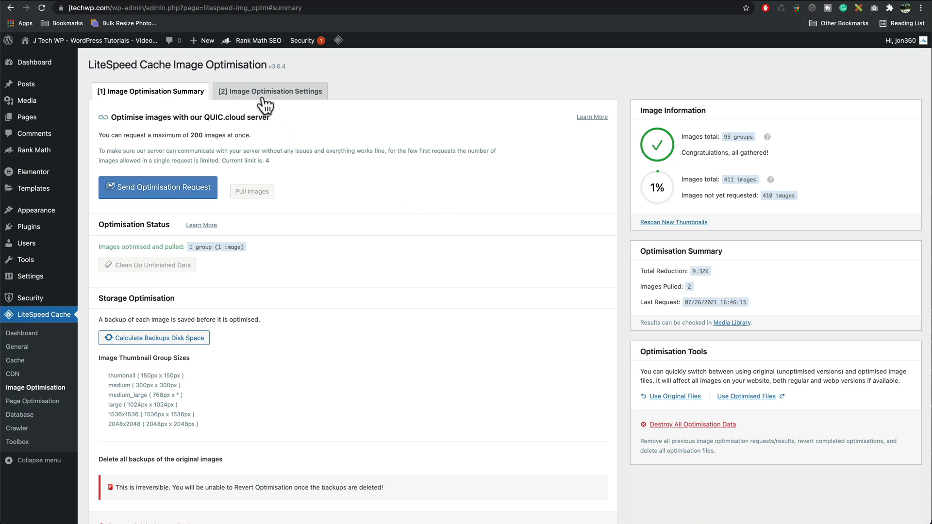
- Switch Auto Request Cron to ON in Image Optimisation Settings and save the changes
{"action": "left_click", "coordinate": [270, 91]}
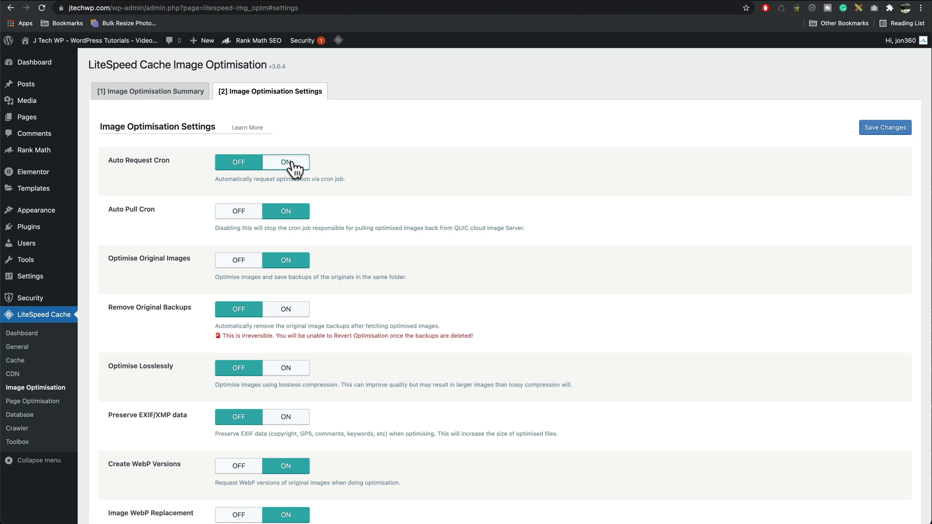
{"action": "left_click", "coordinate": [886, 127]}
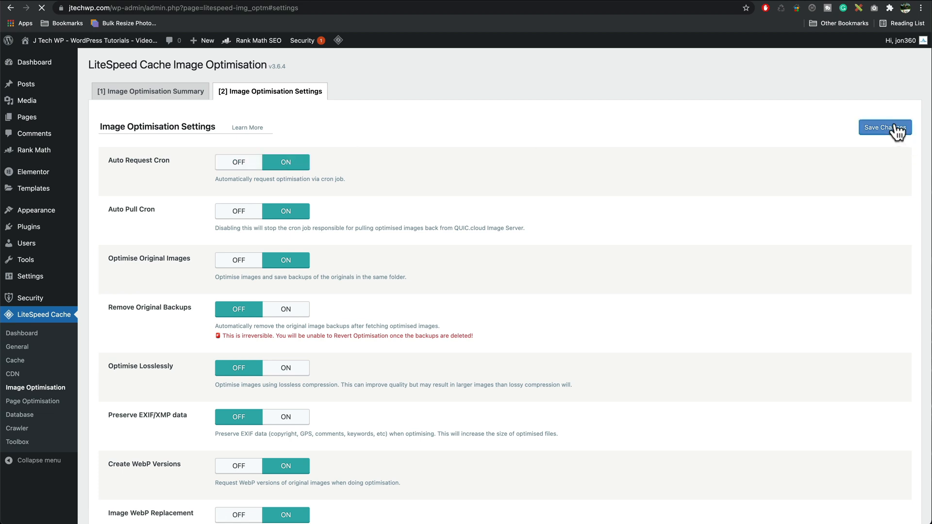
{"action": "left_click", "coordinate": [885, 129]}
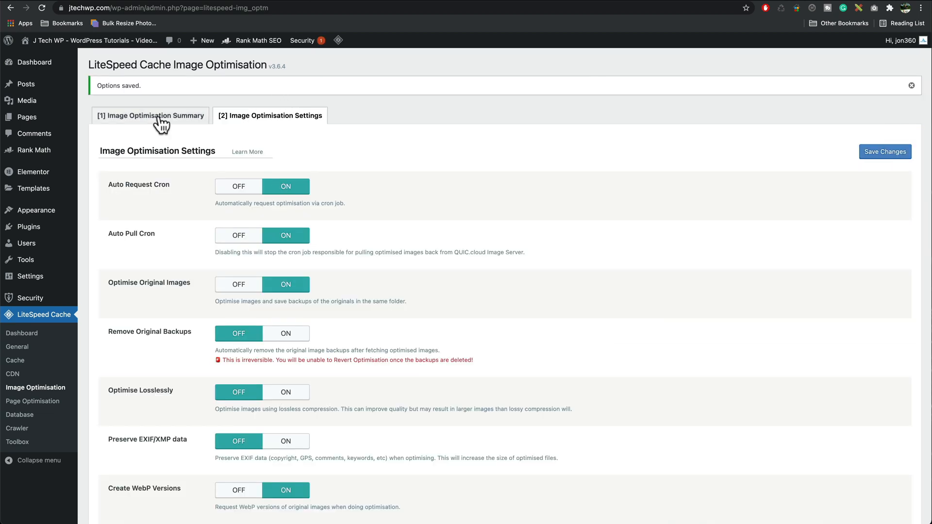
- Send optimisation requests to QUIC.cloud from the Summary until the rate limit appears
{"action": "left_click", "coordinate": [153, 116]}
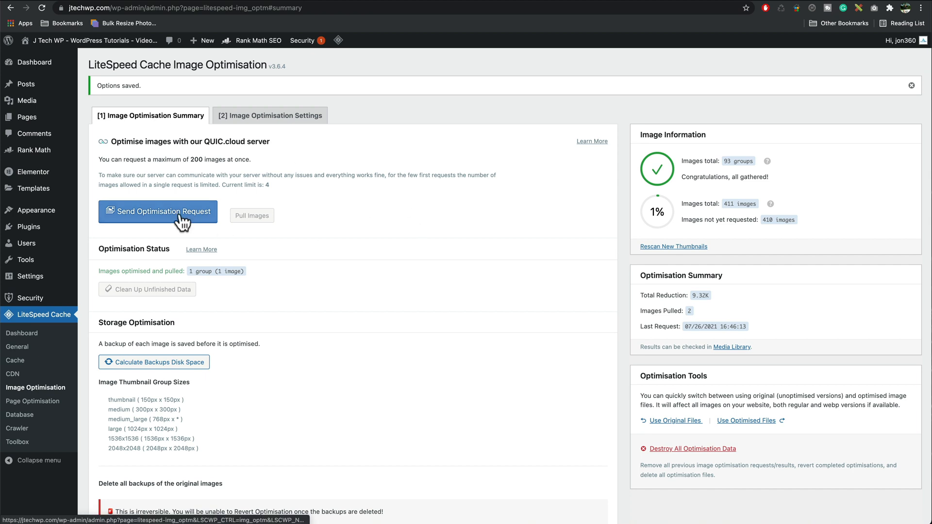
{"action": "left_click", "coordinate": [157, 211]}
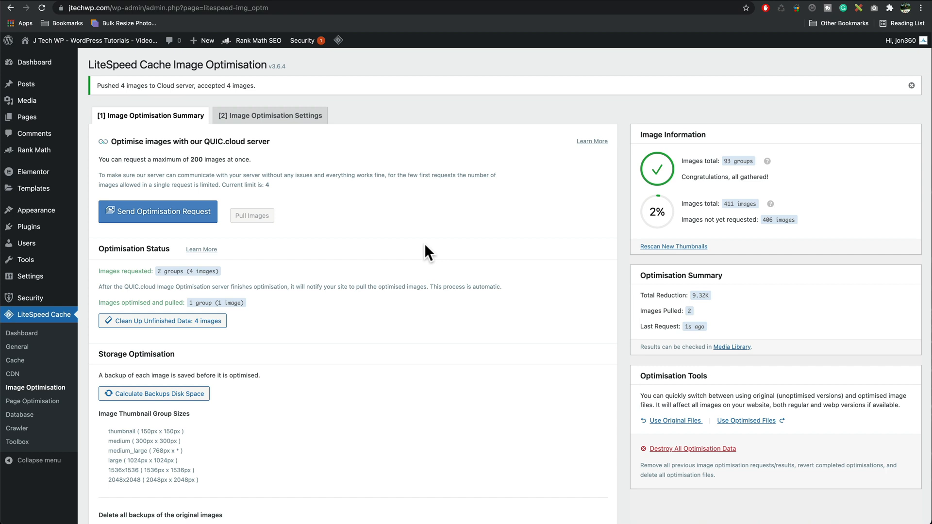
{"action": "mouse_move", "coordinate": [351, 225]}
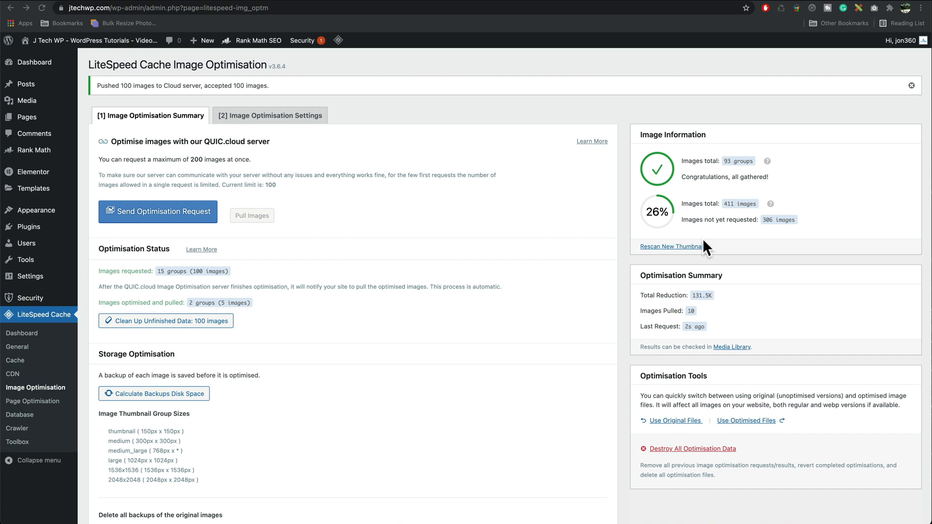
{"action": "mouse_move", "coordinate": [150, 240]}
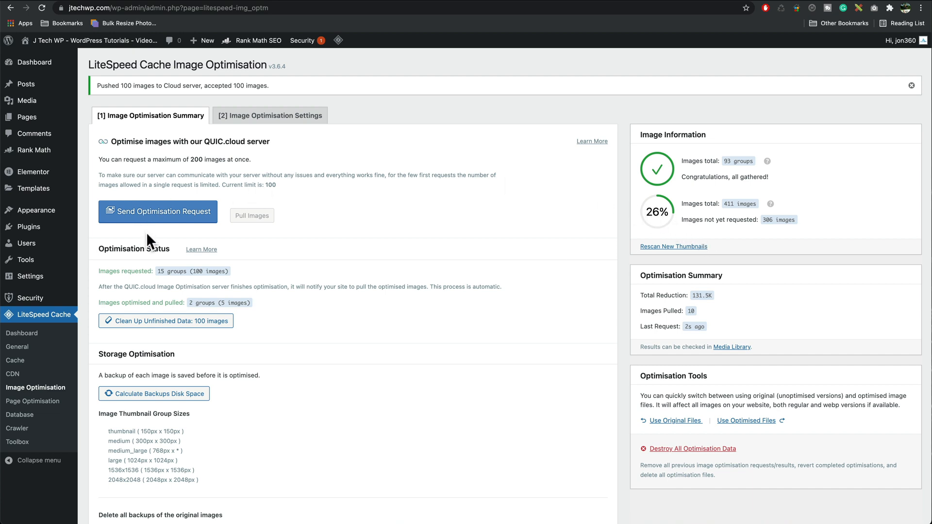
{"action": "left_click", "coordinate": [157, 212]}
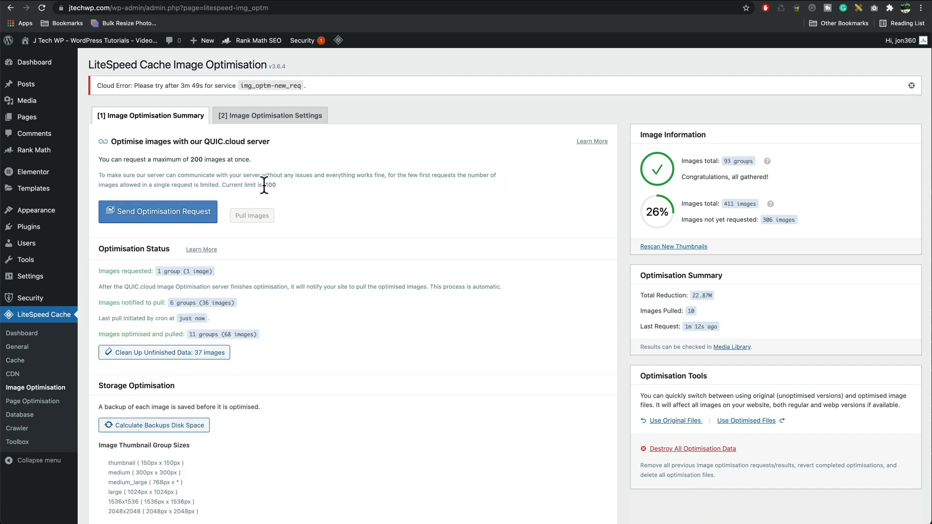
{"action": "mouse_move", "coordinate": [289, 198]}
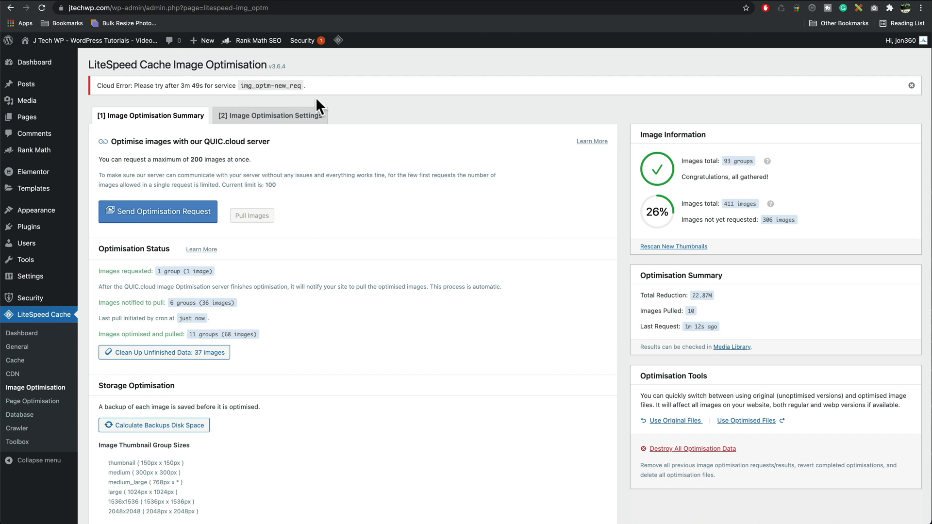
{"action": "mouse_move", "coordinate": [240, 185]}
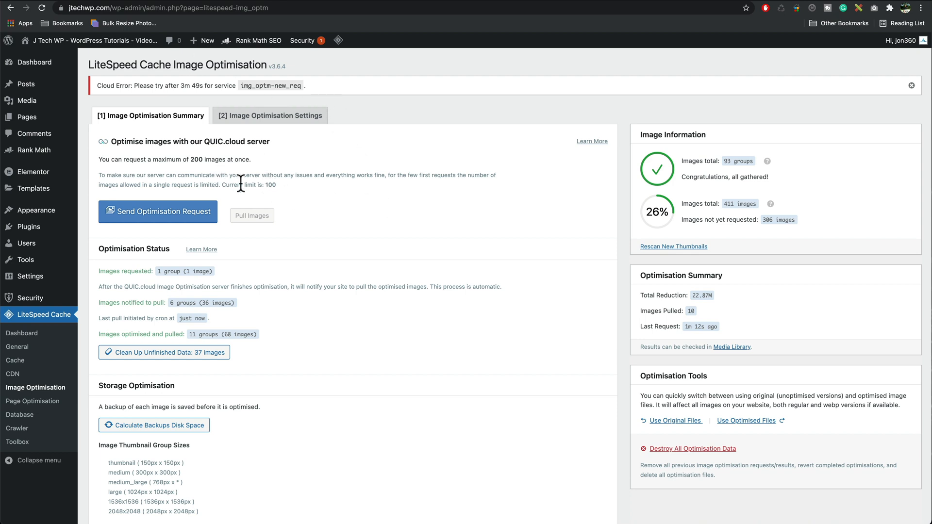